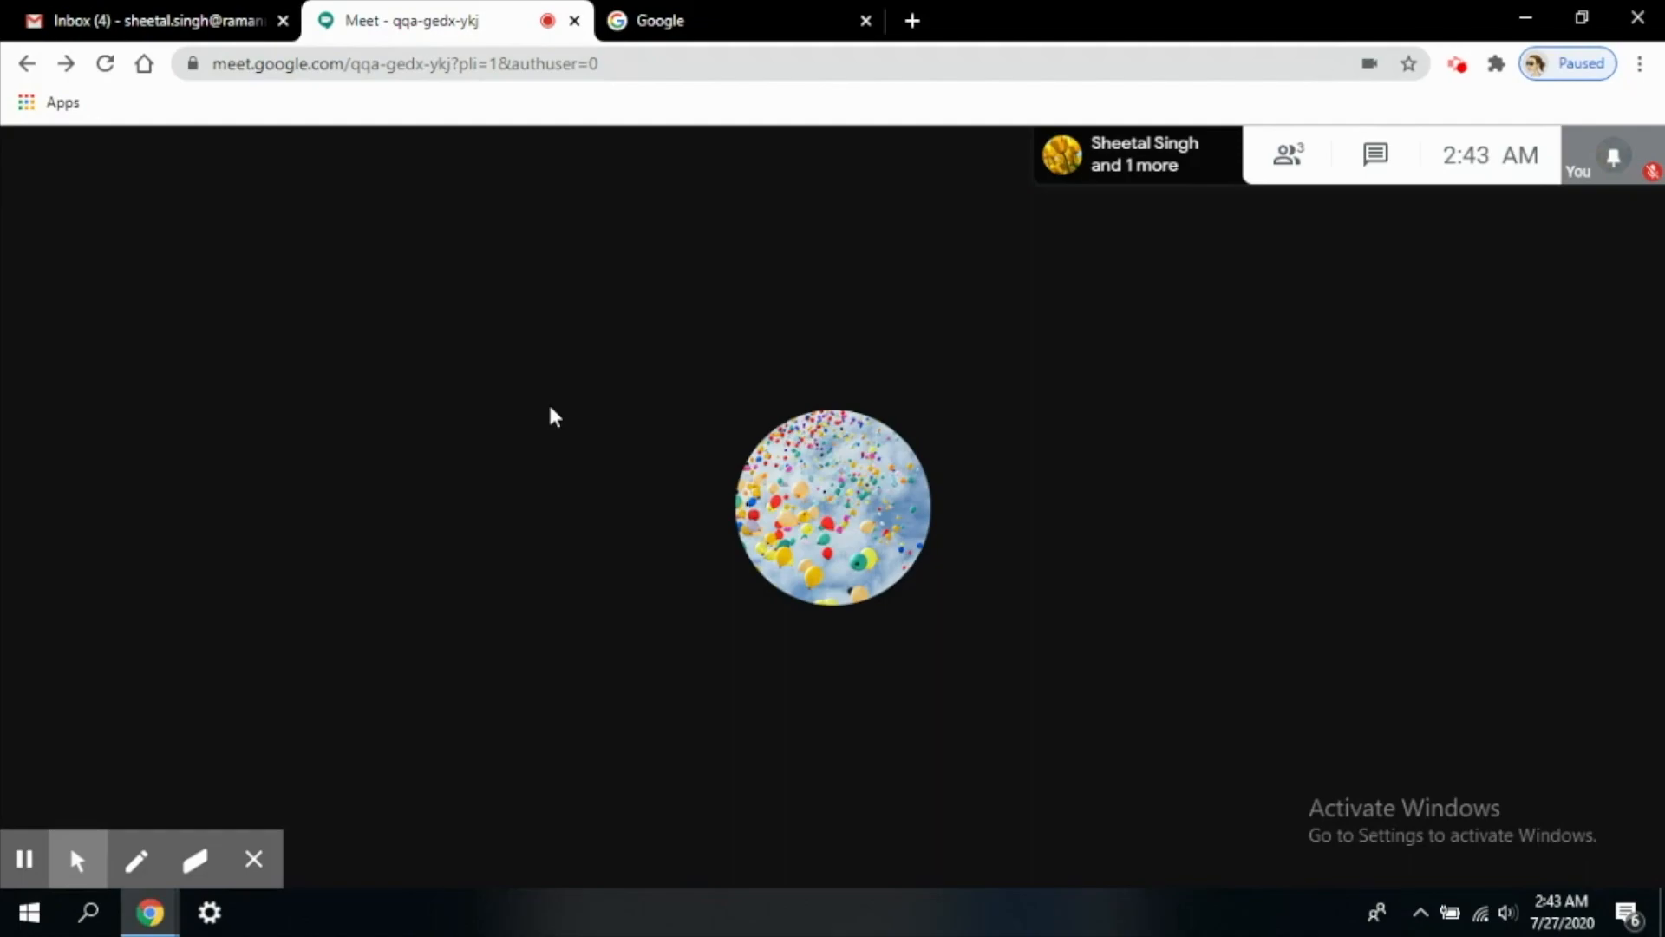
mouse_move(1013, 574)
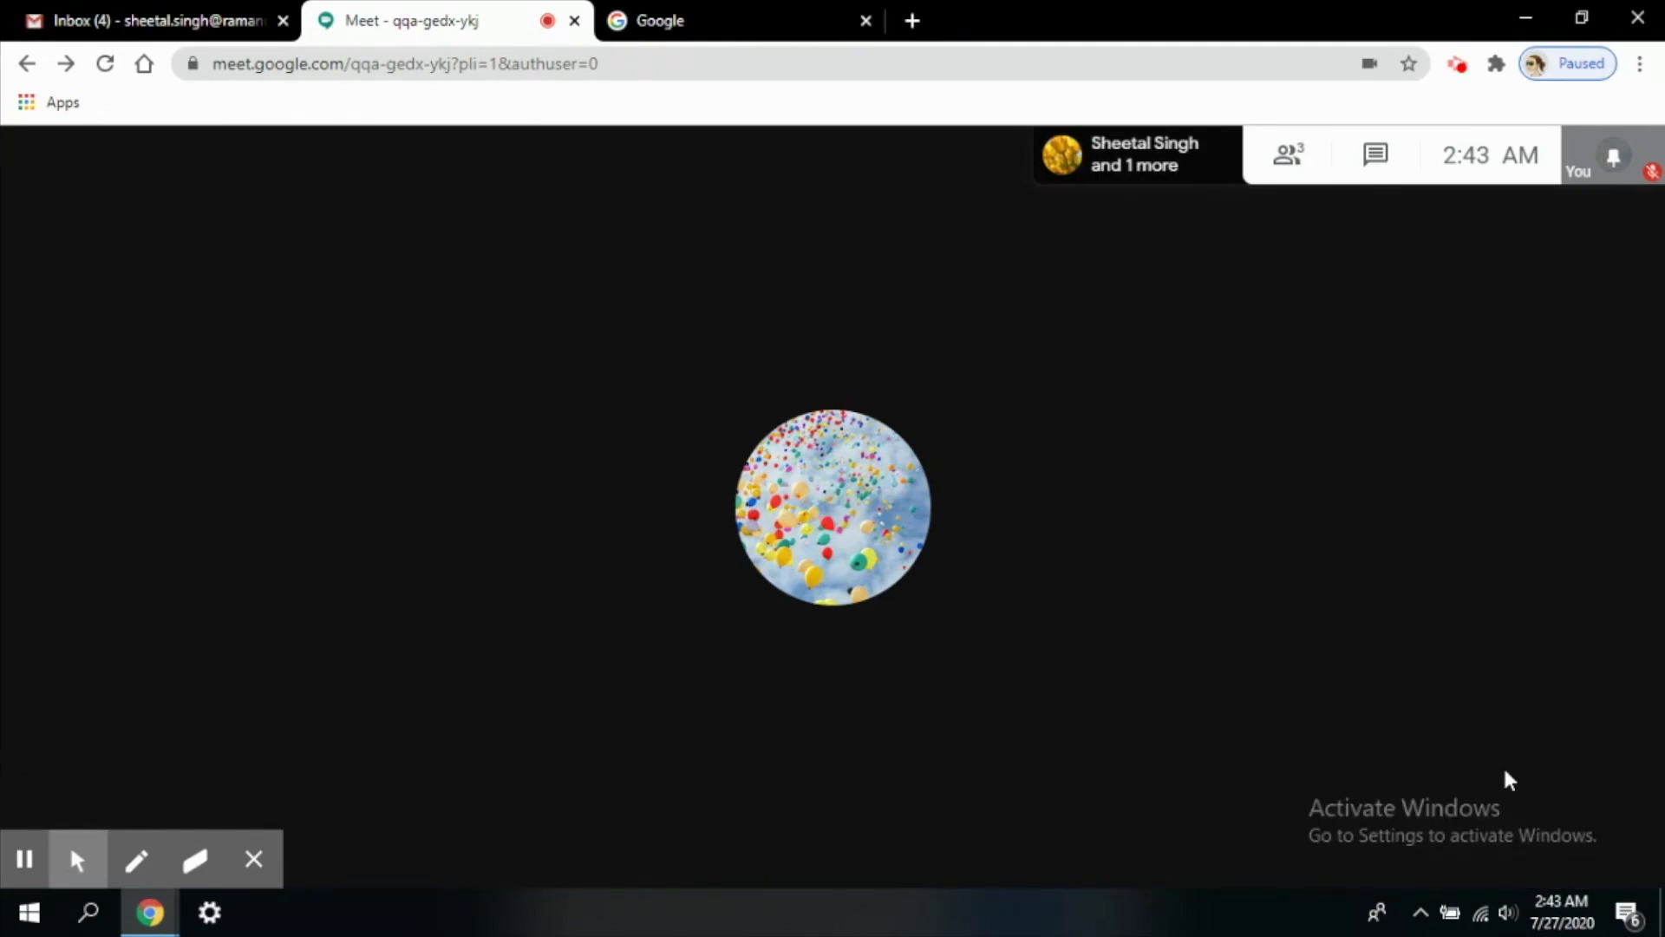
mouse_move(1059, 458)
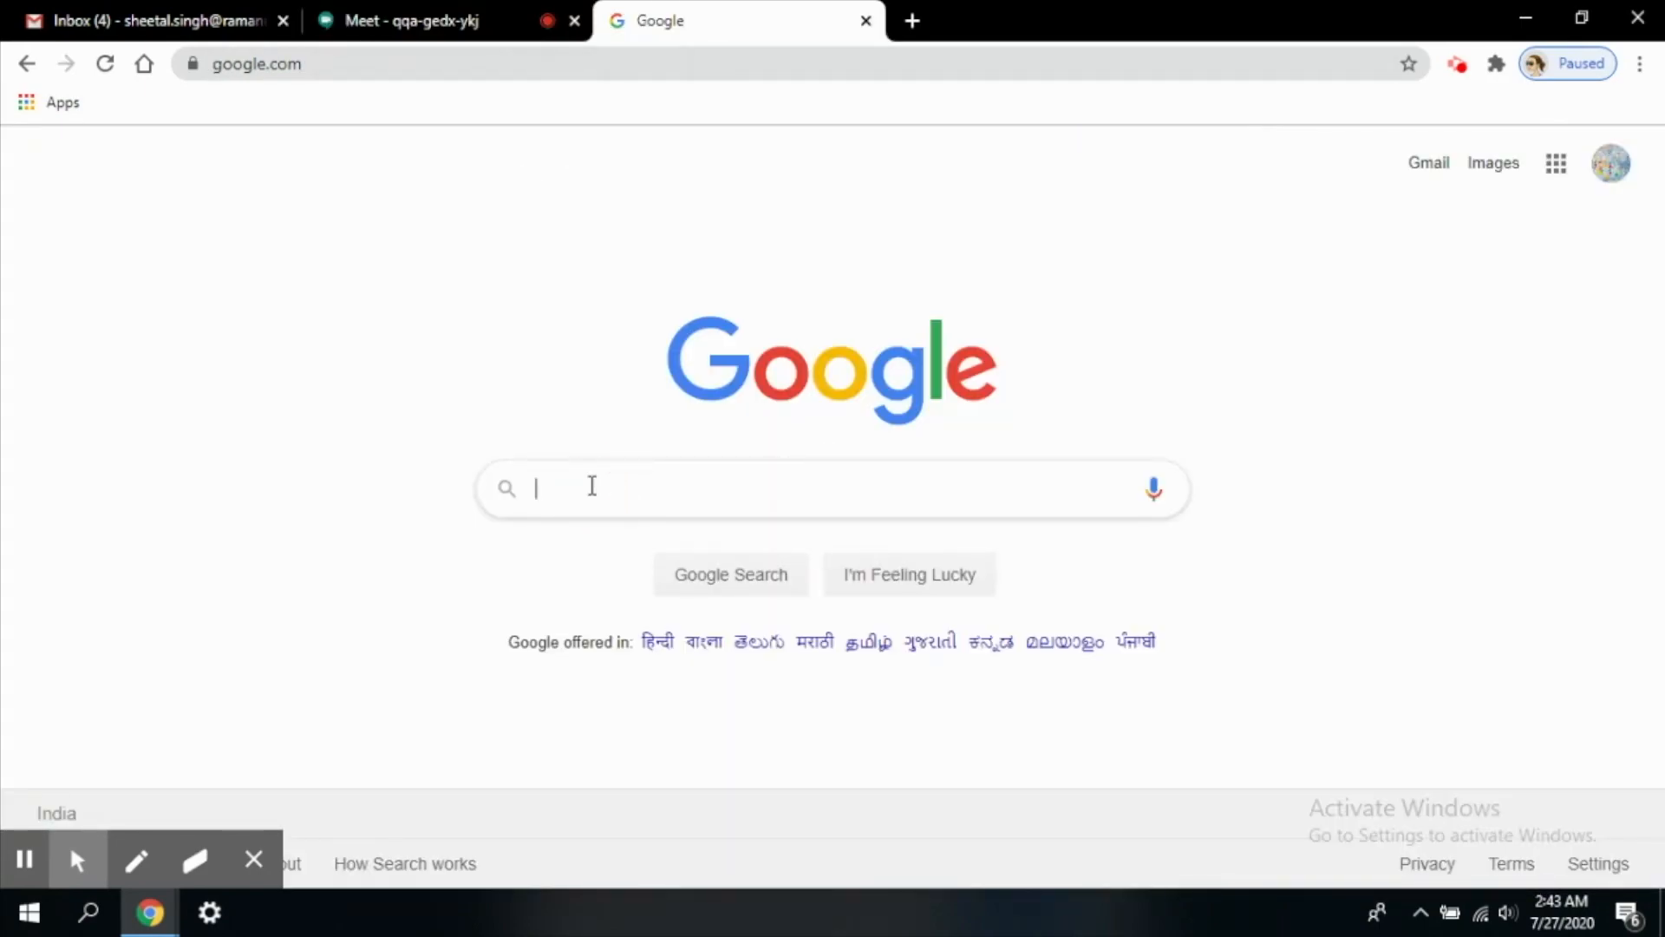
- Search Google for 'canvas google' and open the Canvas web app result
text(canvas)
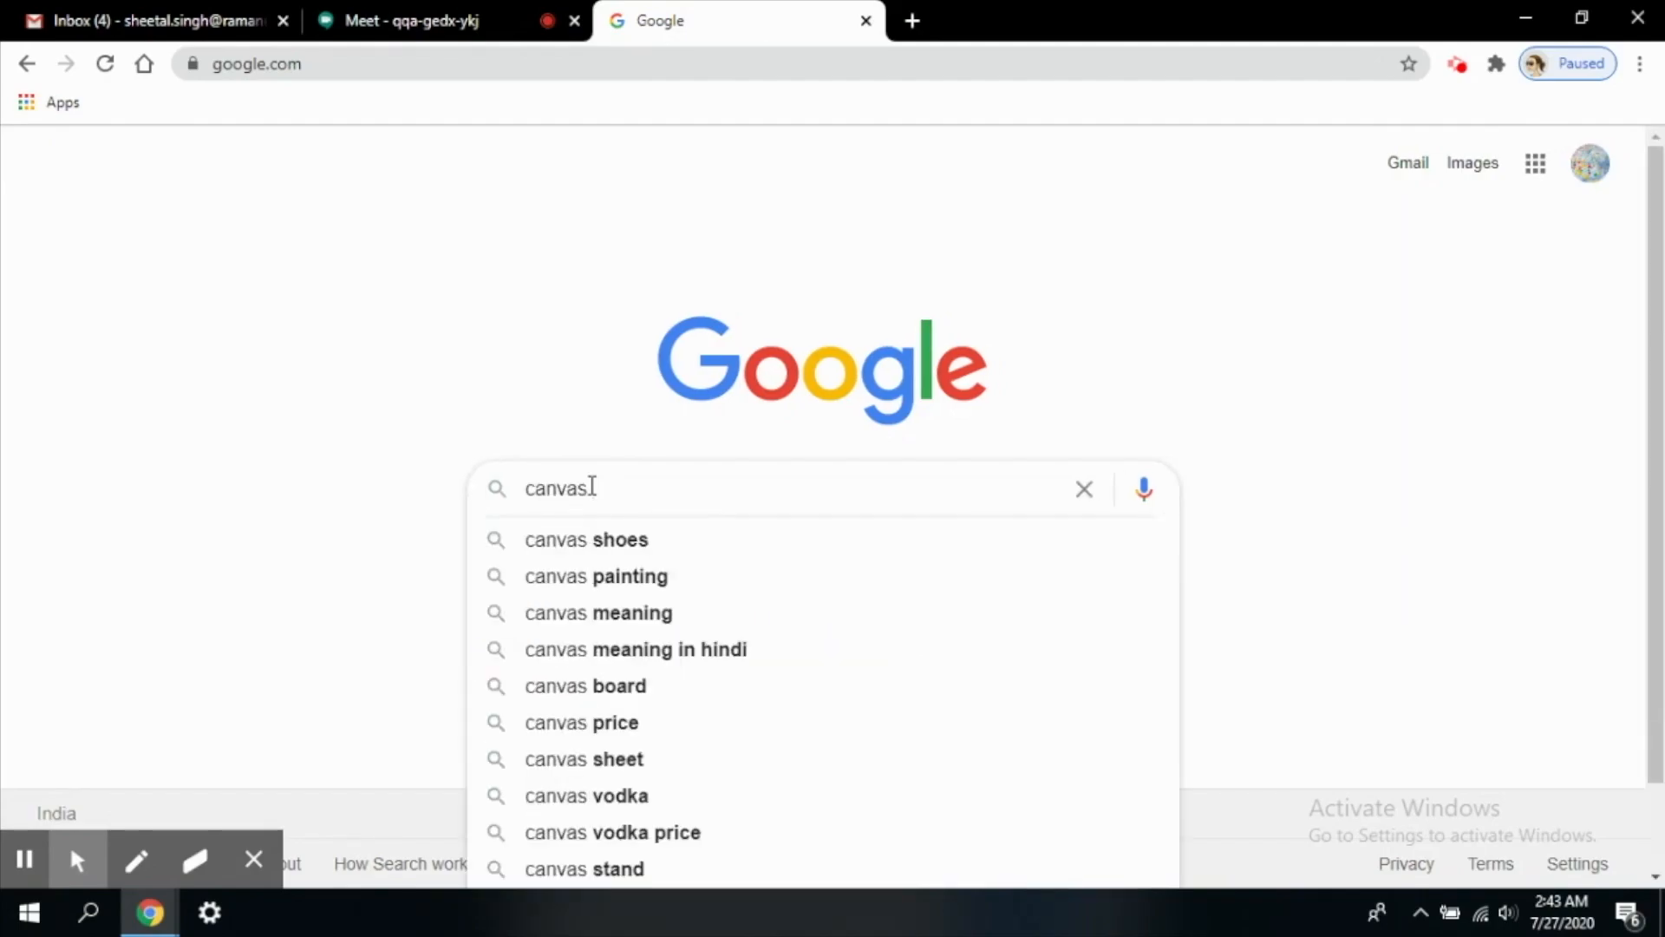
text(google)
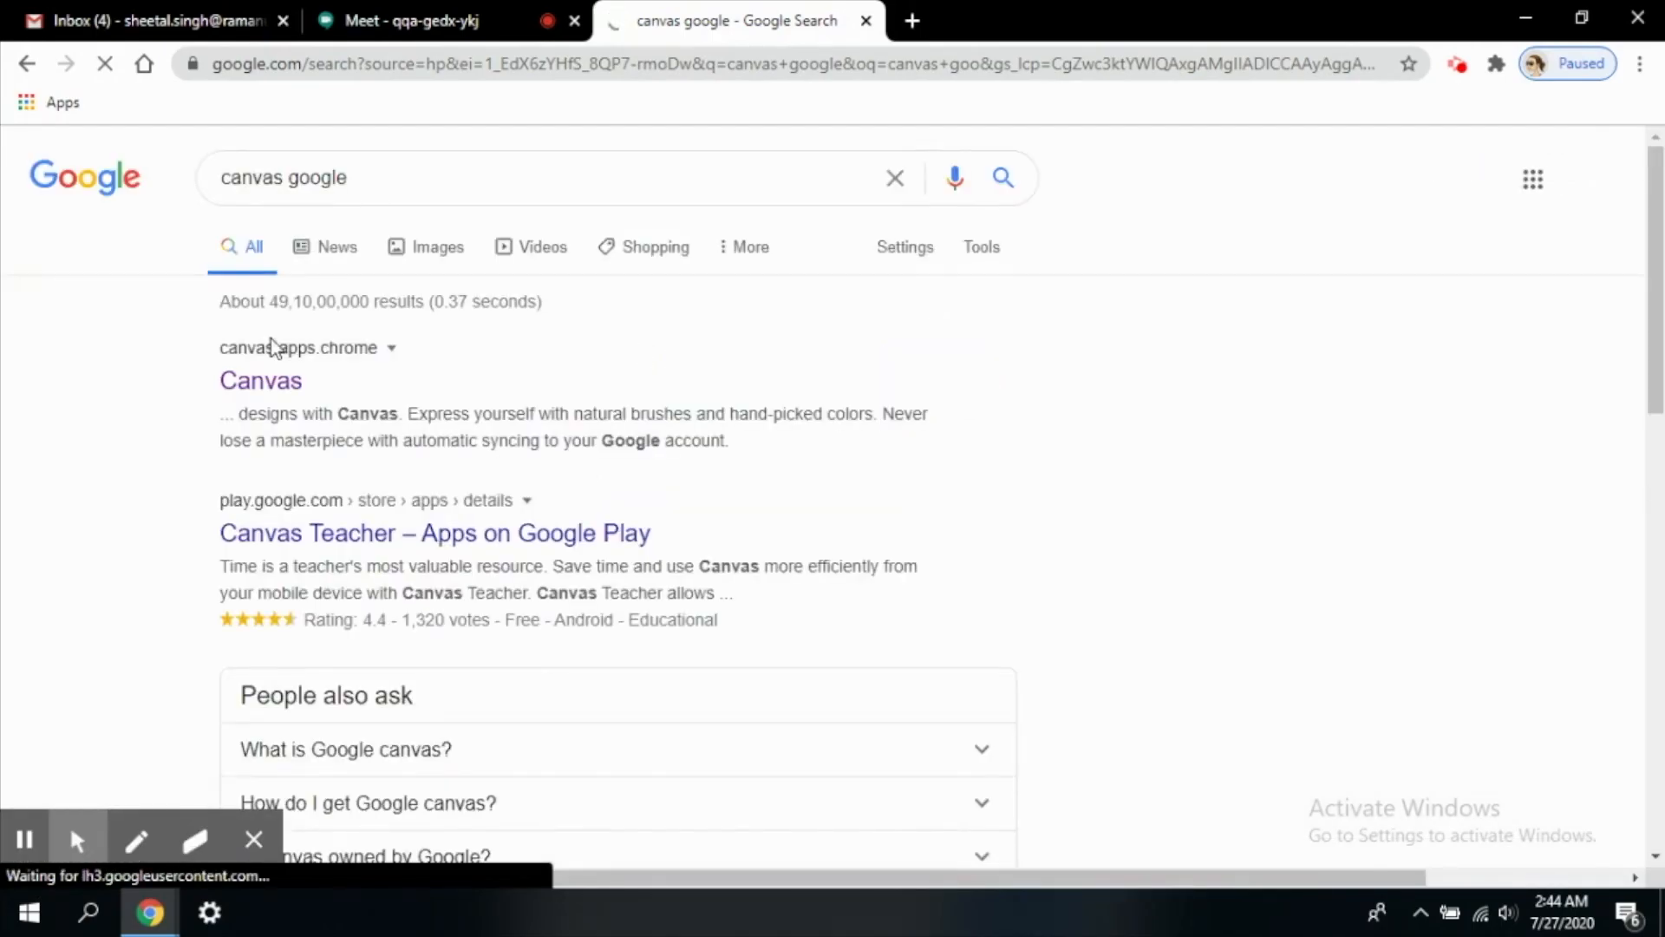
click(260, 380)
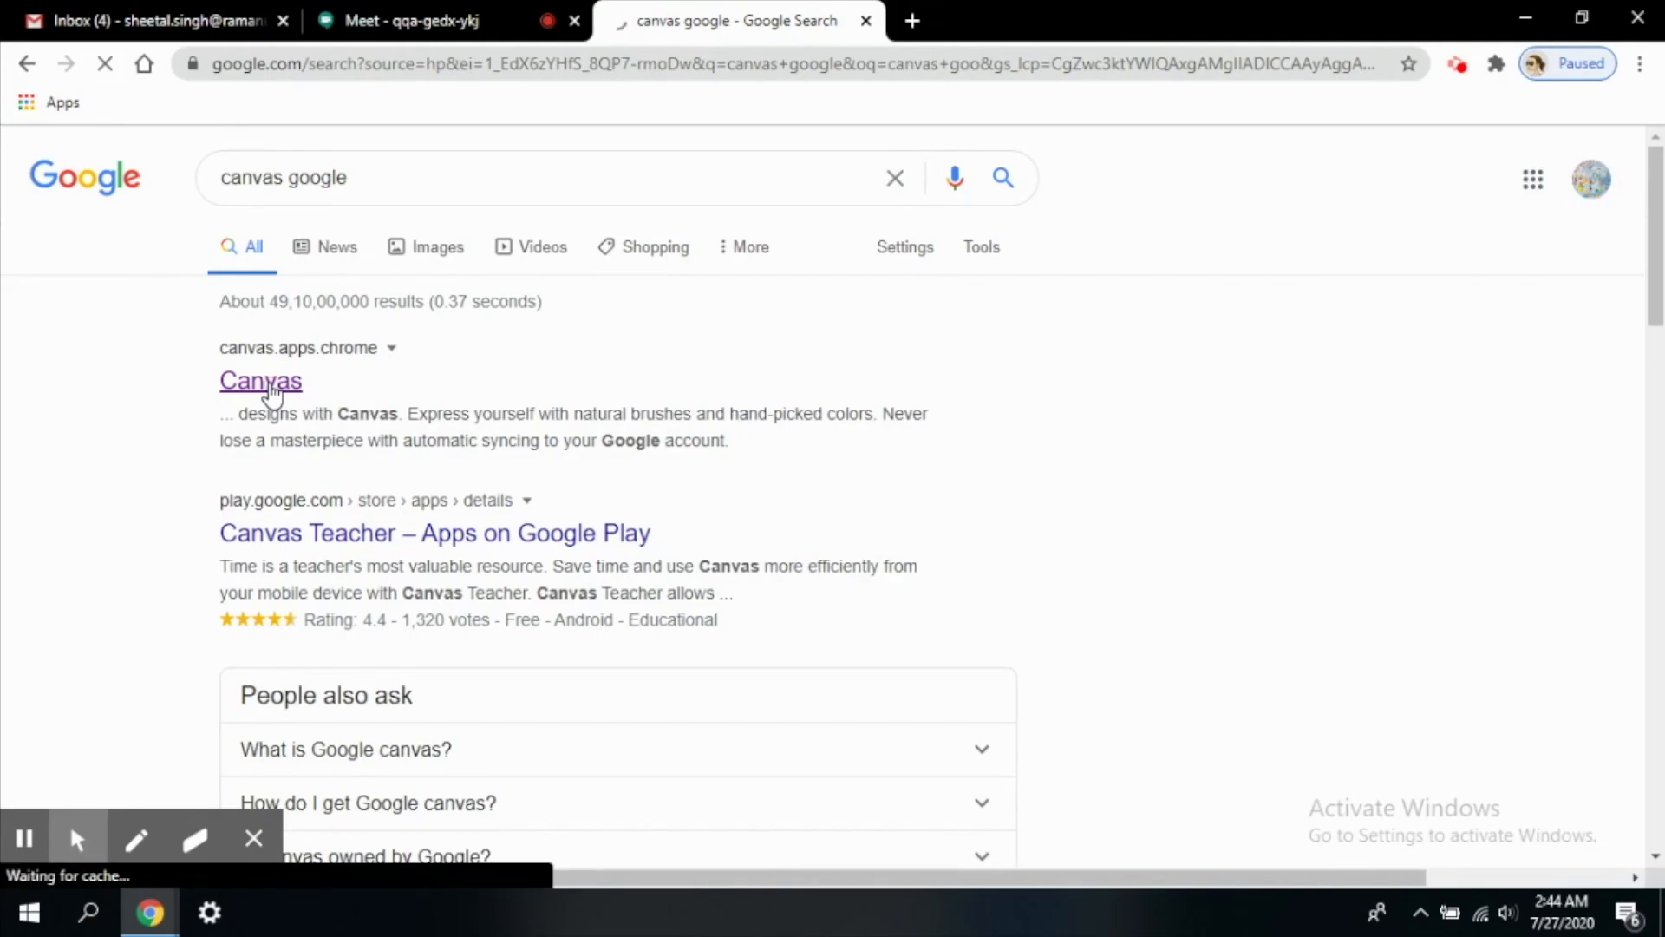
click(260, 379)
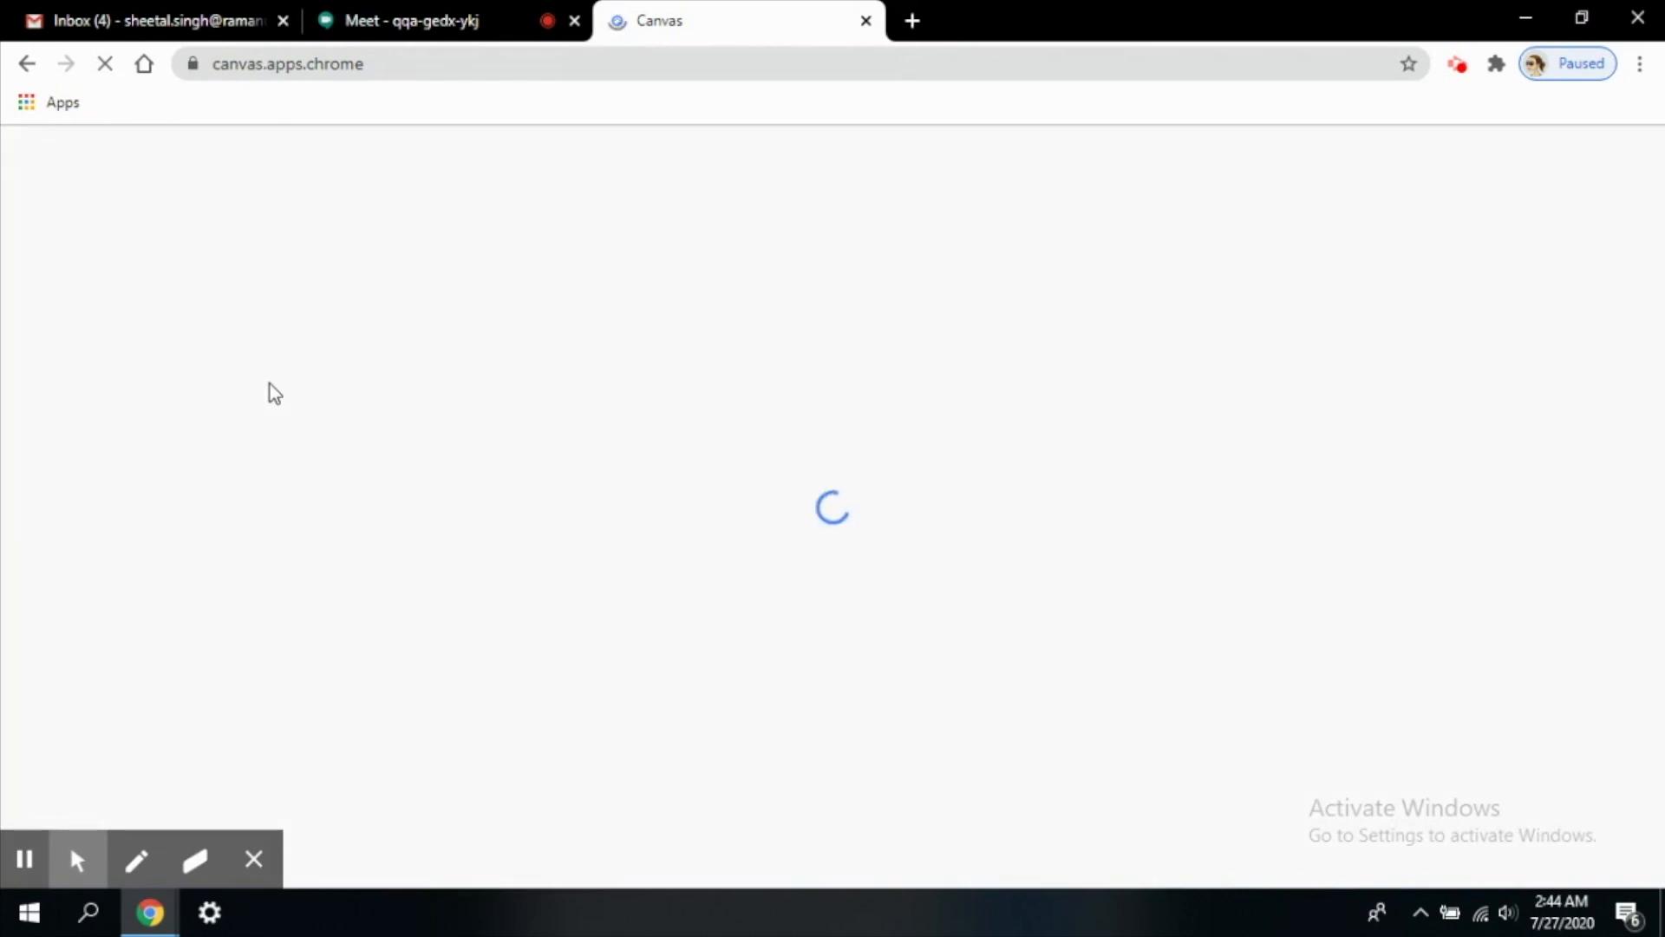
- Wait for the Canvas home page with its empty gallery to finish loading
click(24, 858)
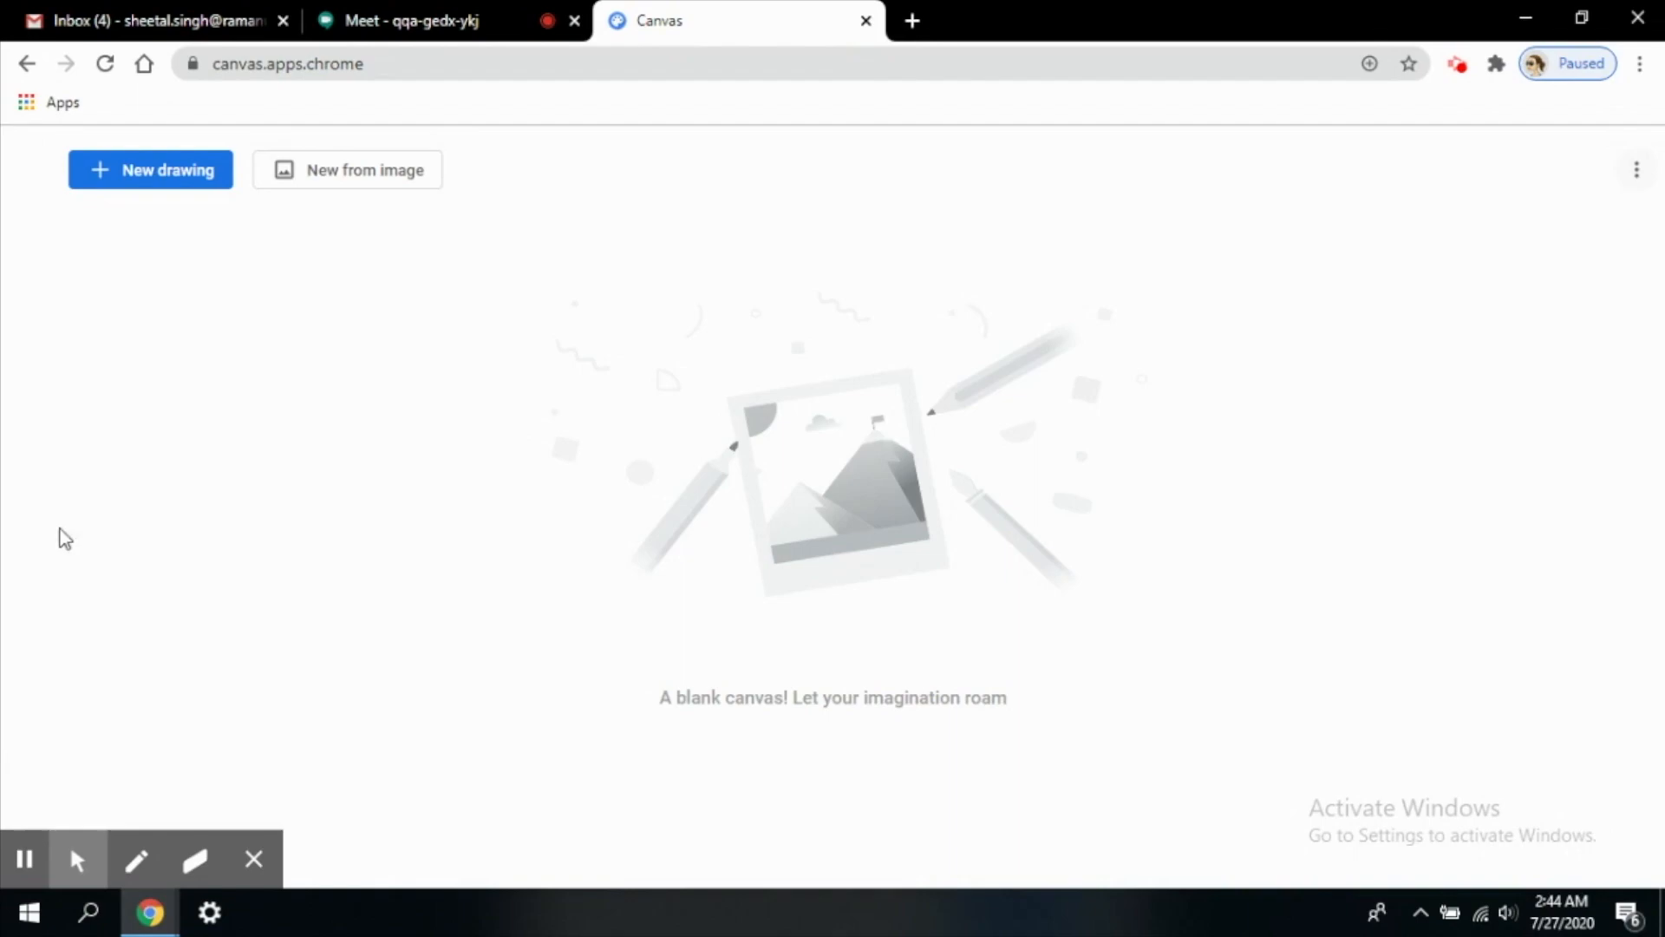
mouse_move(563, 658)
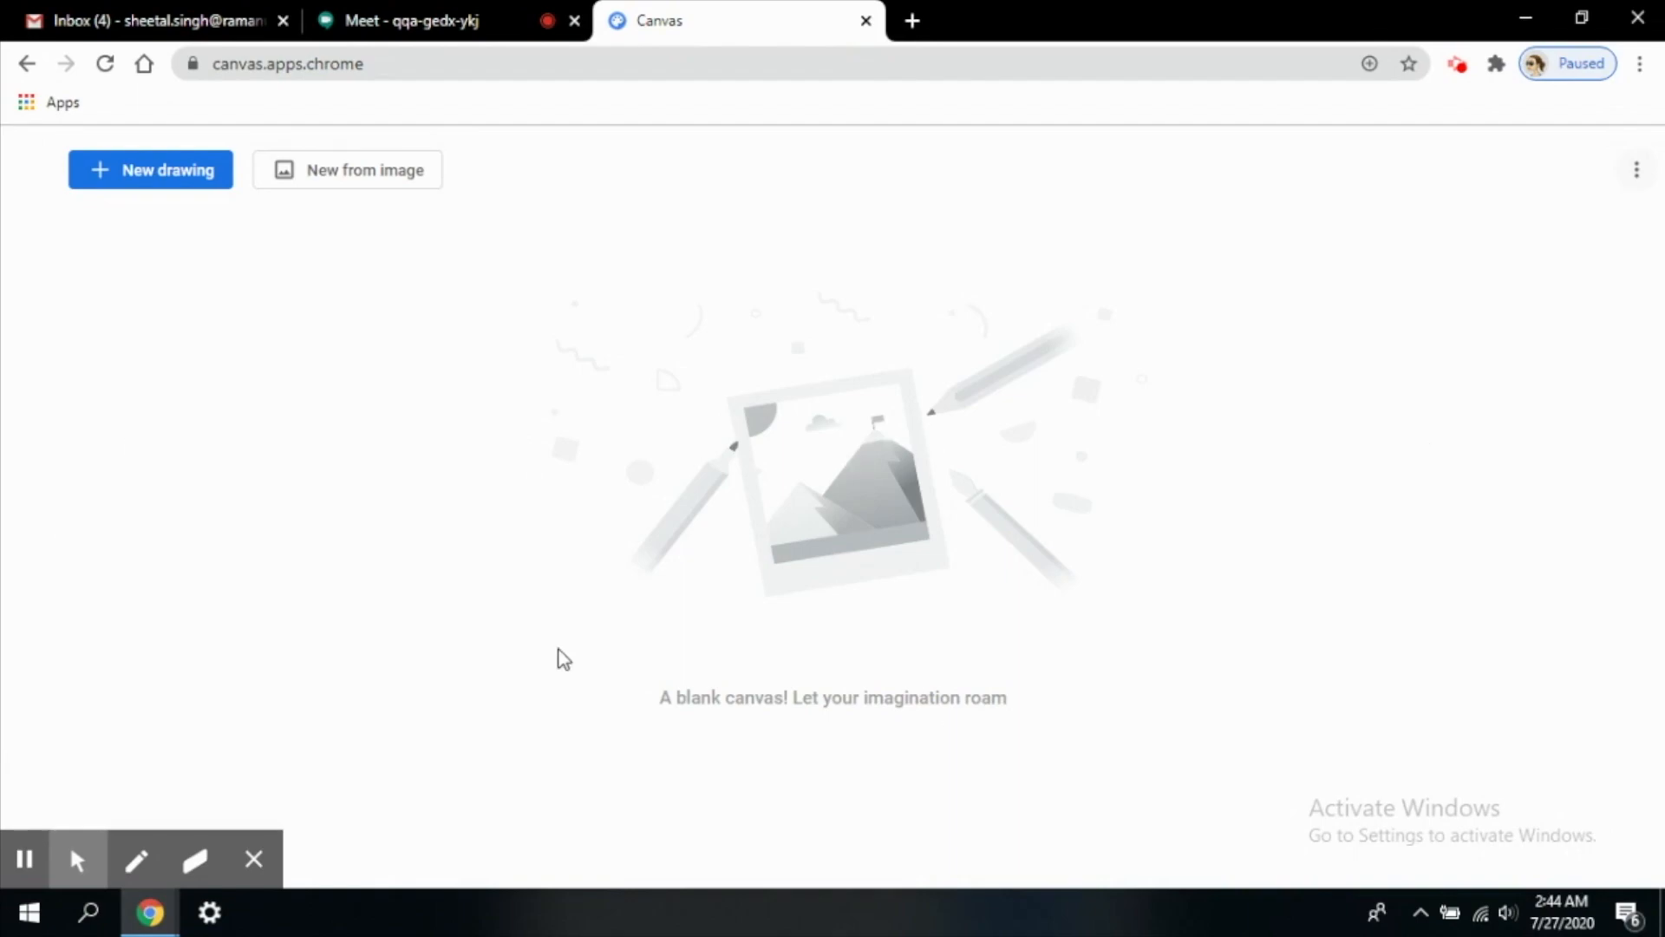
mouse_move(477, 190)
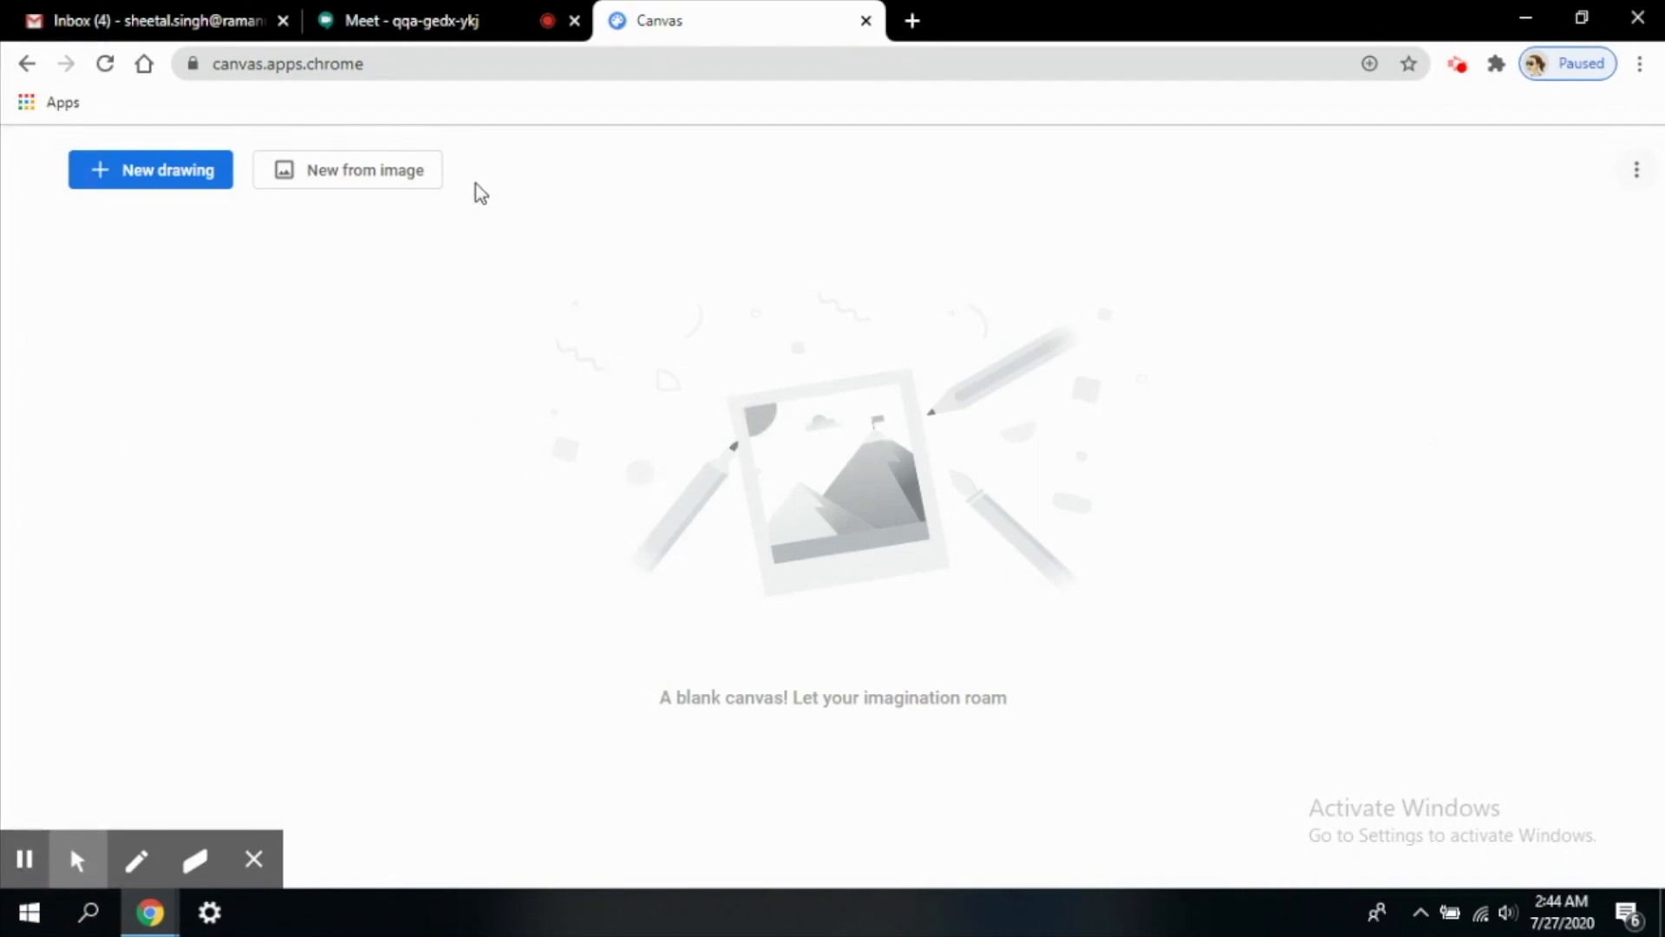
mouse_move(114, 146)
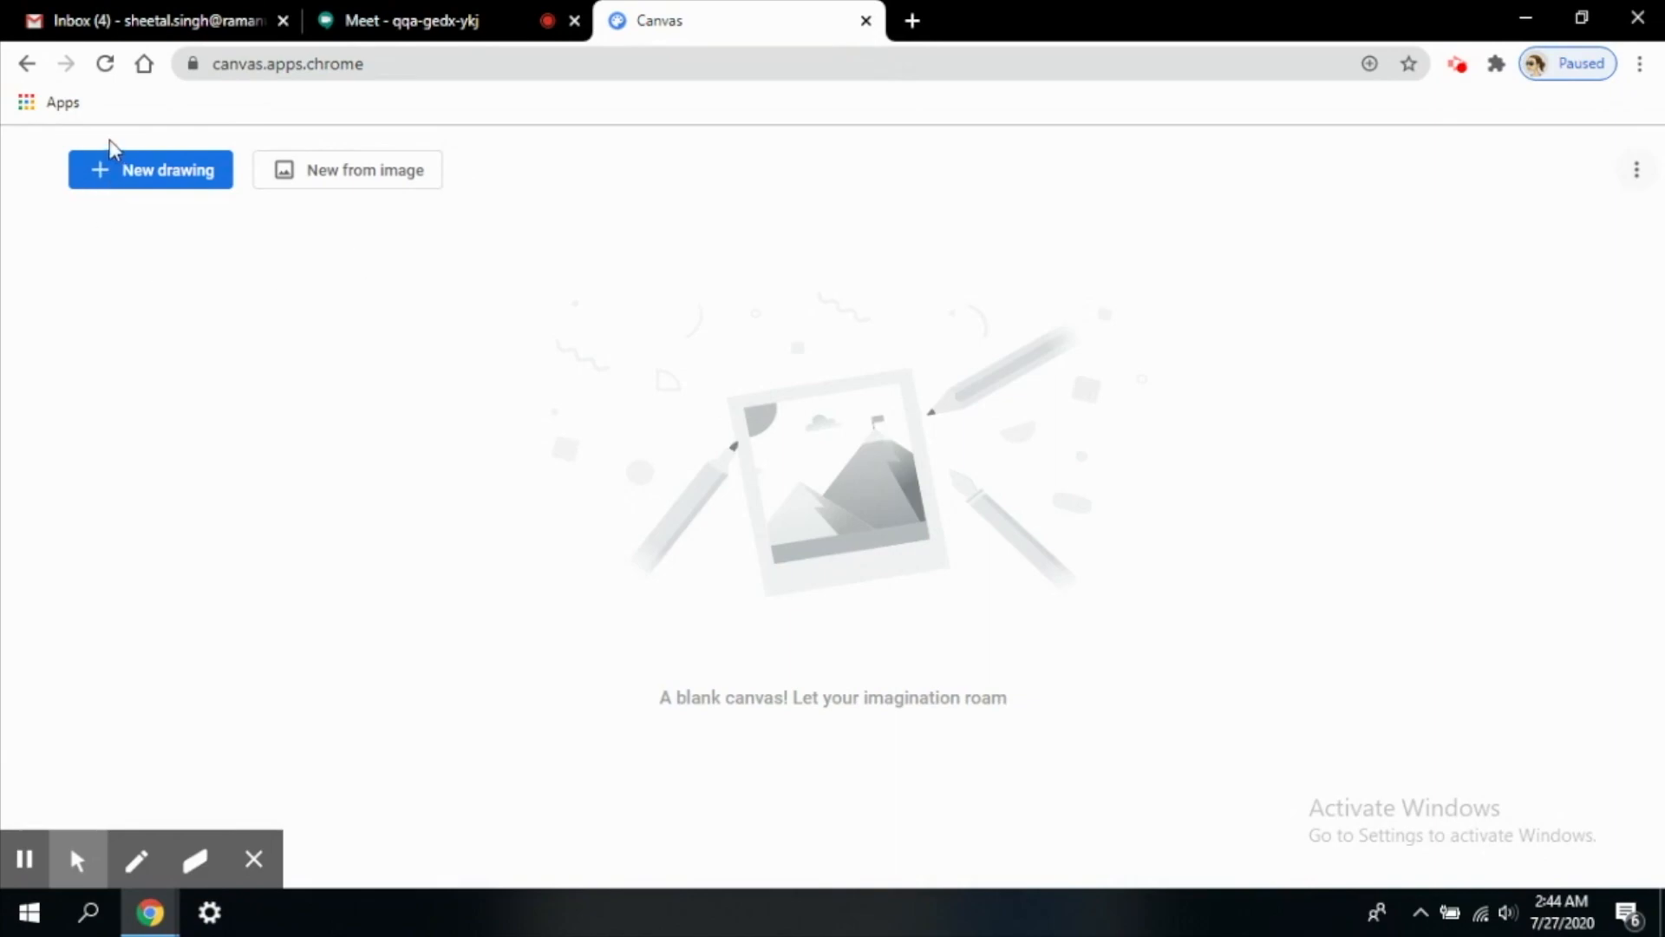
mouse_move(150, 170)
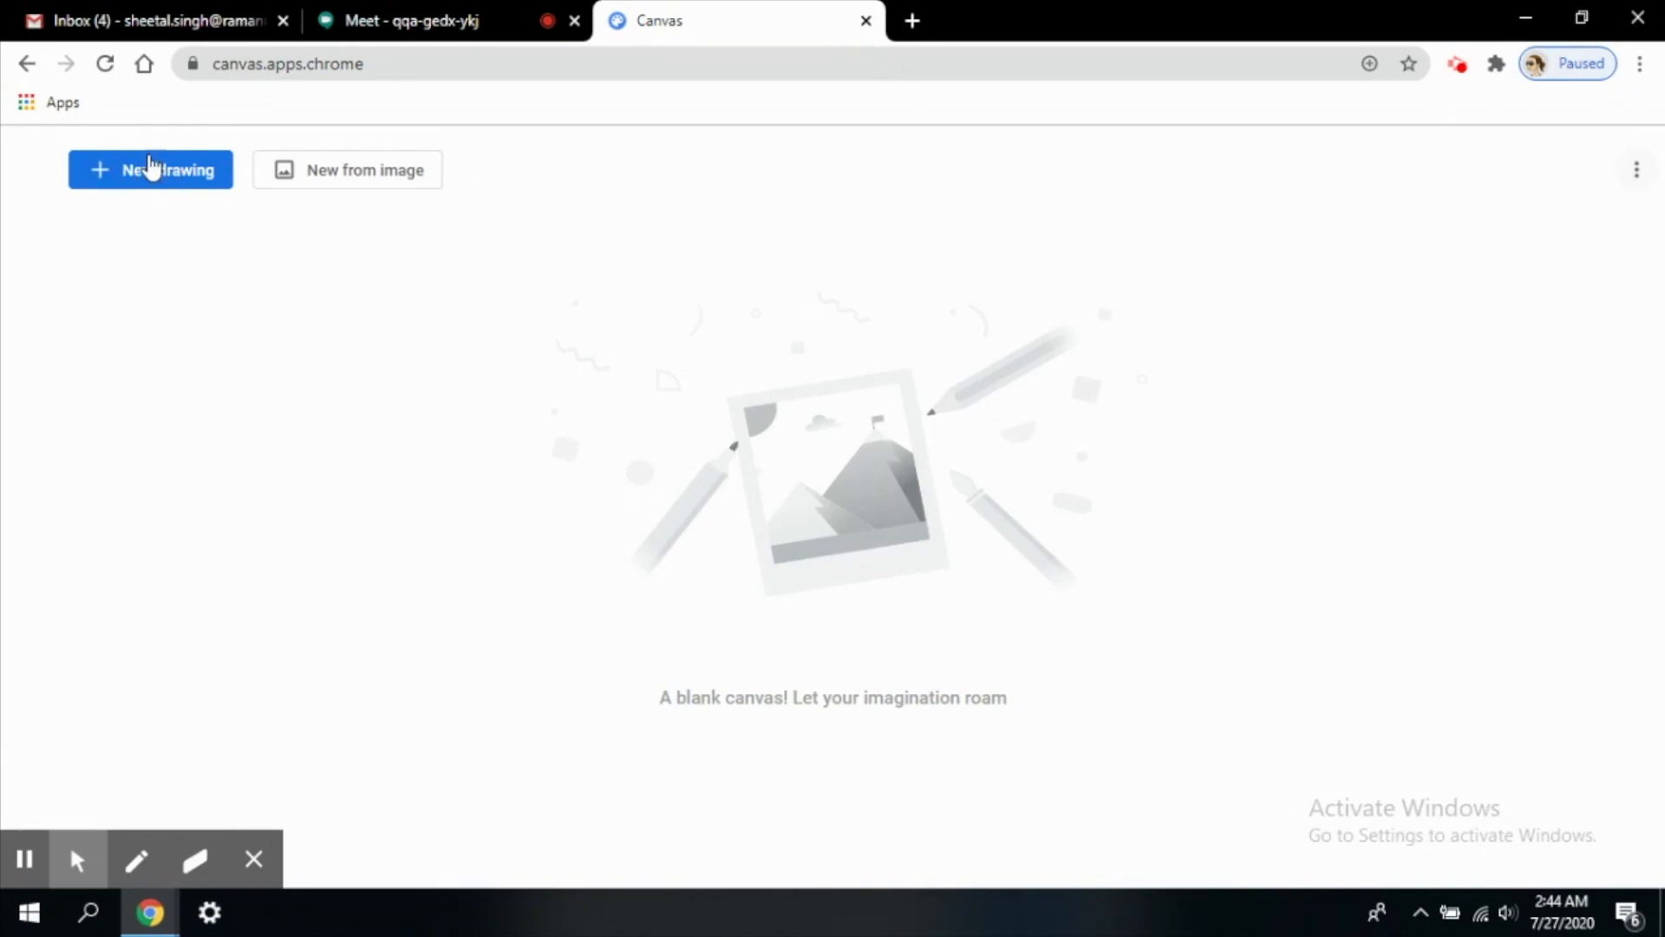
mouse_move(387, 179)
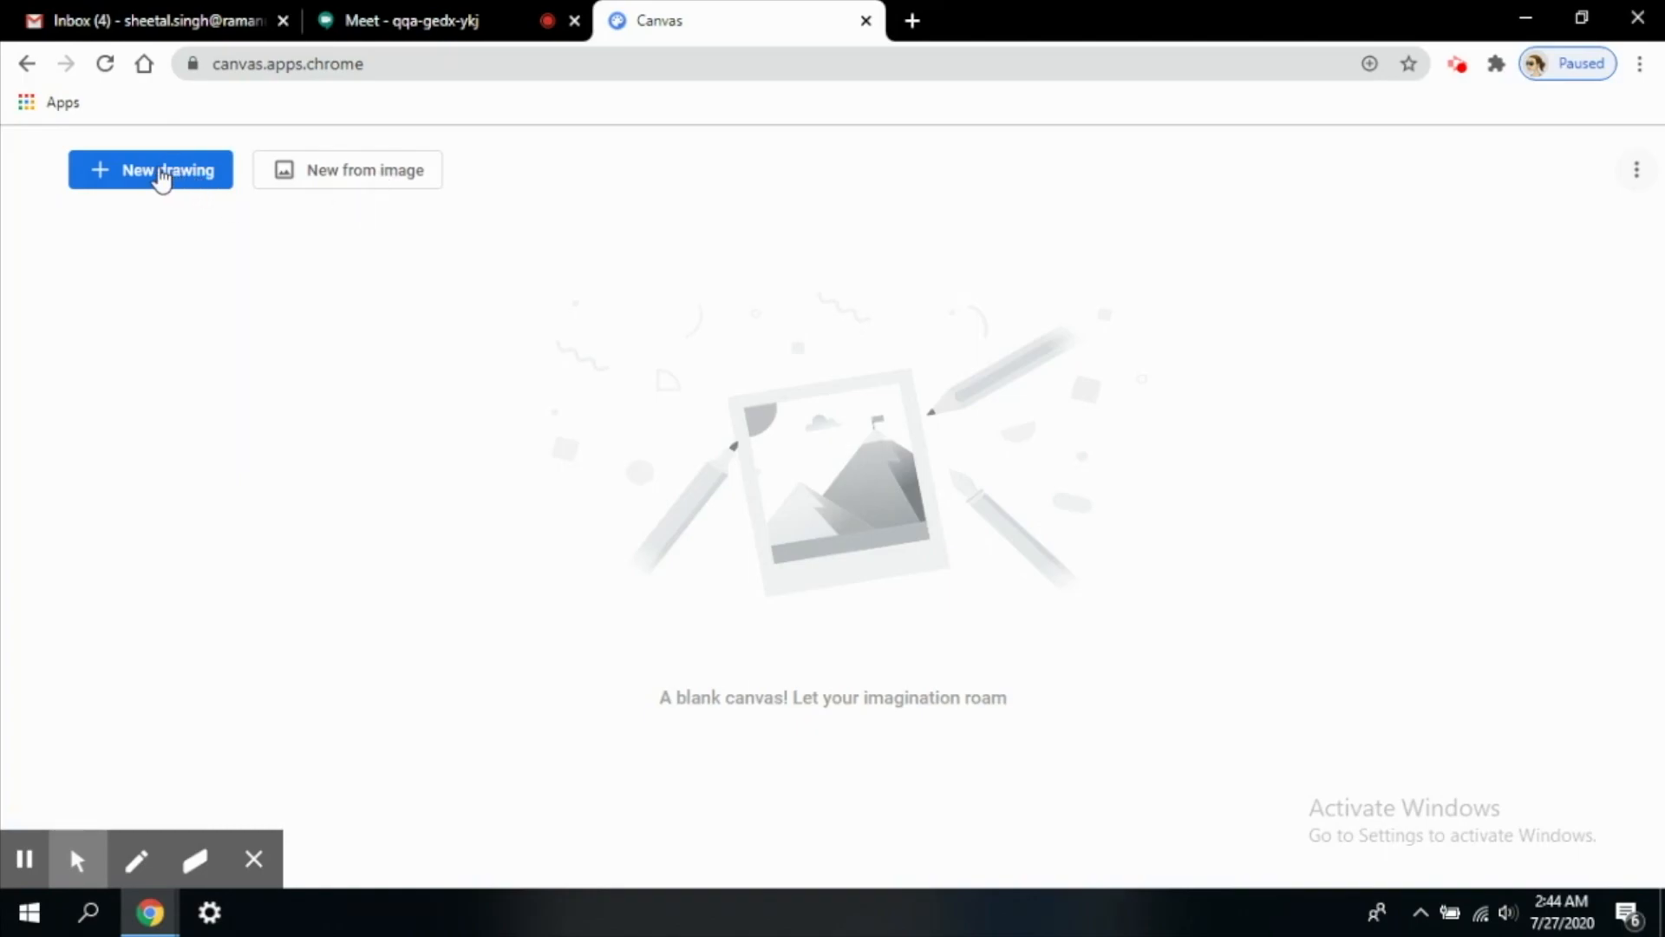
- Start a new blank drawing and choose red from the colour palette
click(151, 170)
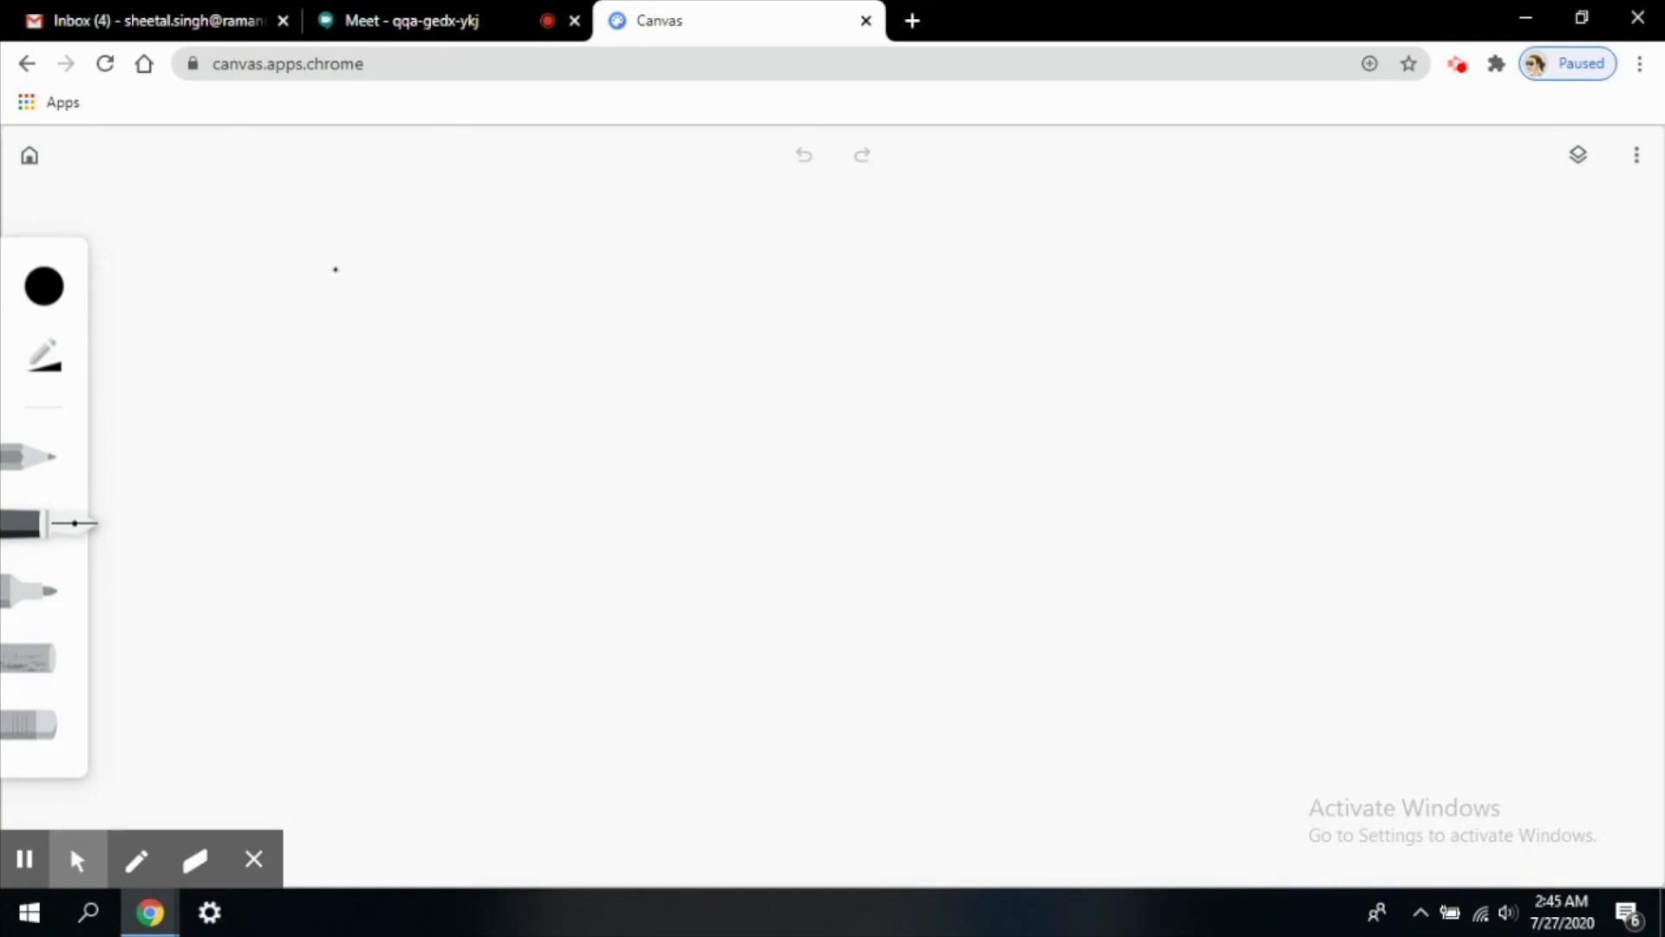
mouse_move(44, 301)
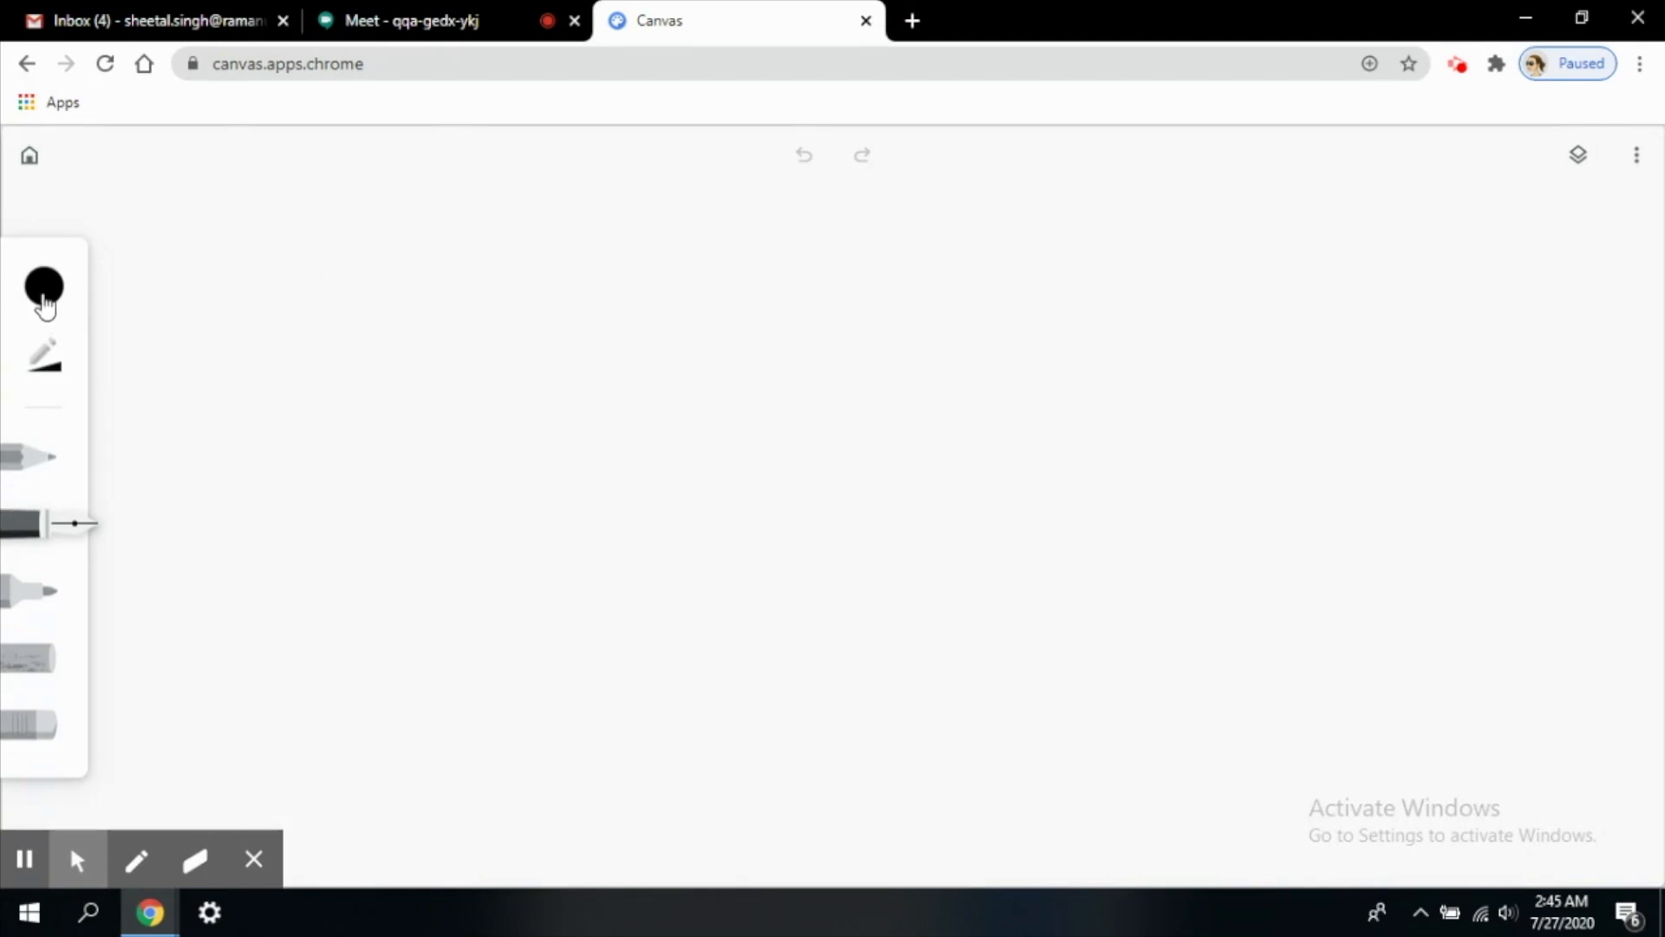
mouse_move(63, 425)
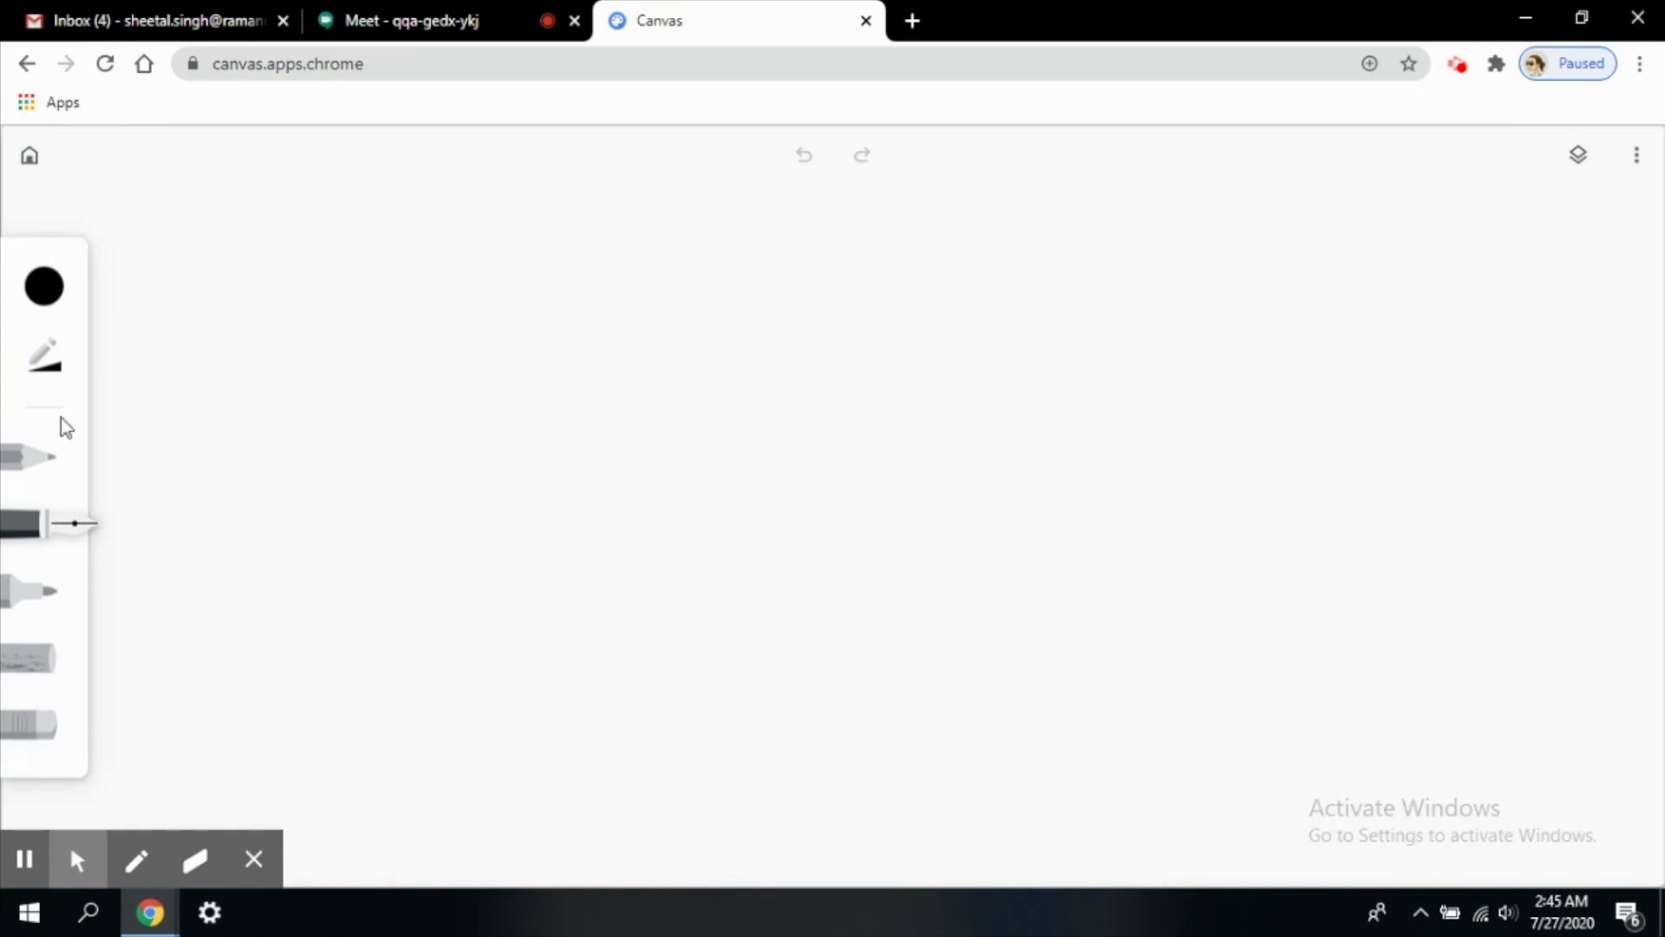
click(43, 287)
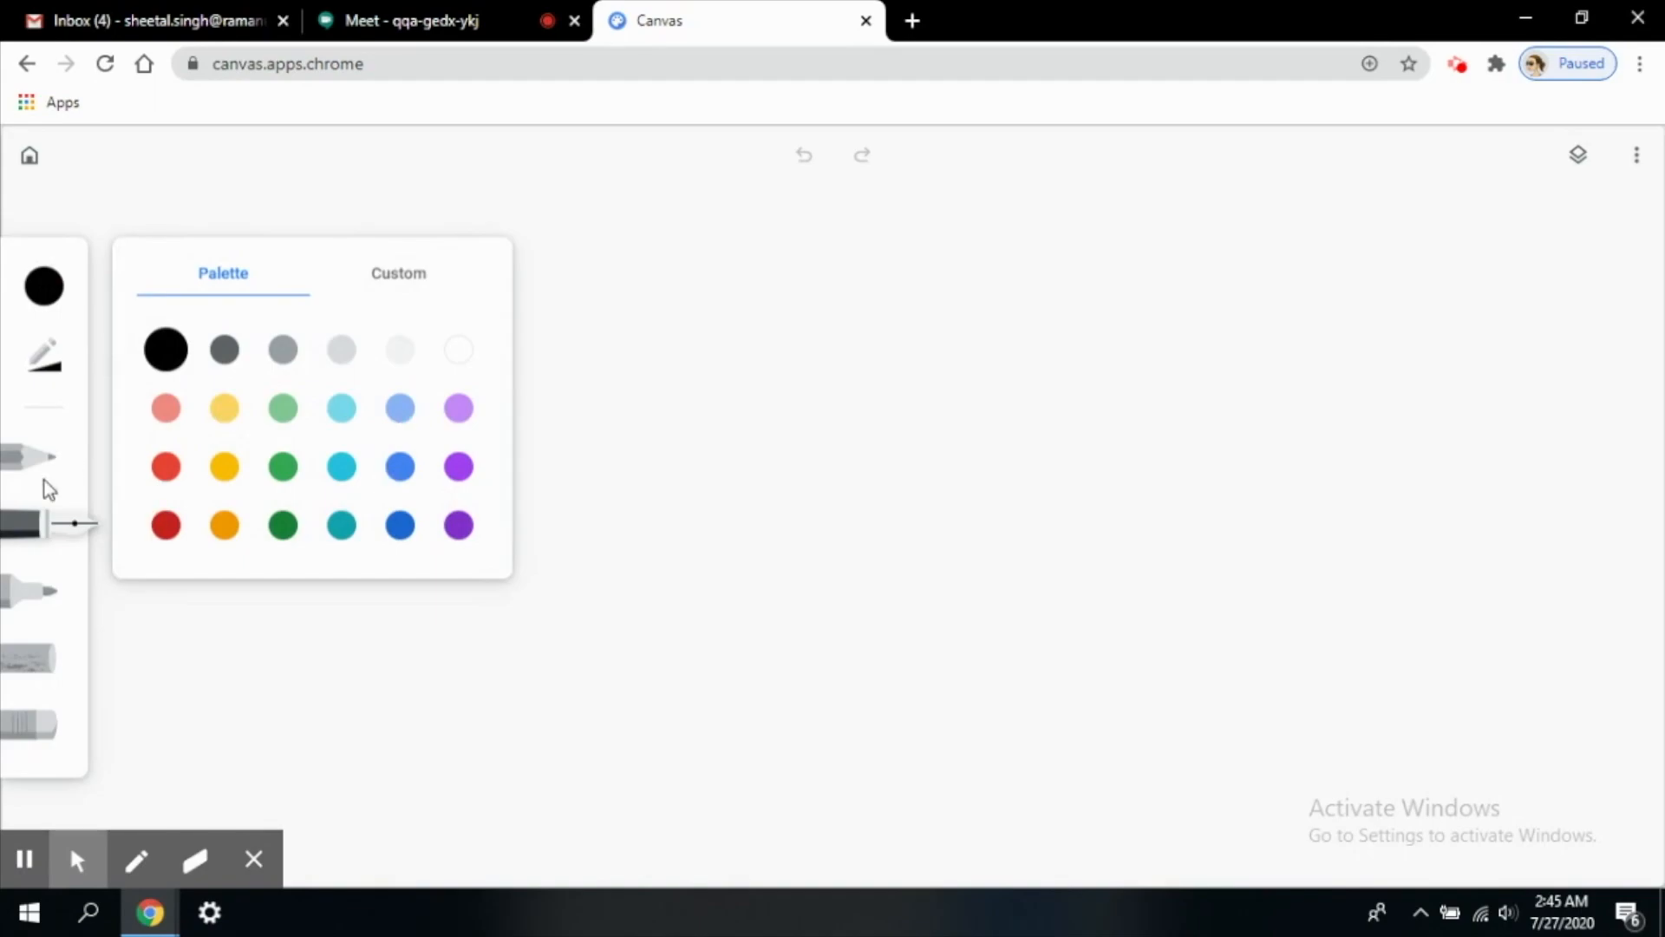
mouse_move(133, 540)
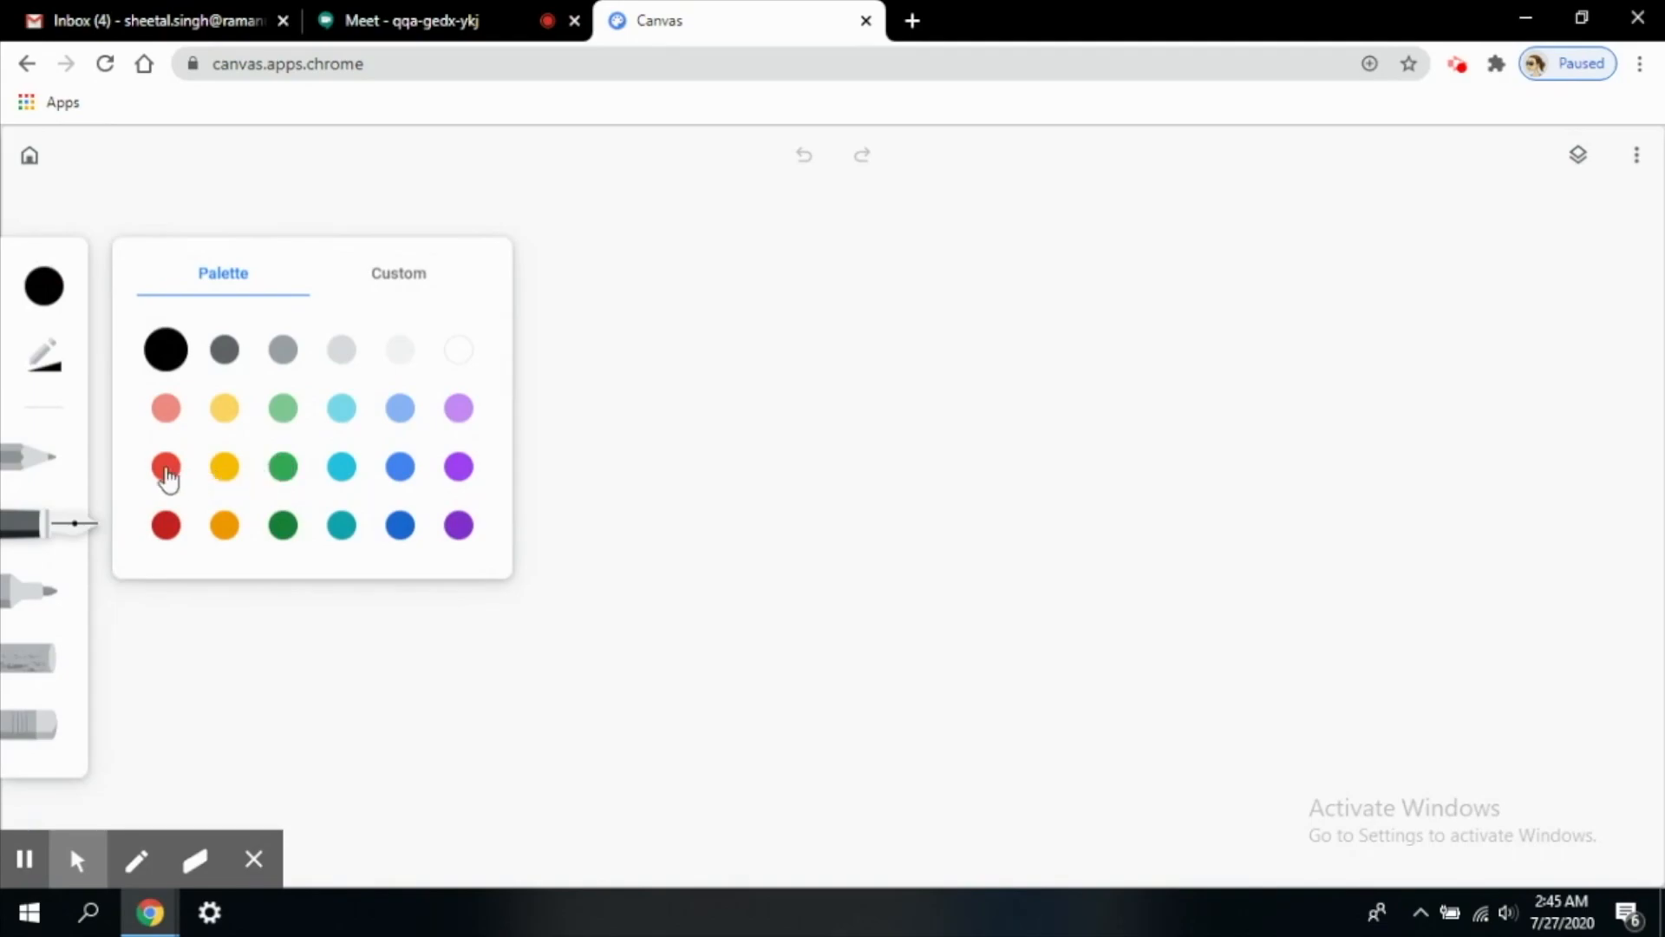
click(166, 525)
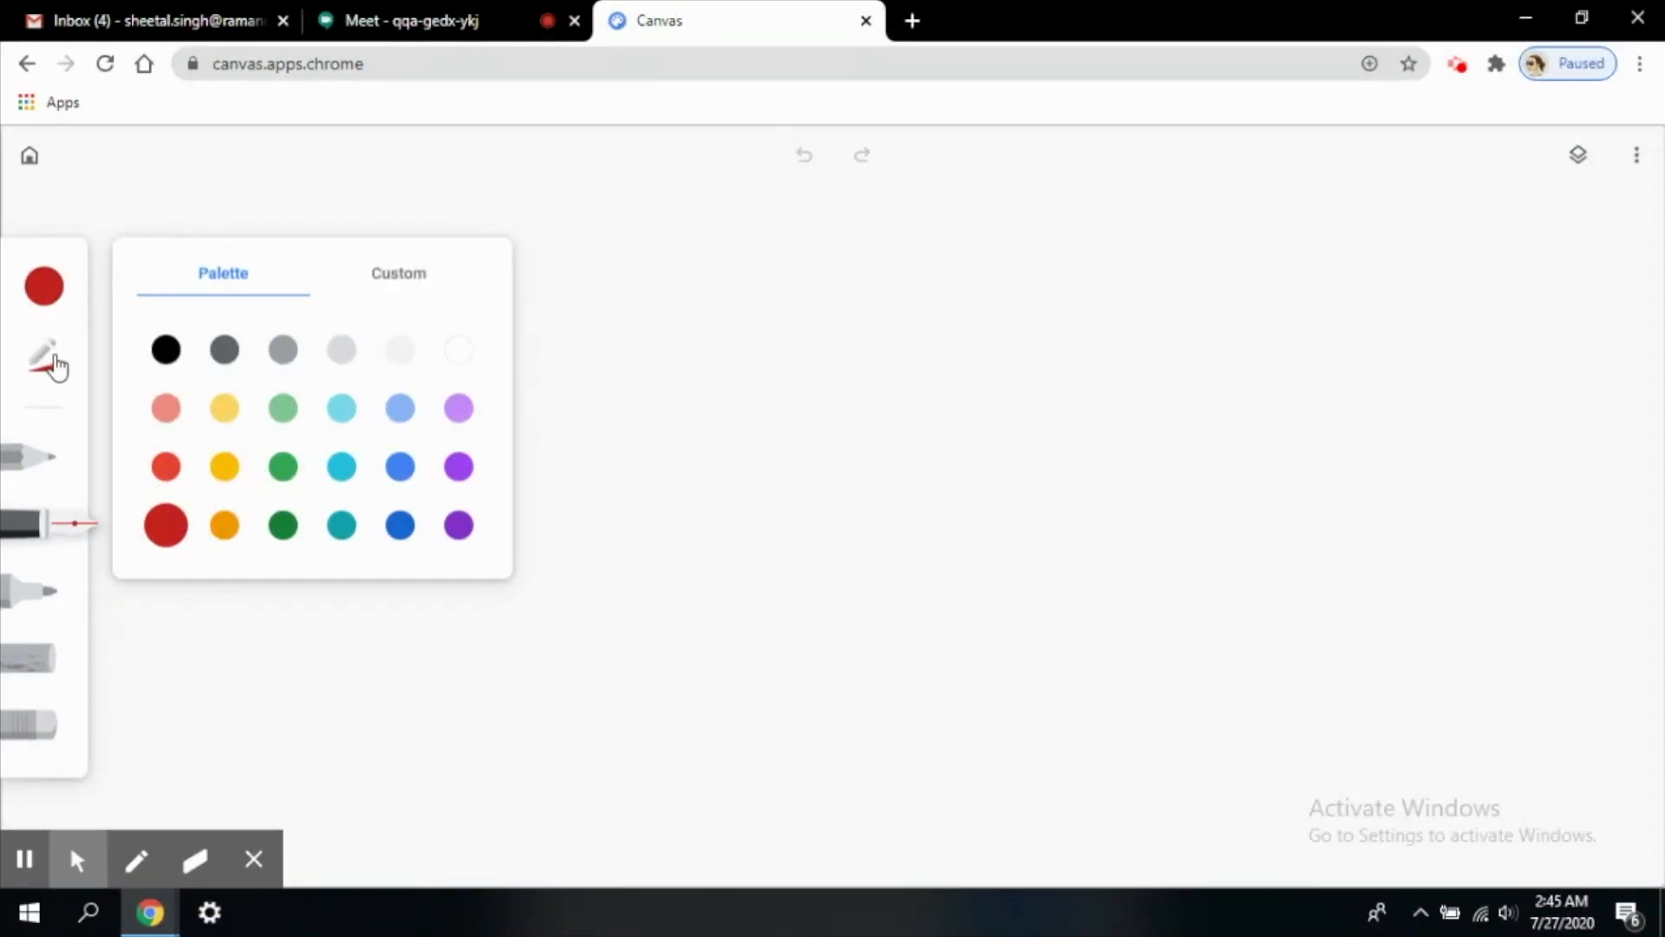
- Set a medium stroke size with about half opacity and select the pencil tool
click(44, 355)
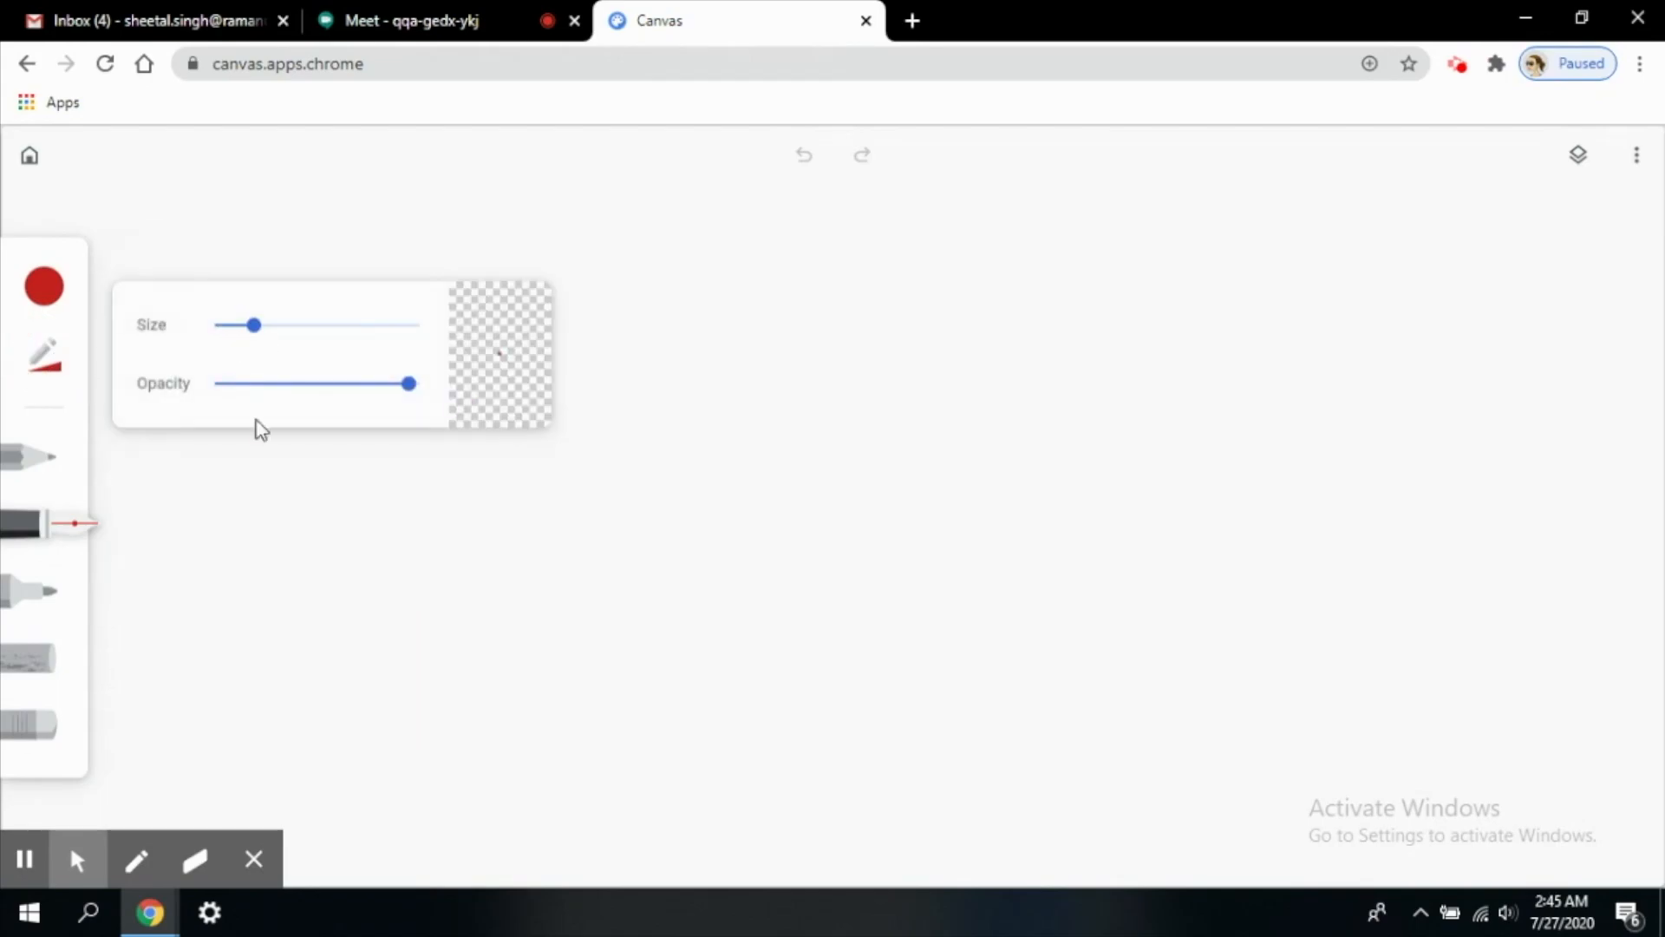
mouse_move(16, 699)
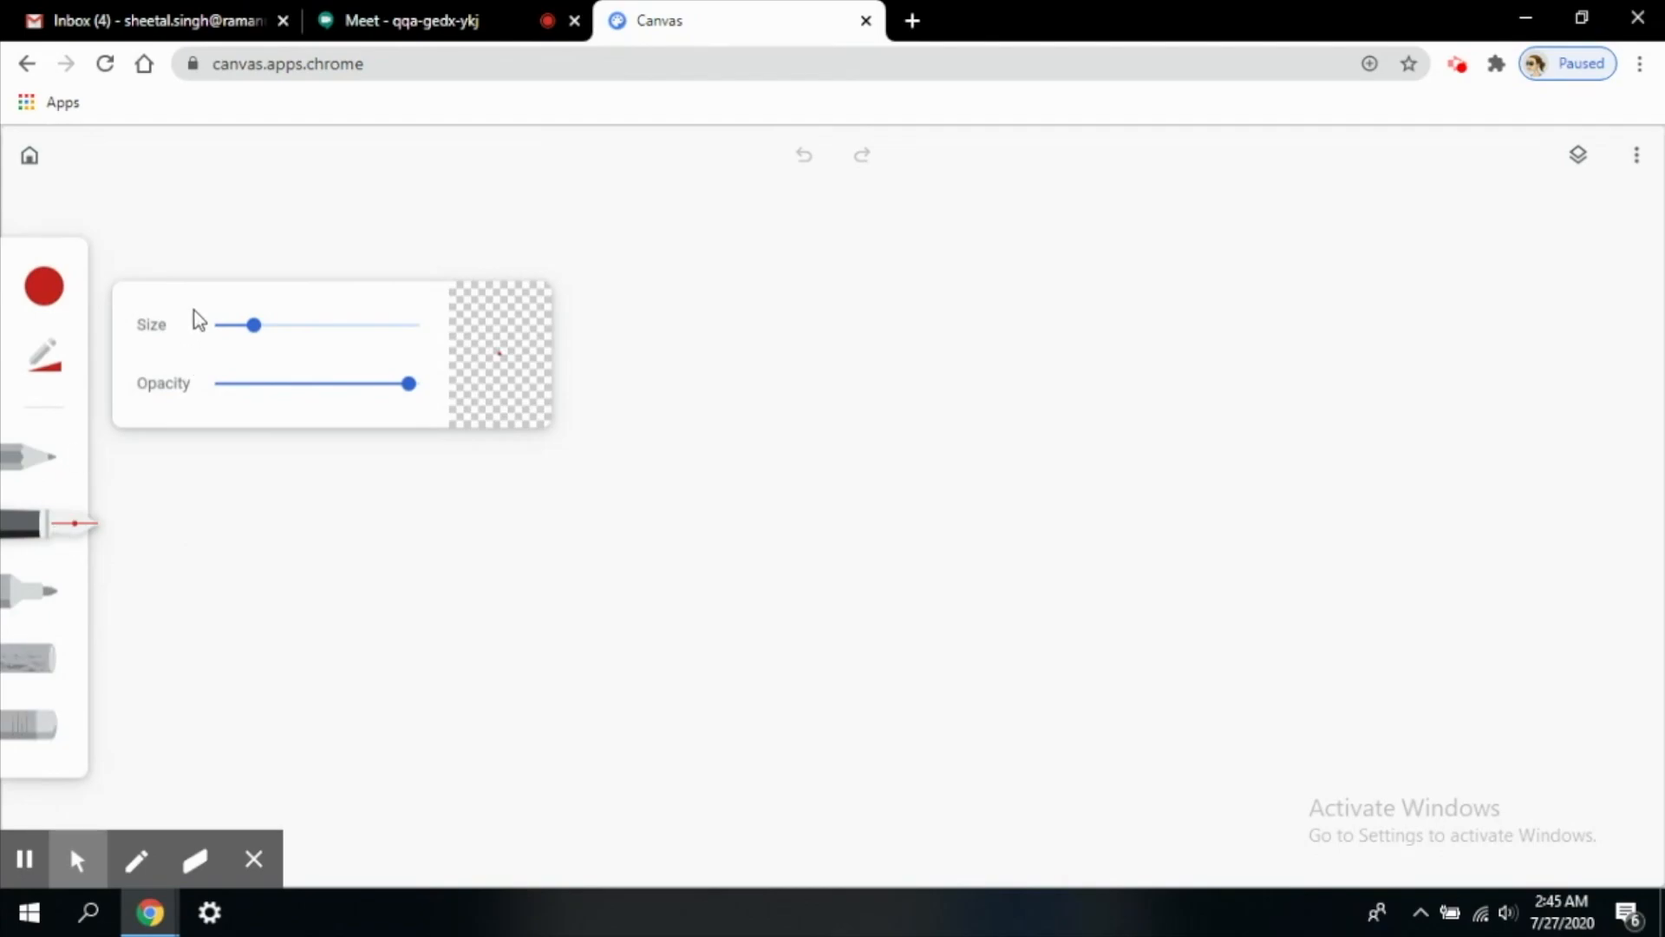
mouse_move(340, 338)
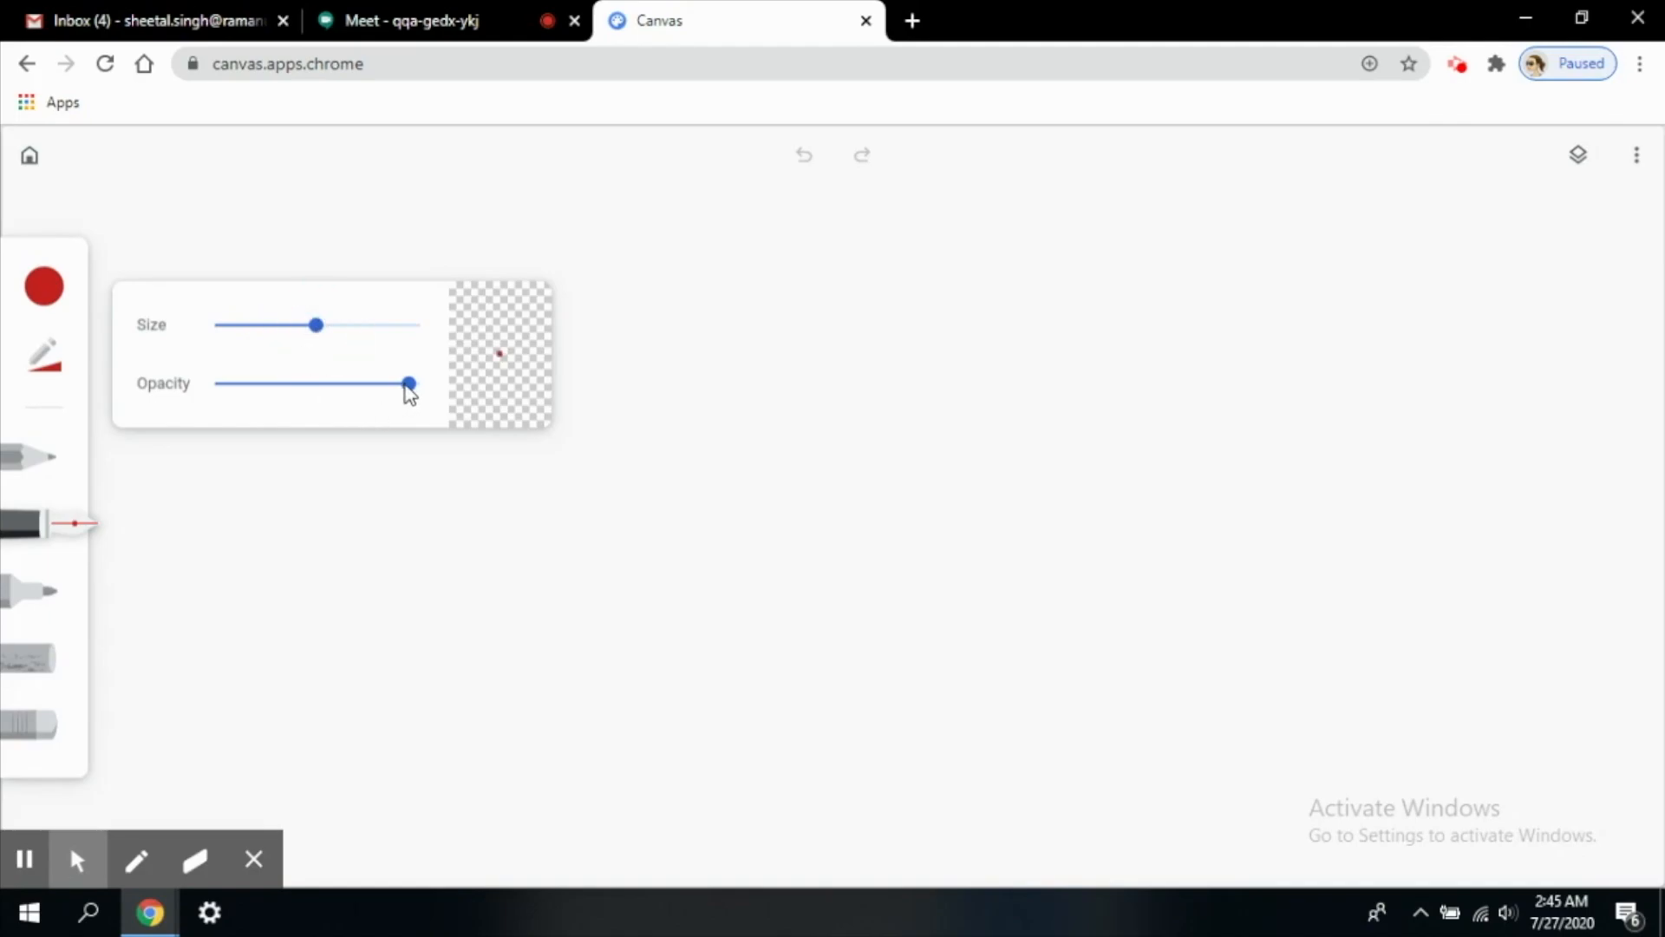
drag(409, 384, 322, 383)
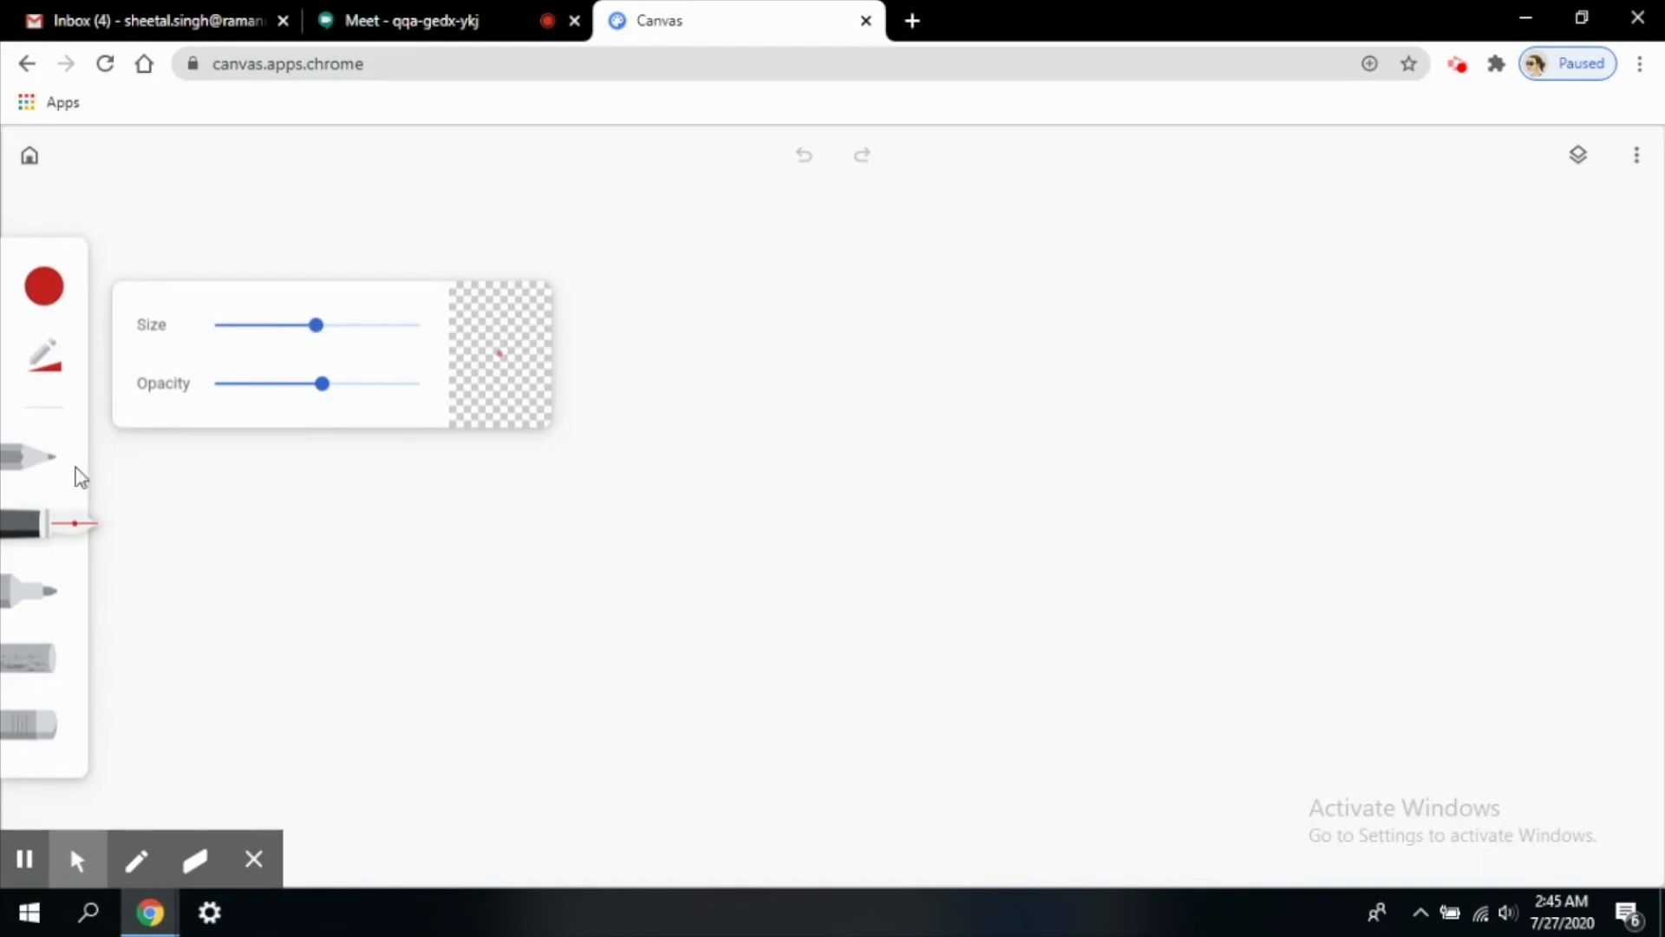
click(42, 458)
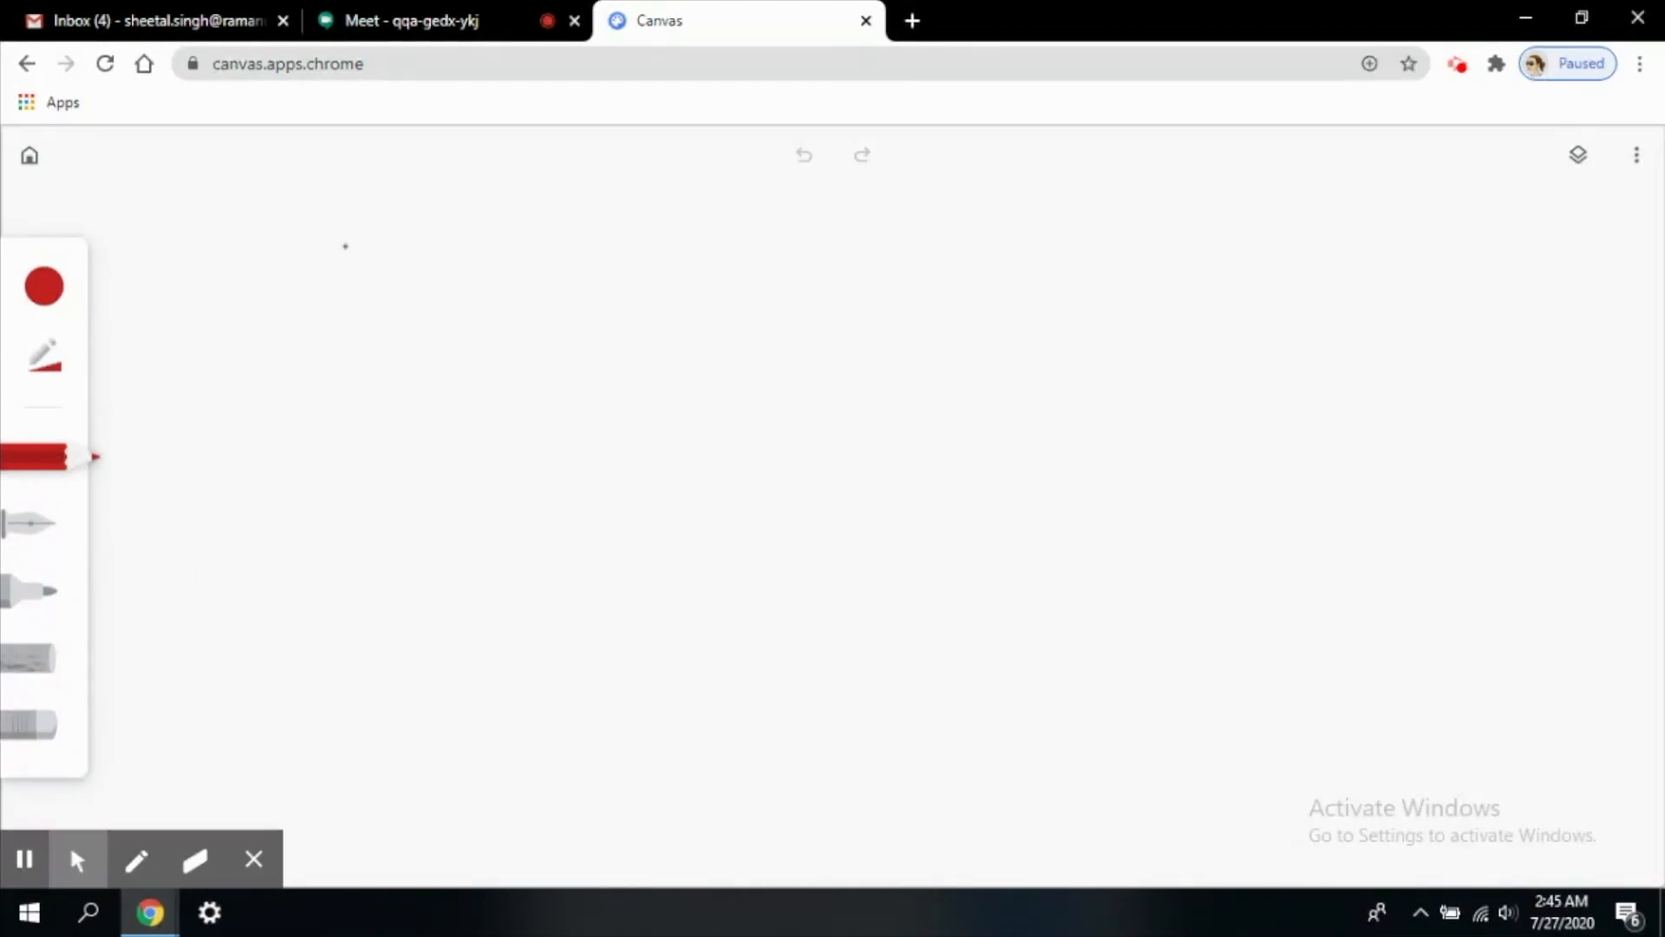
- Handwrite 'Hello' in thin red pencil and 'Everyone' in red pen beside it
drag(369, 294, 351, 366)
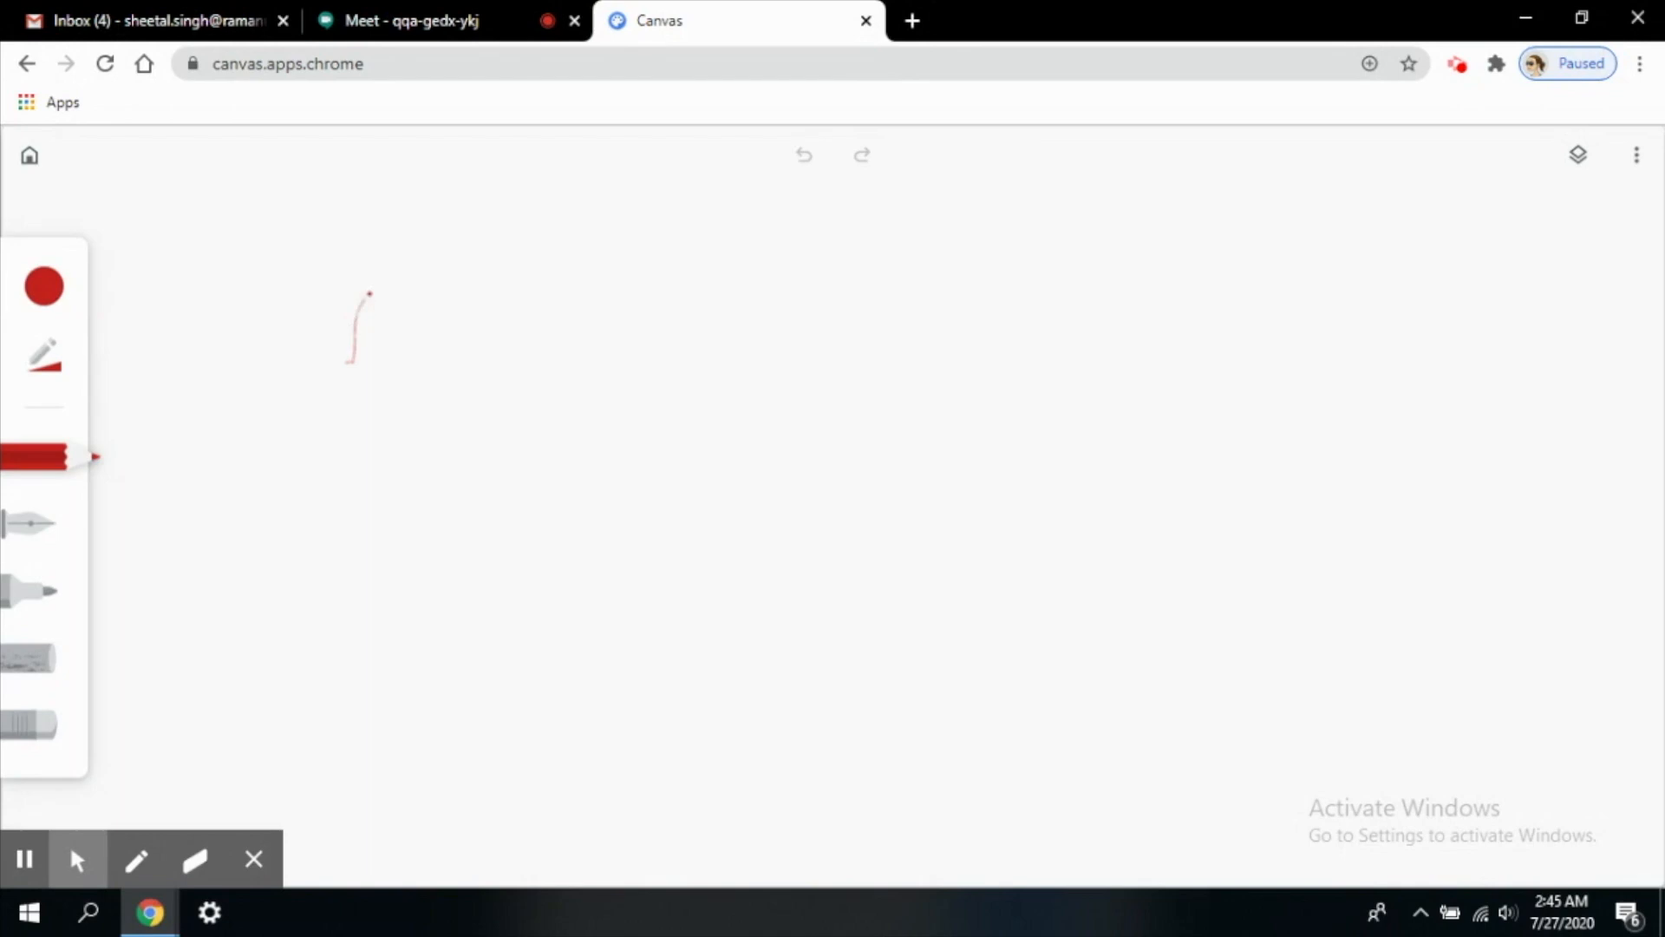
drag(369, 292, 383, 446)
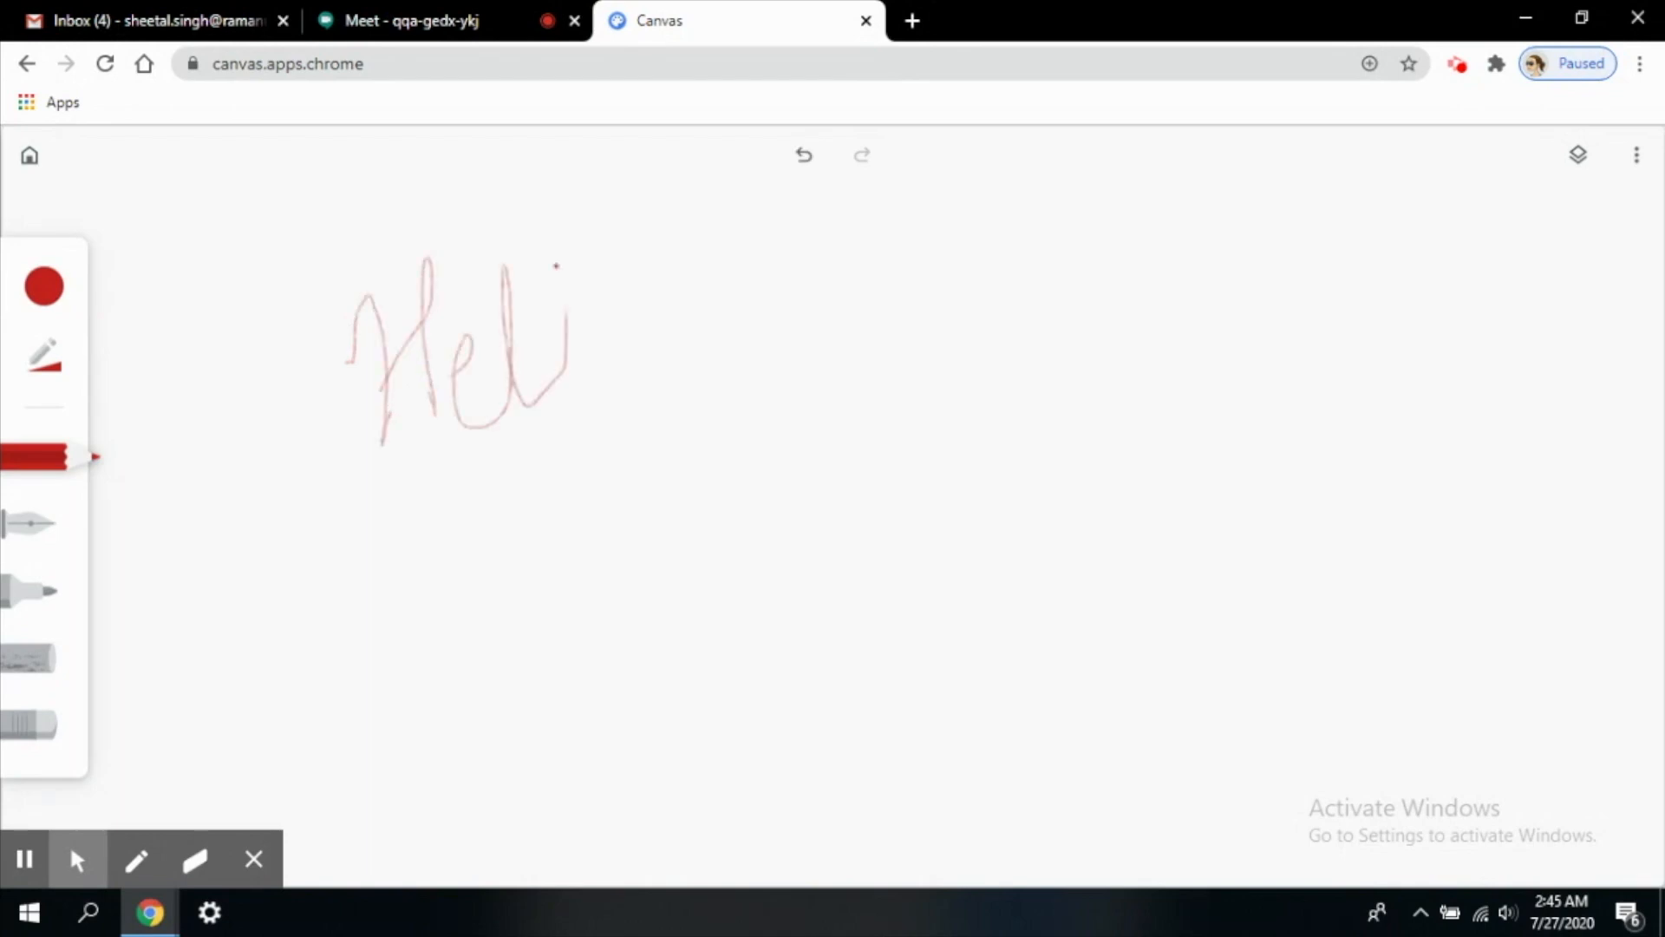
drag(552, 275, 611, 361)
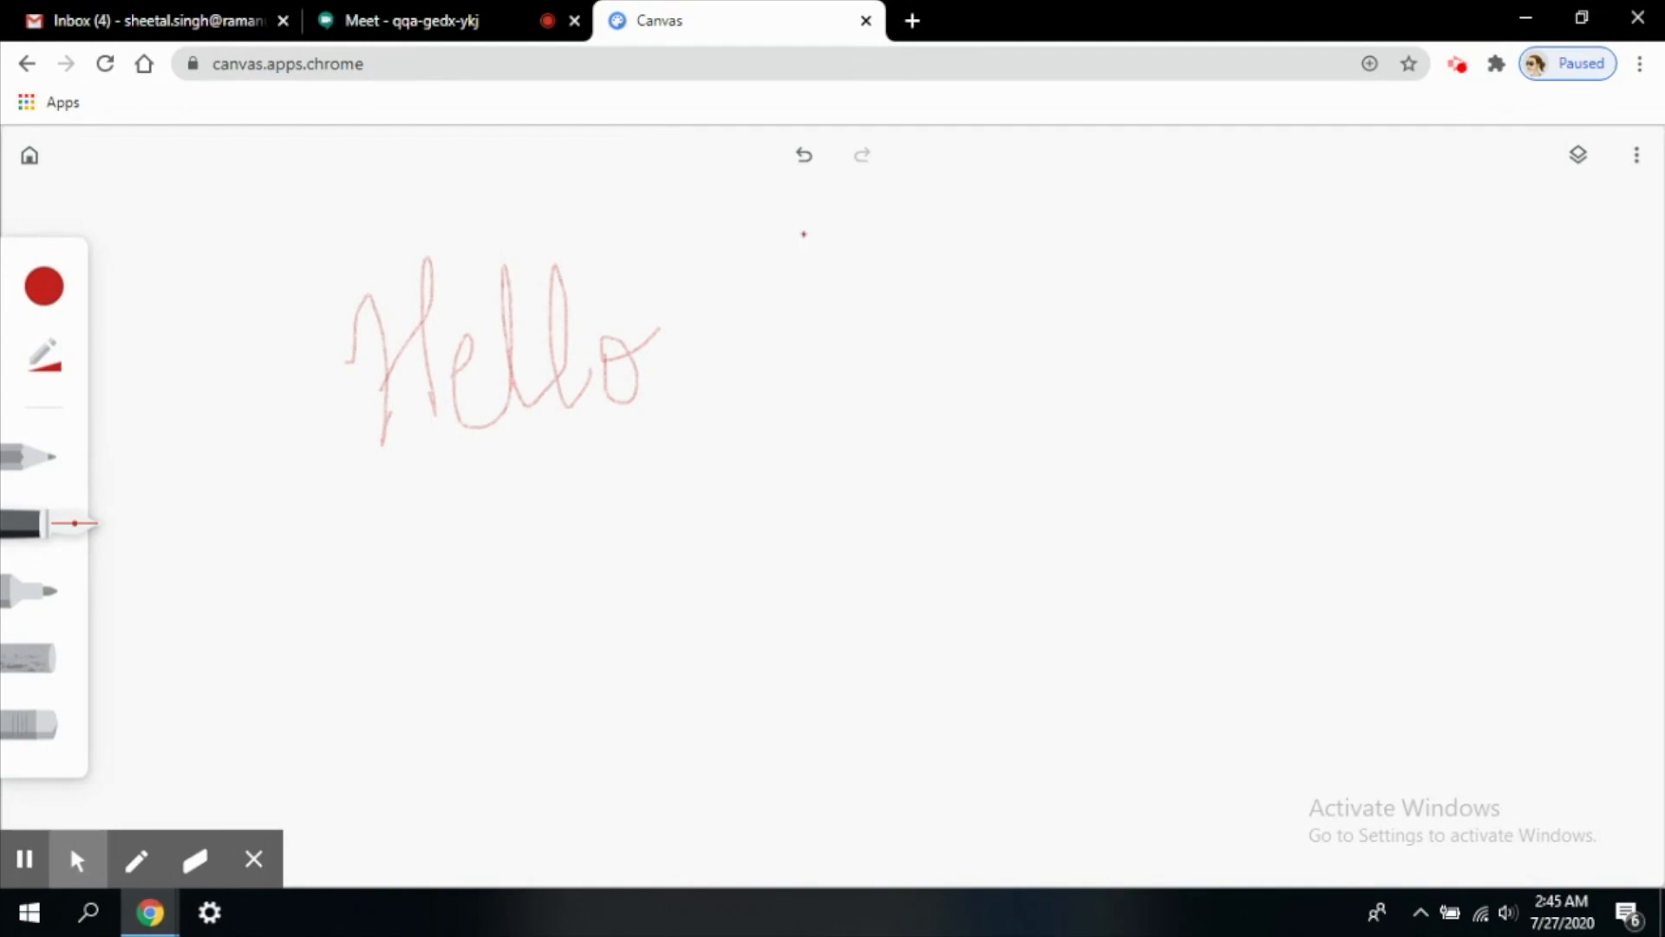
drag(808, 228, 865, 383)
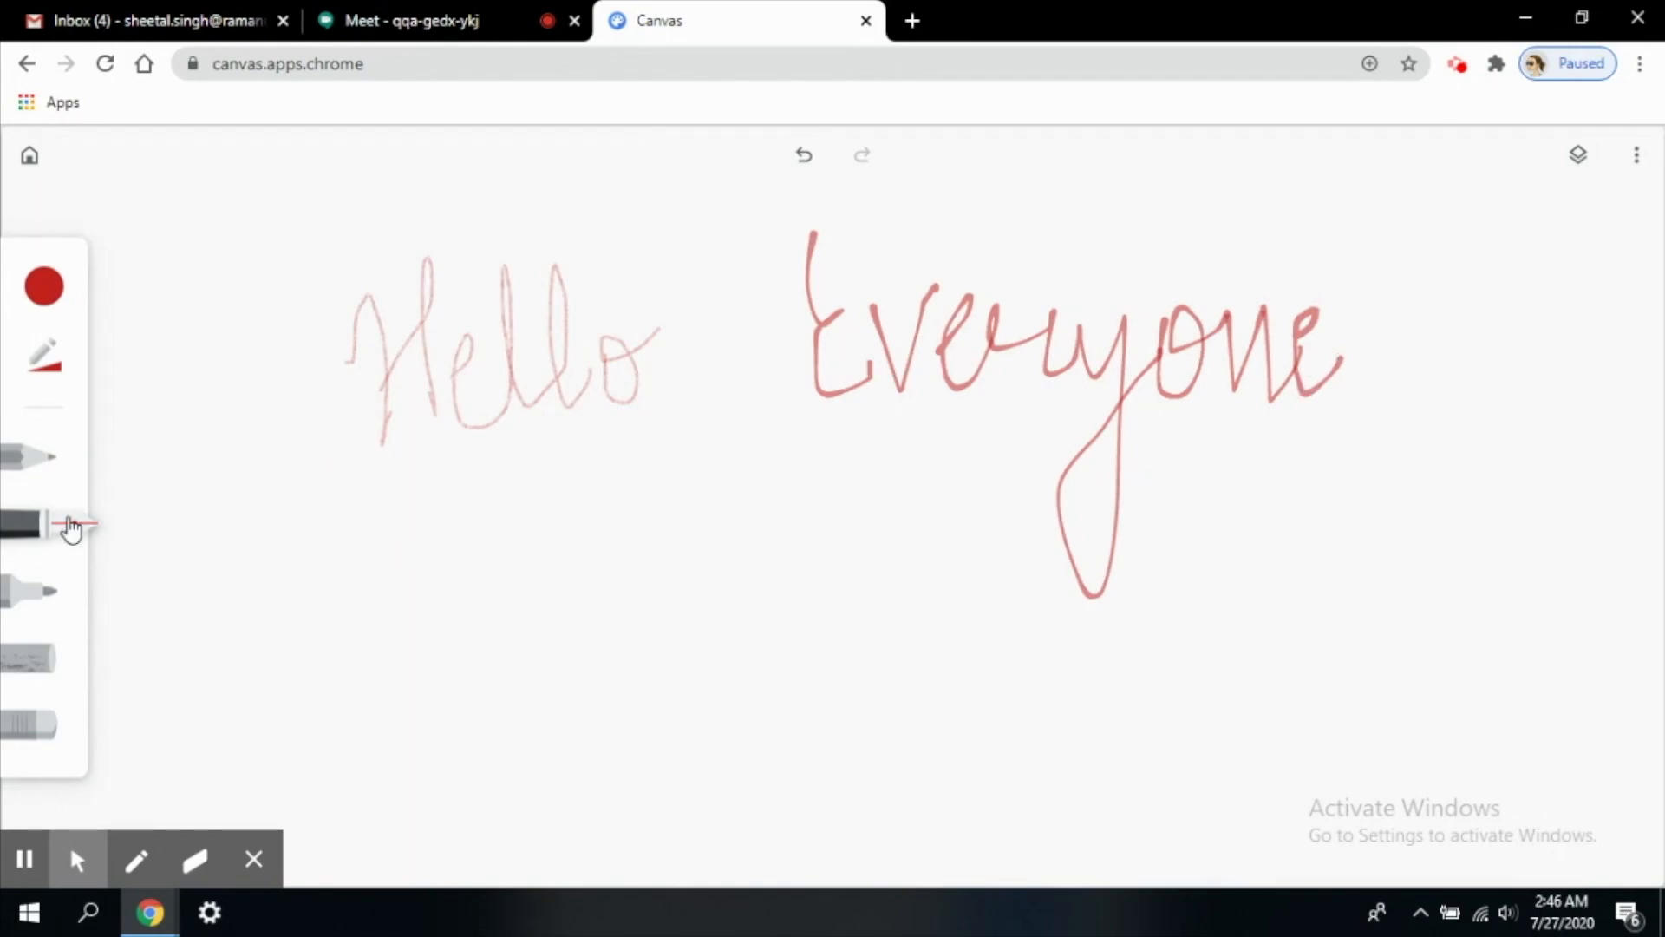
- Retrace 'Hello' in bold red marker strokes over the pencil version
click(32, 592)
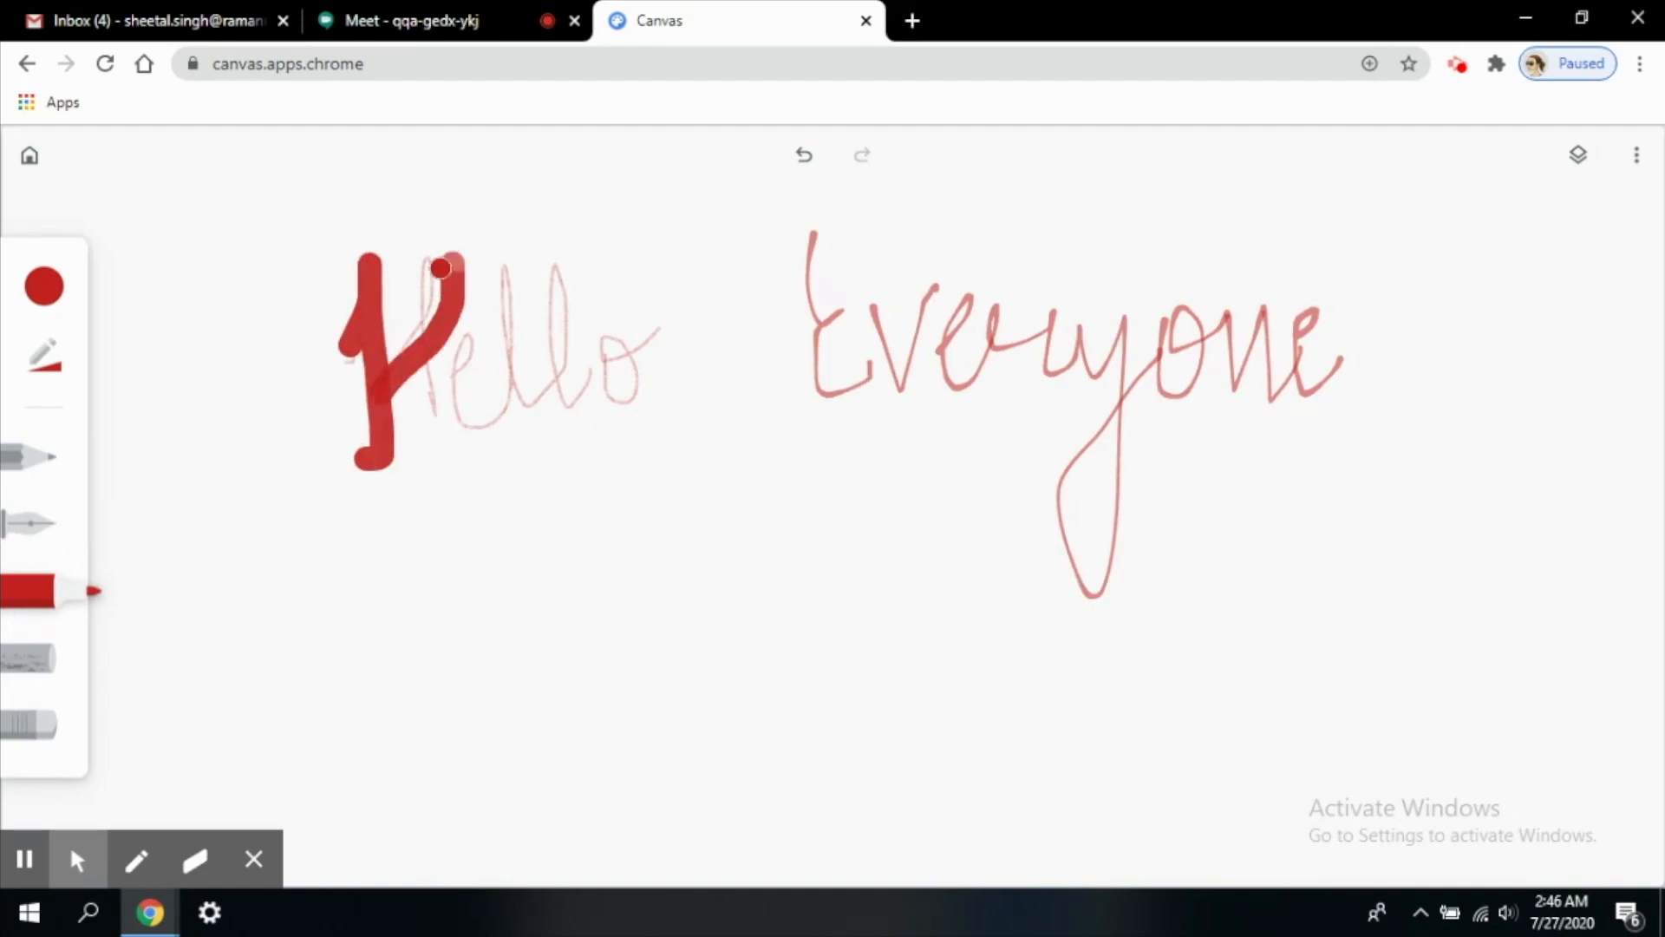
drag(425, 276, 489, 435)
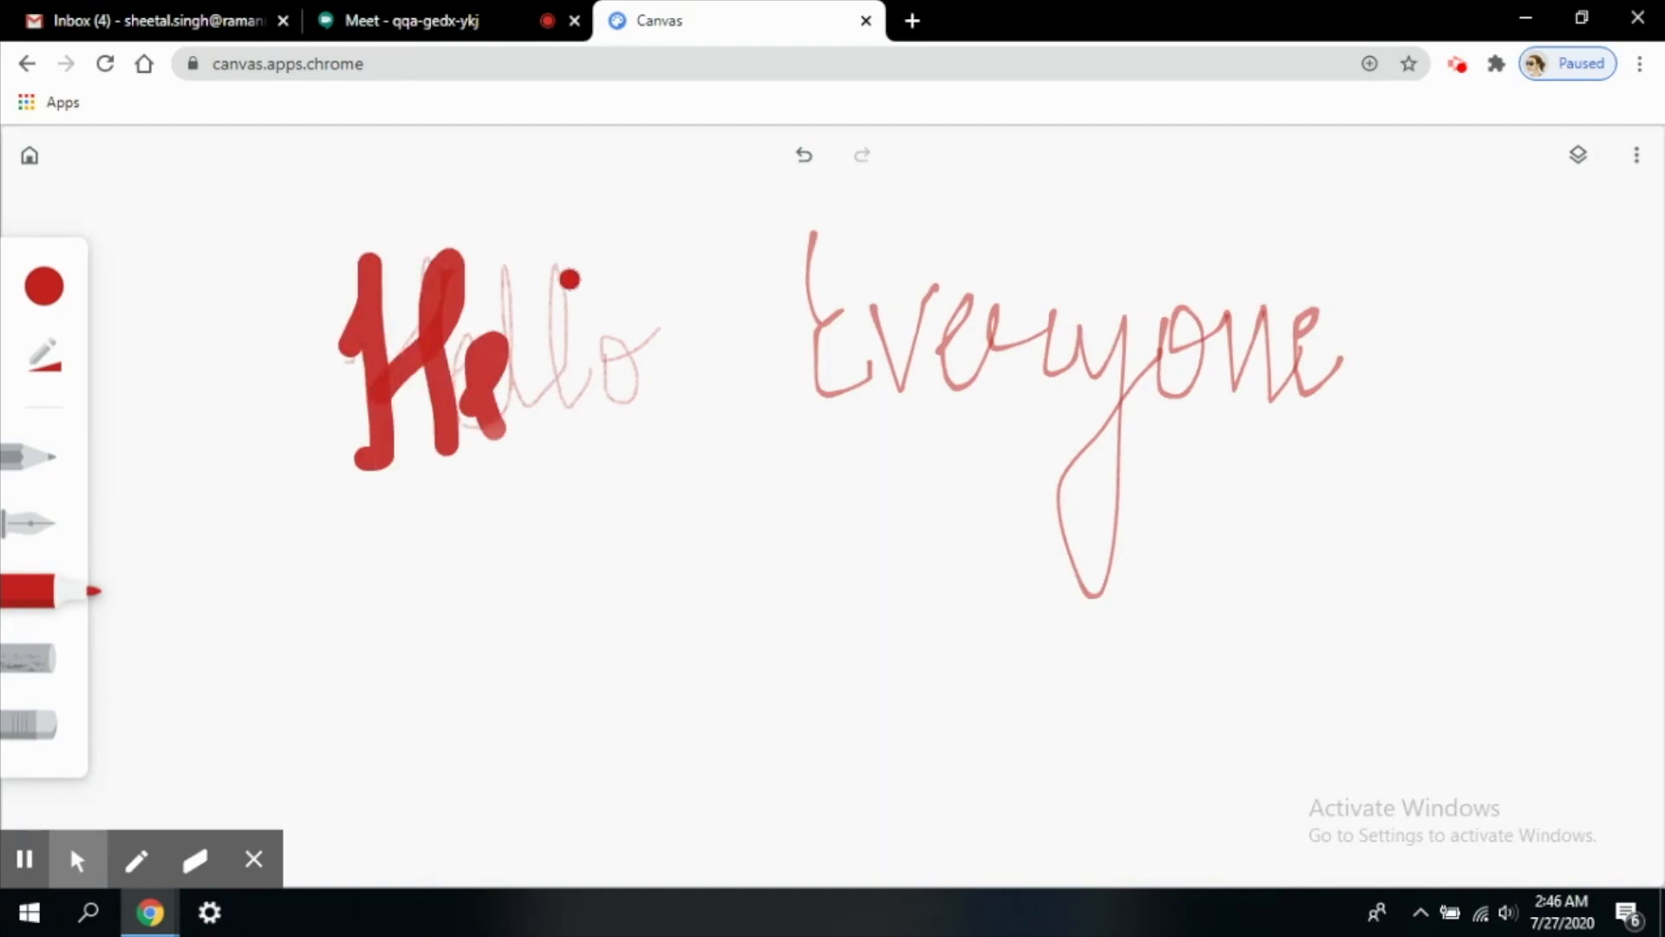
drag(478, 425, 690, 351)
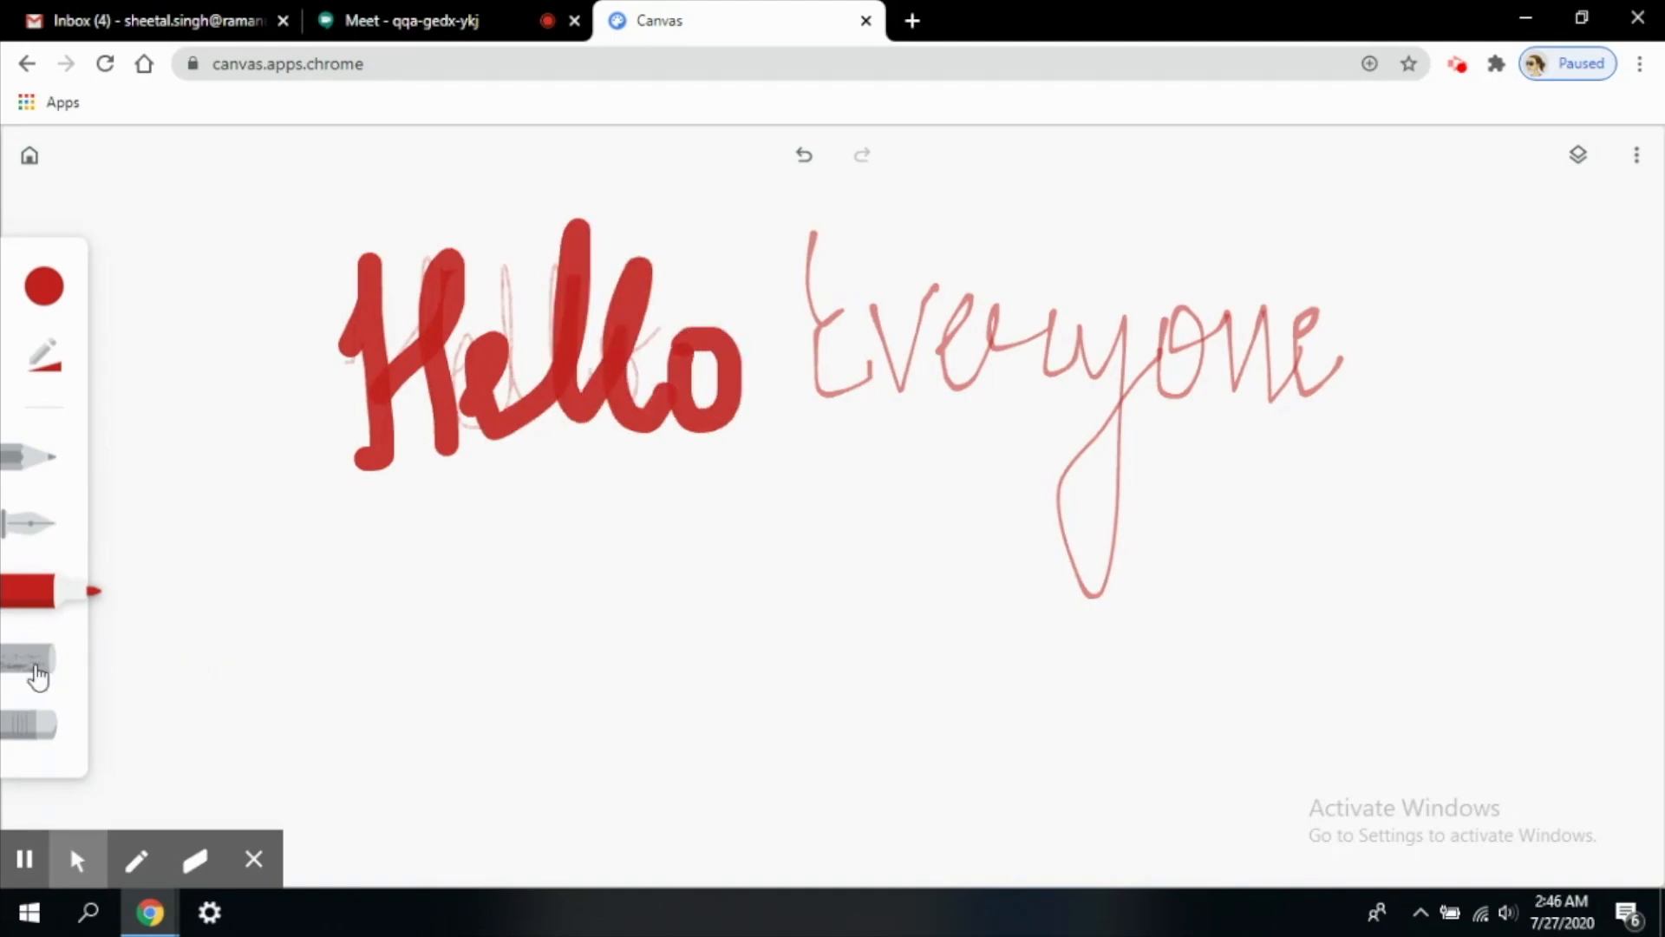
click(42, 658)
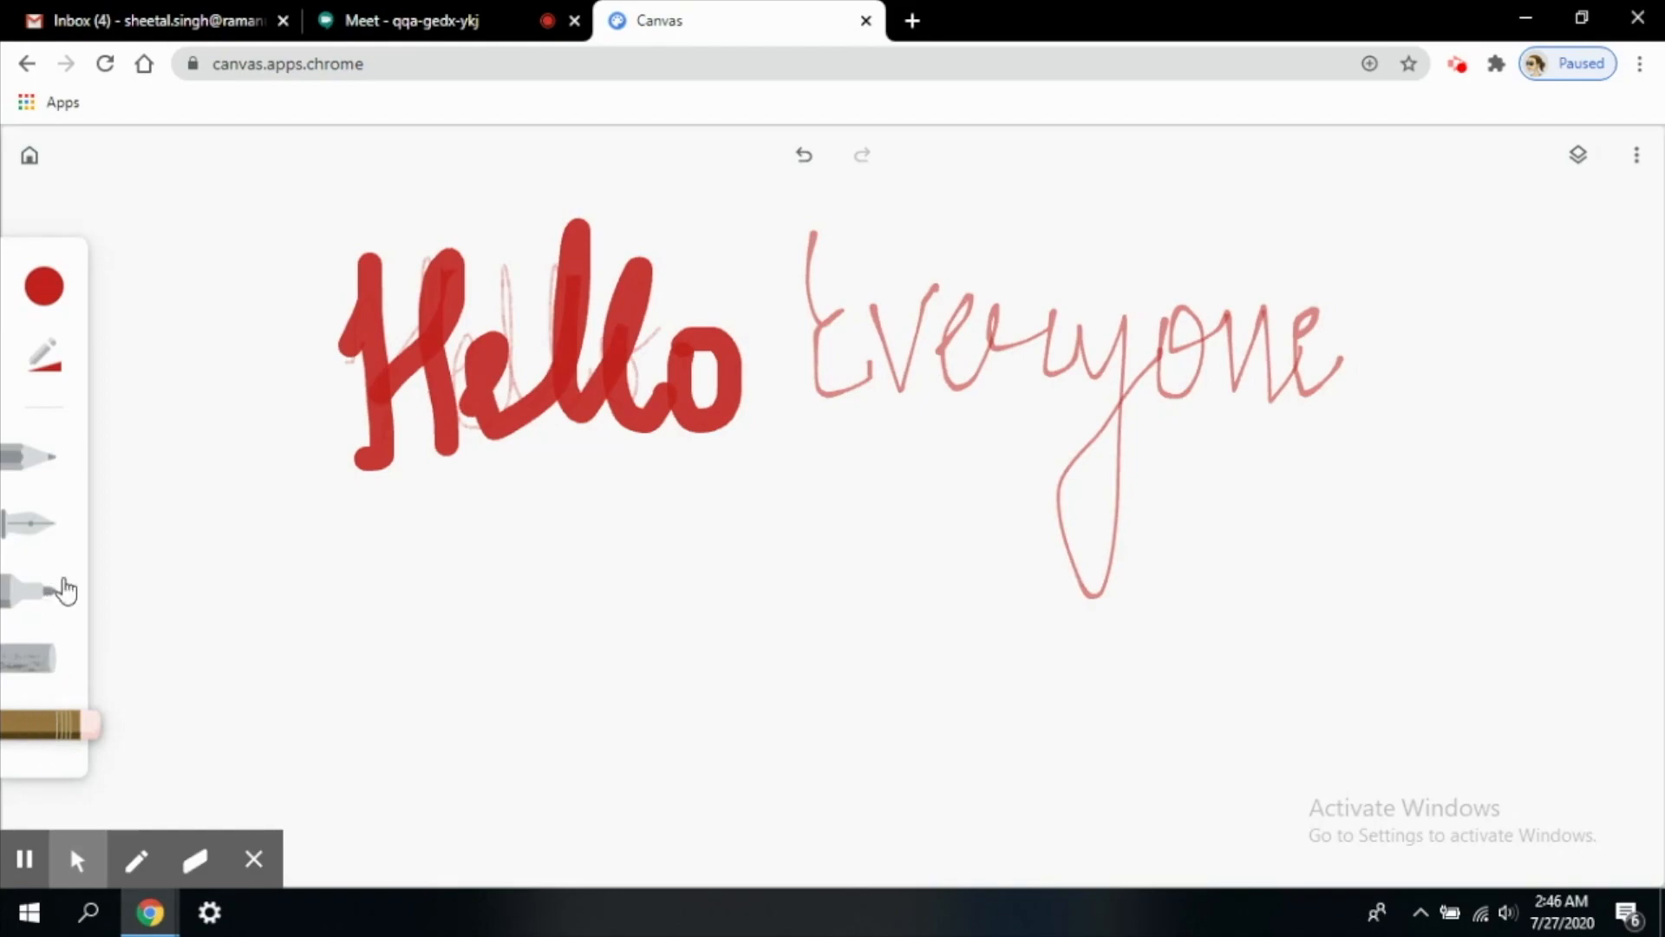
mouse_move(37, 683)
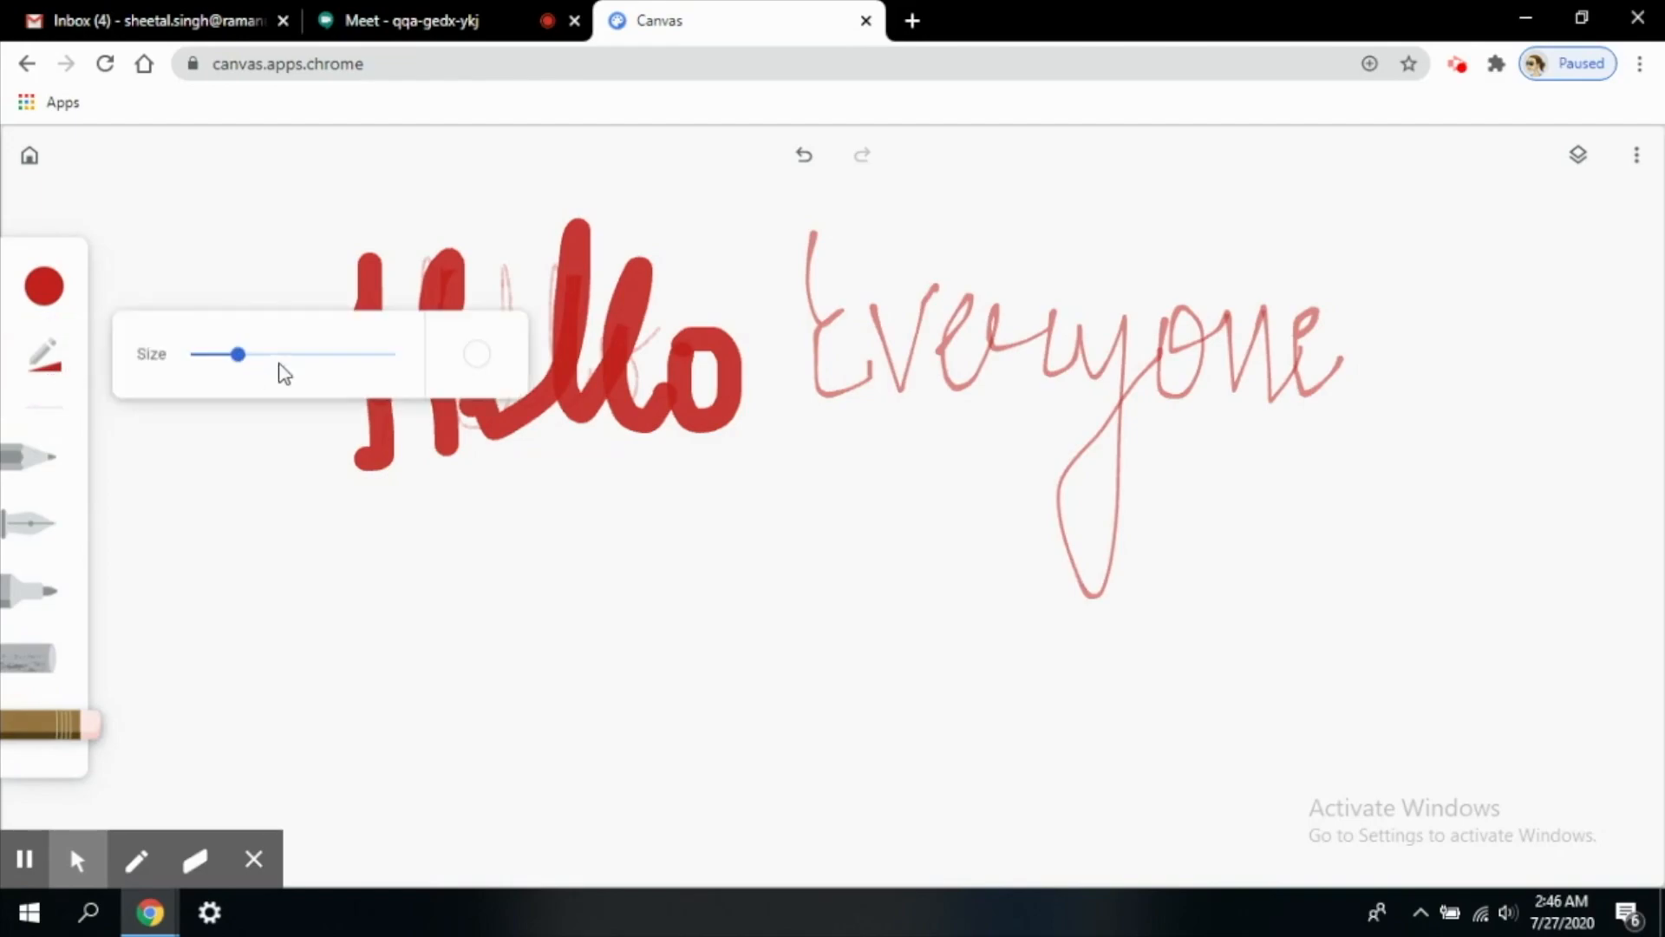
- Erase all the handwritten text, leaving the drawing blank
drag(237, 354, 354, 354)
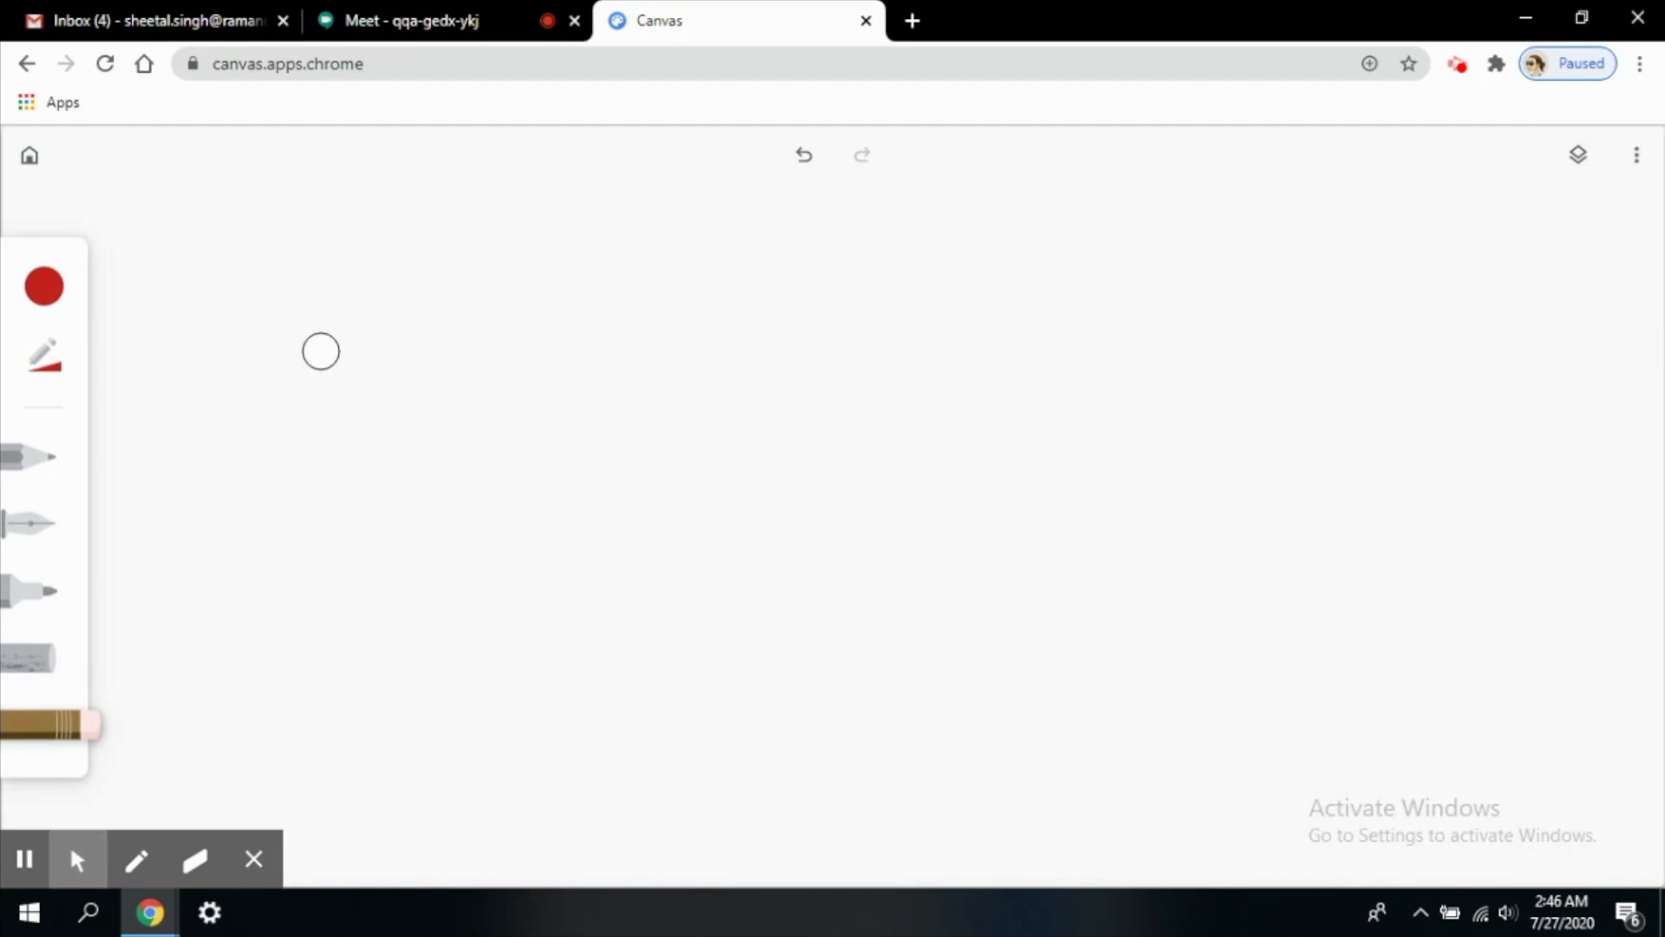
mouse_move(27, 168)
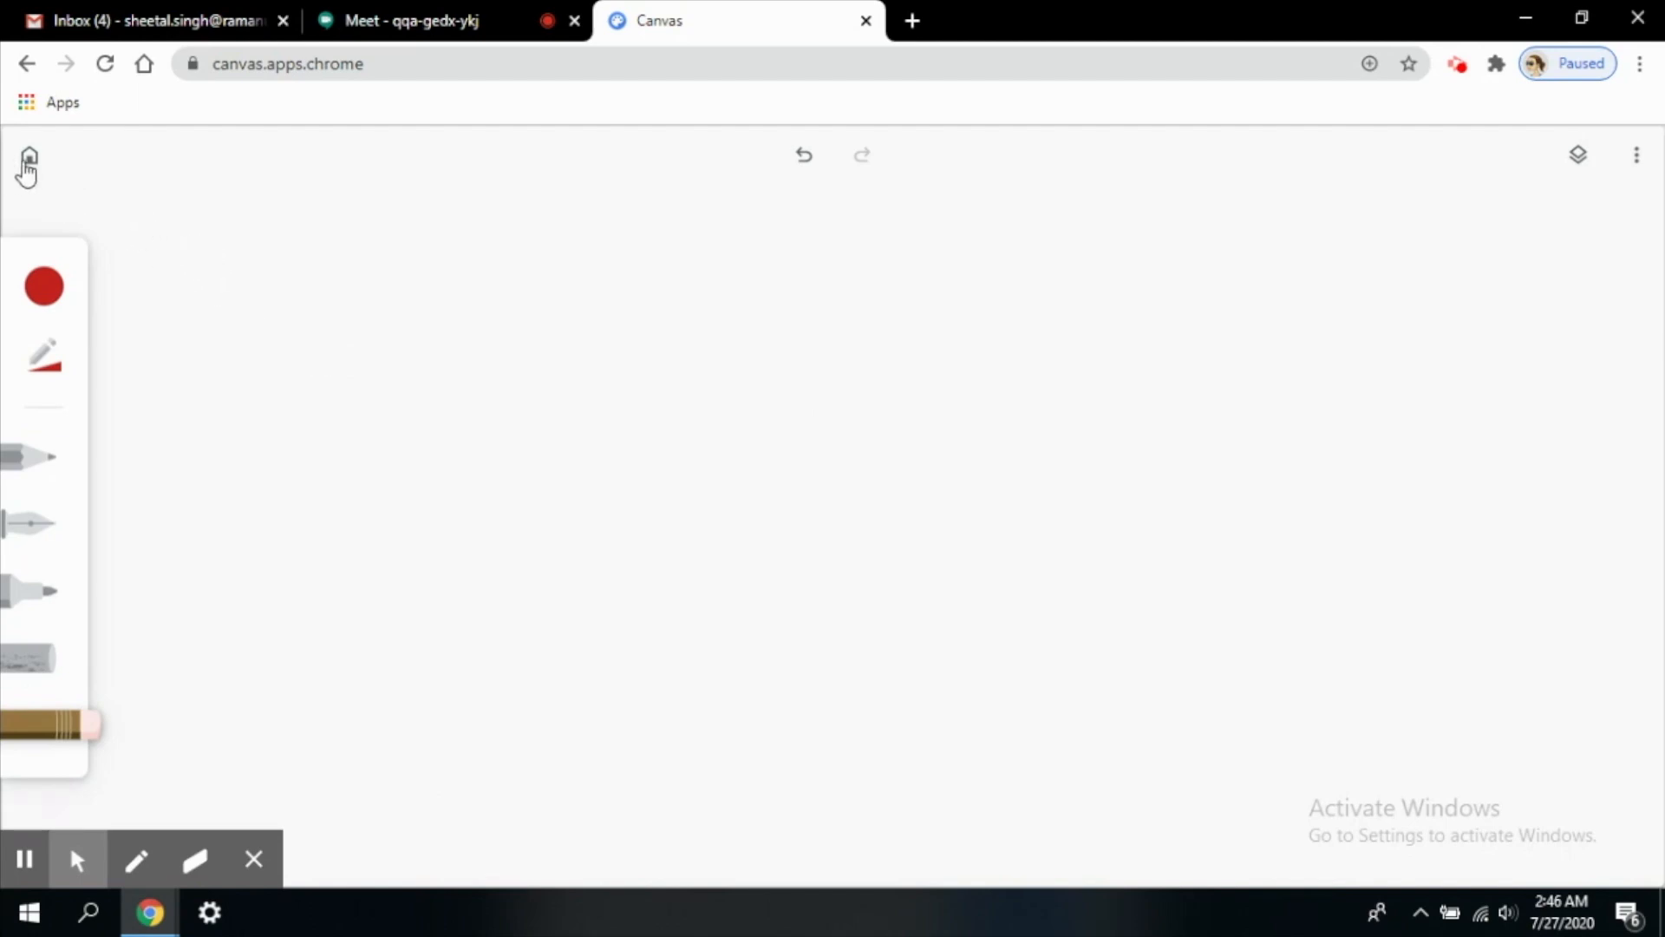
- Return to the home gallery and view the blank drawing's options menu
click(25, 167)
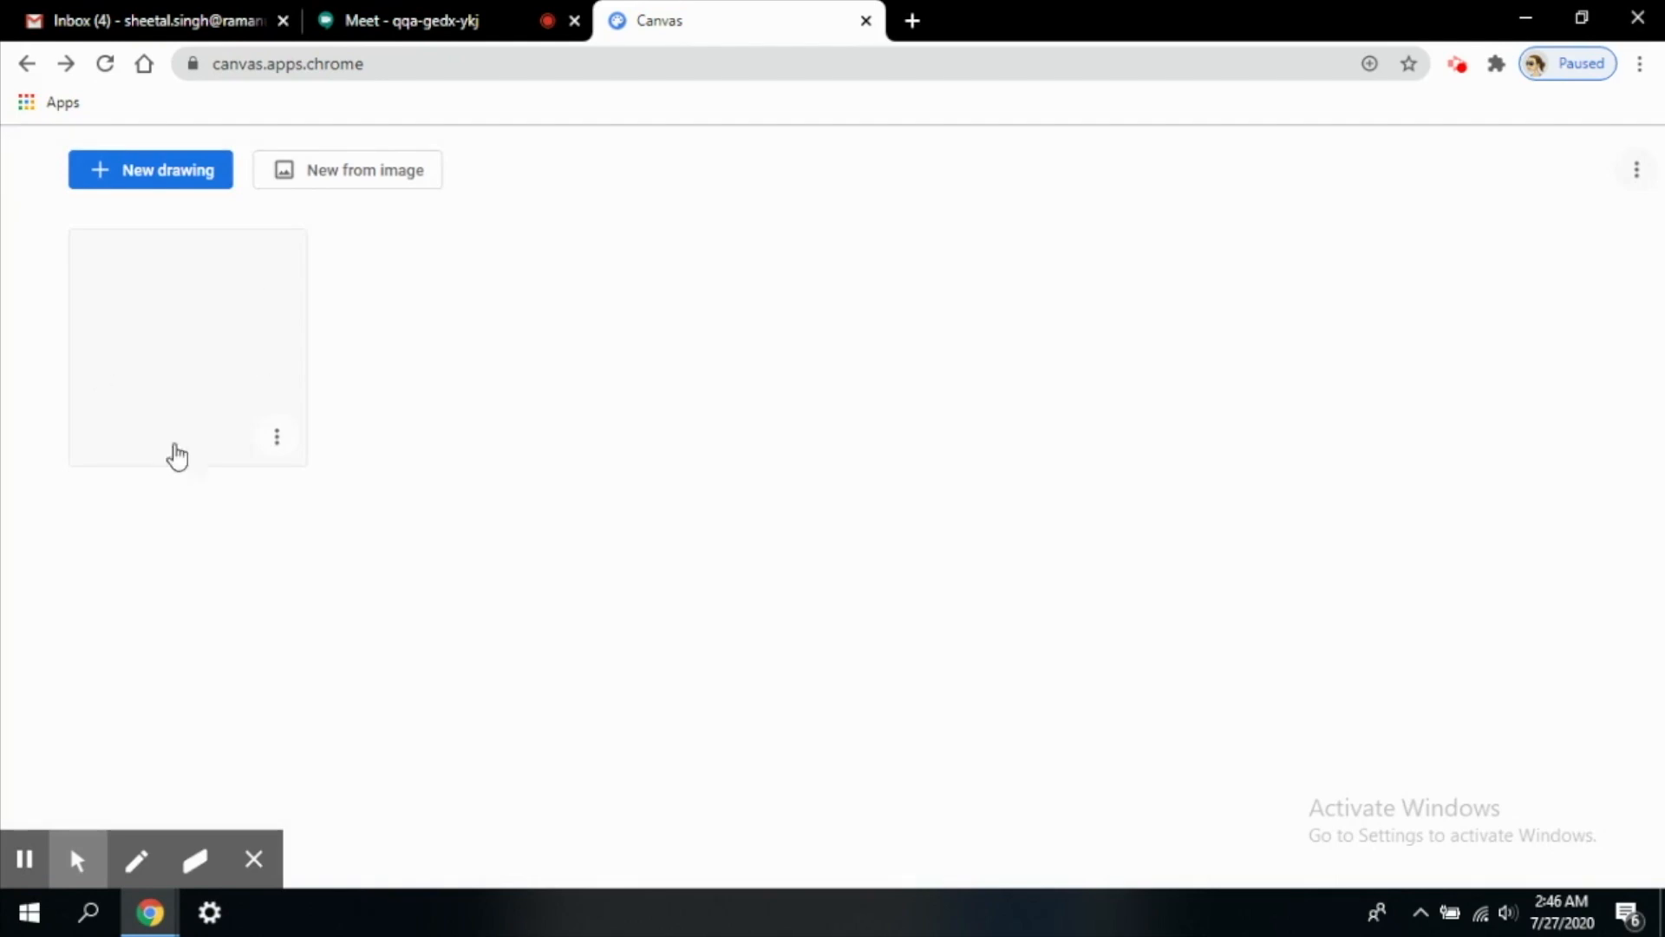
mouse_move(167, 365)
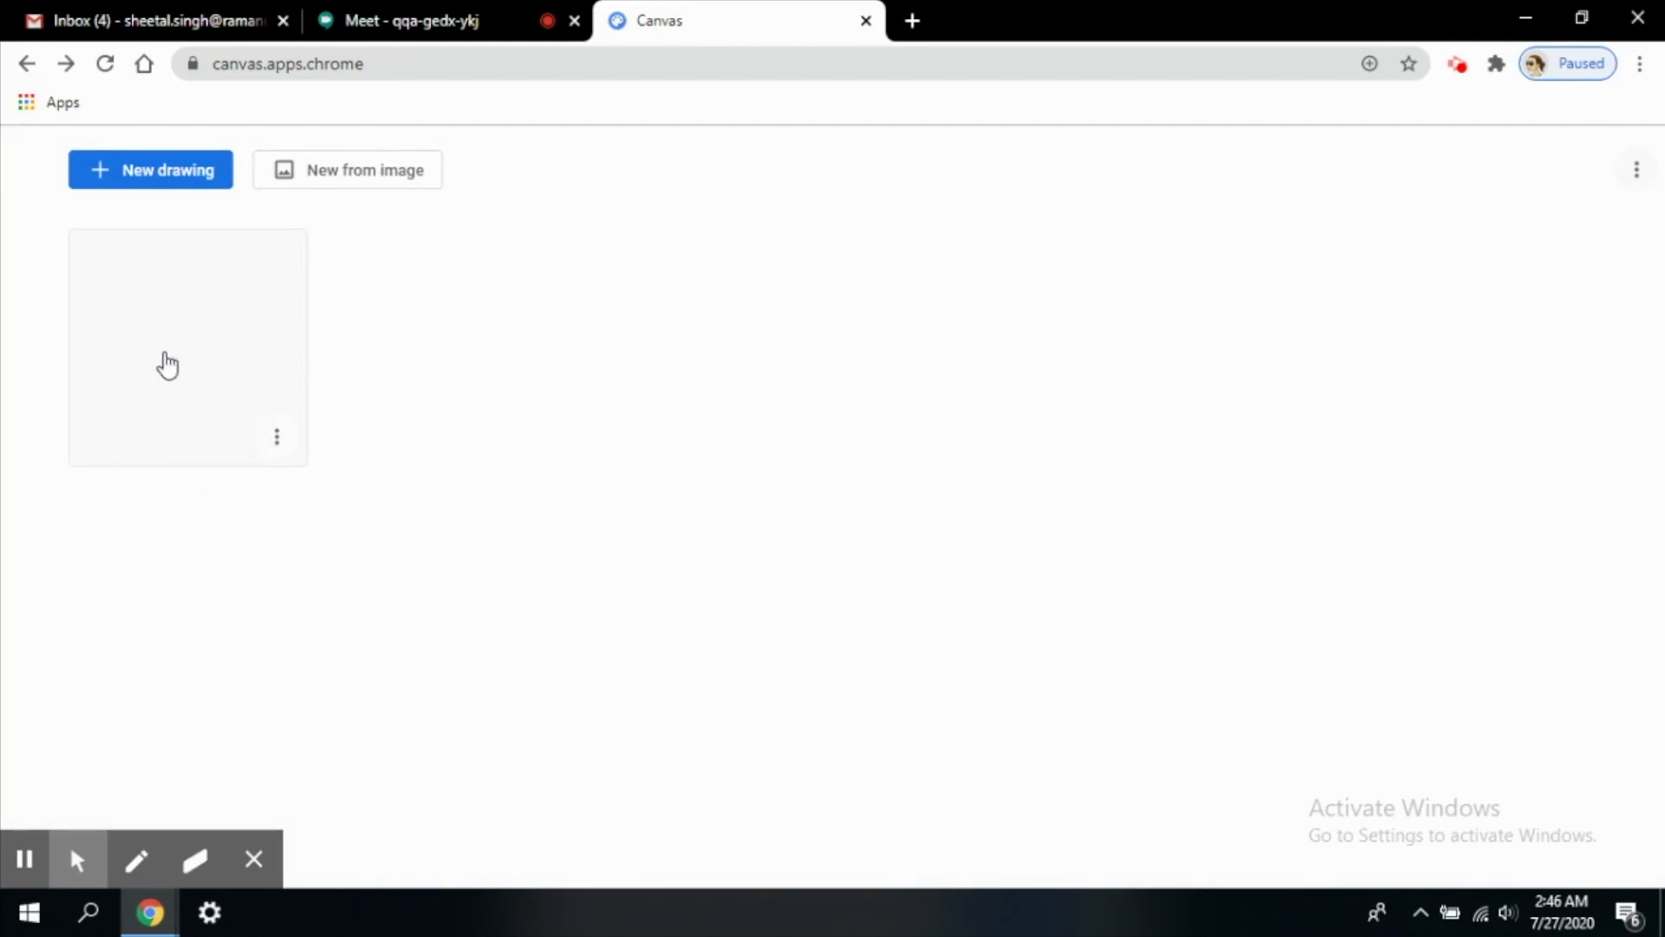
click(275, 436)
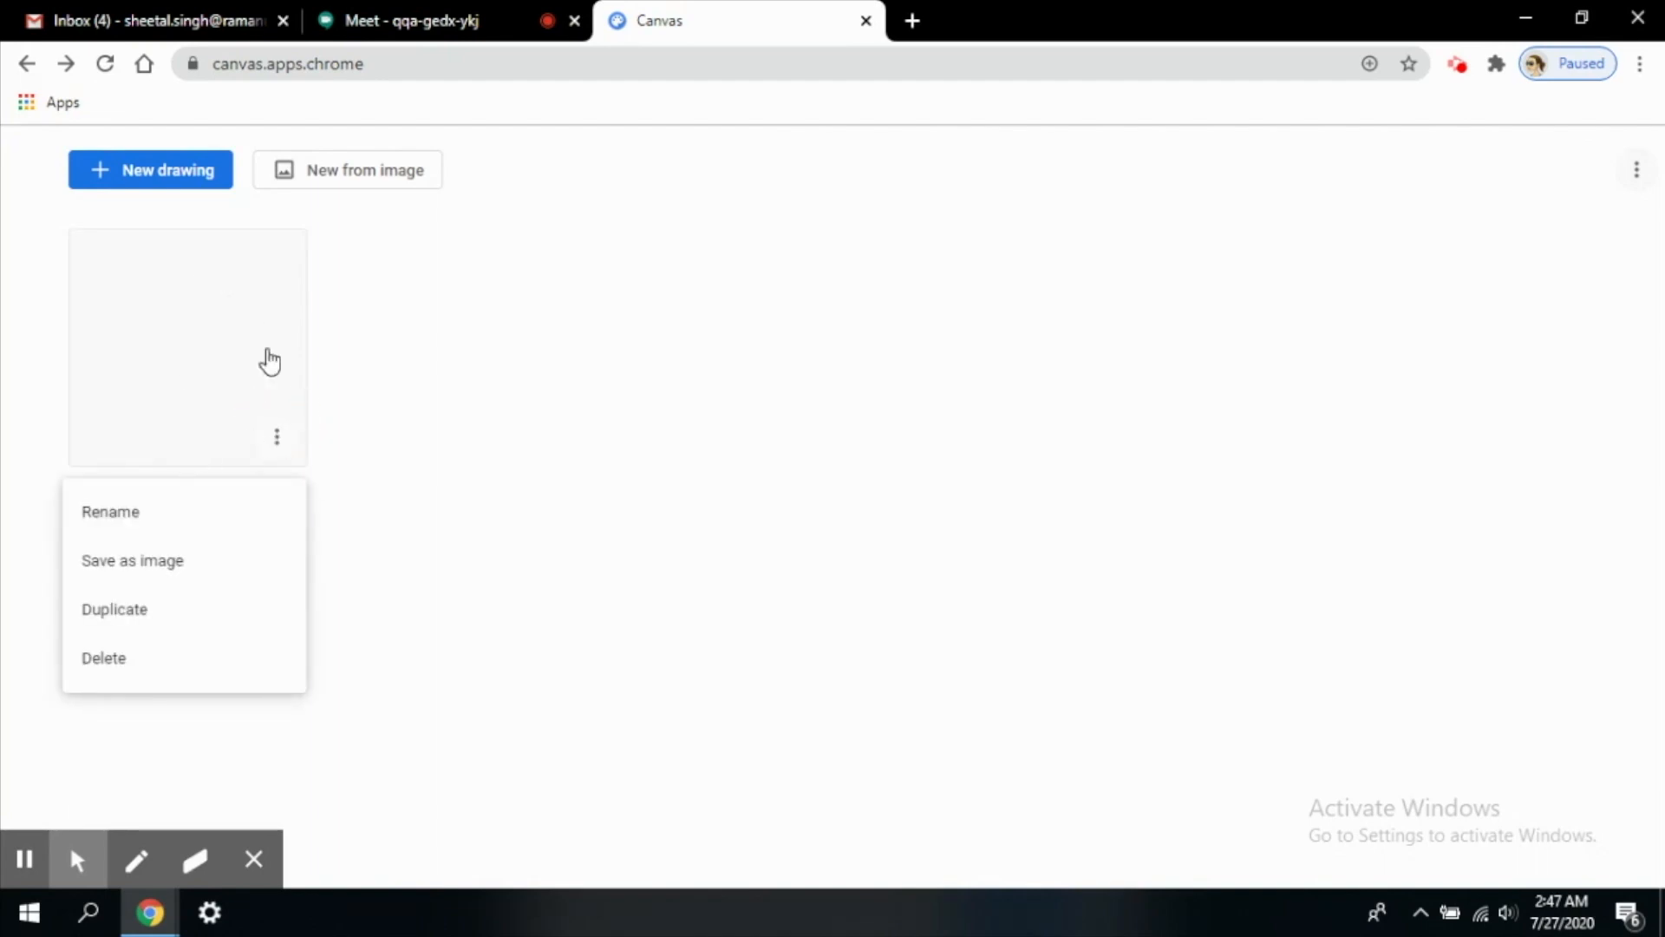
mouse_move(190, 369)
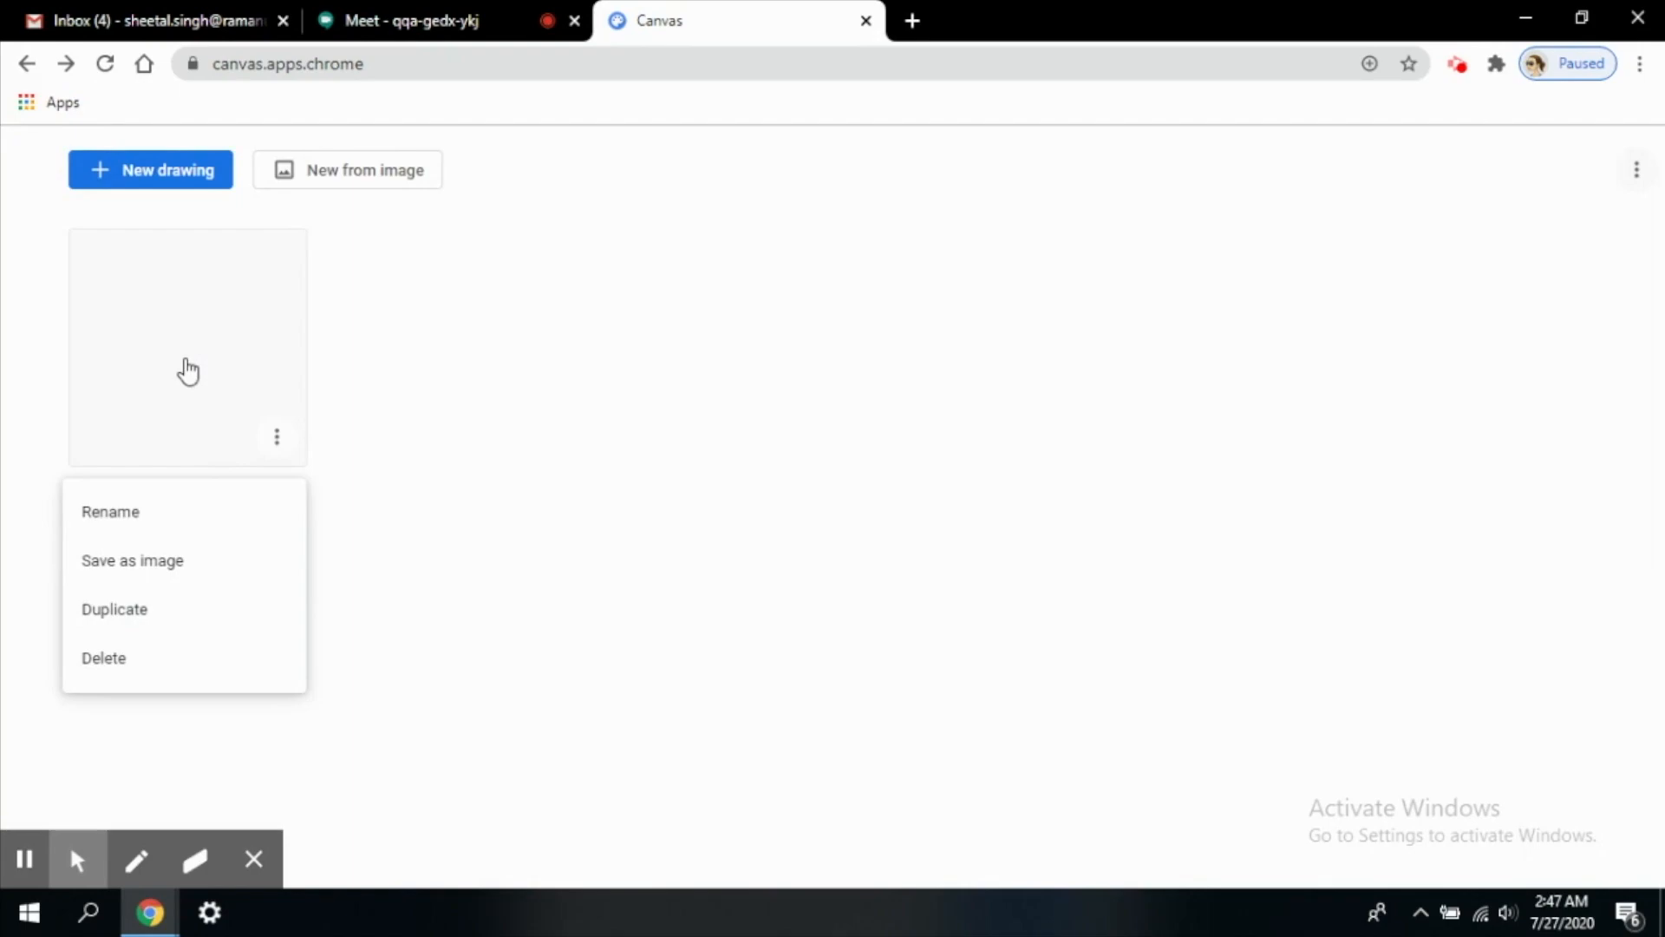
mouse_move(168, 496)
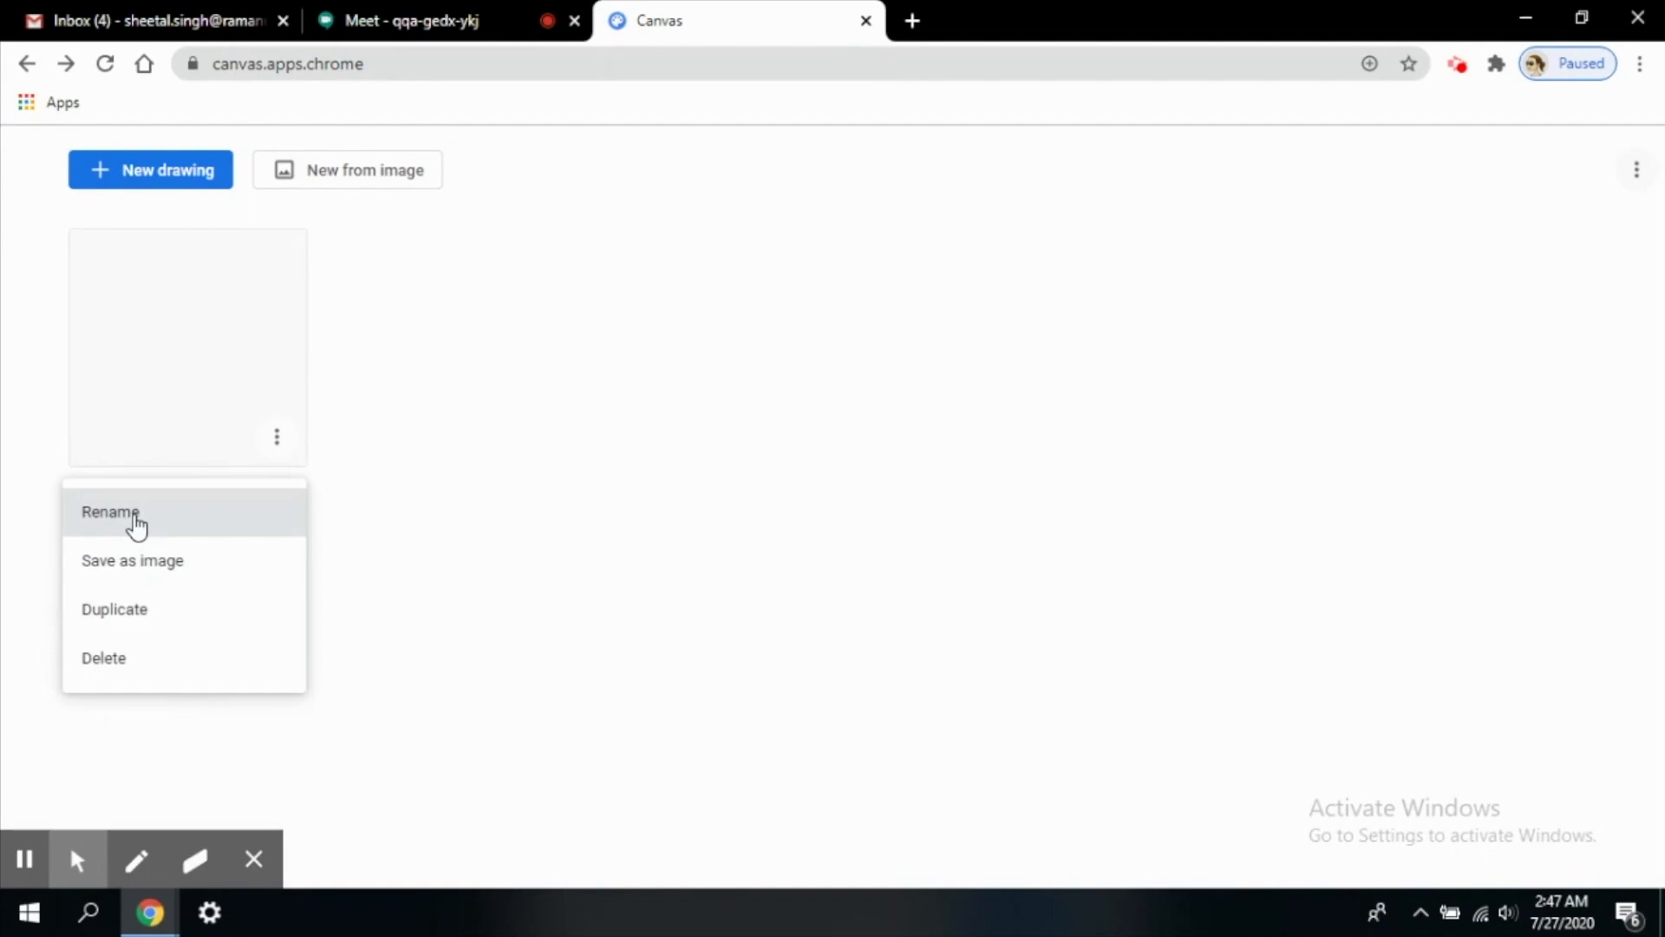
mouse_move(129, 609)
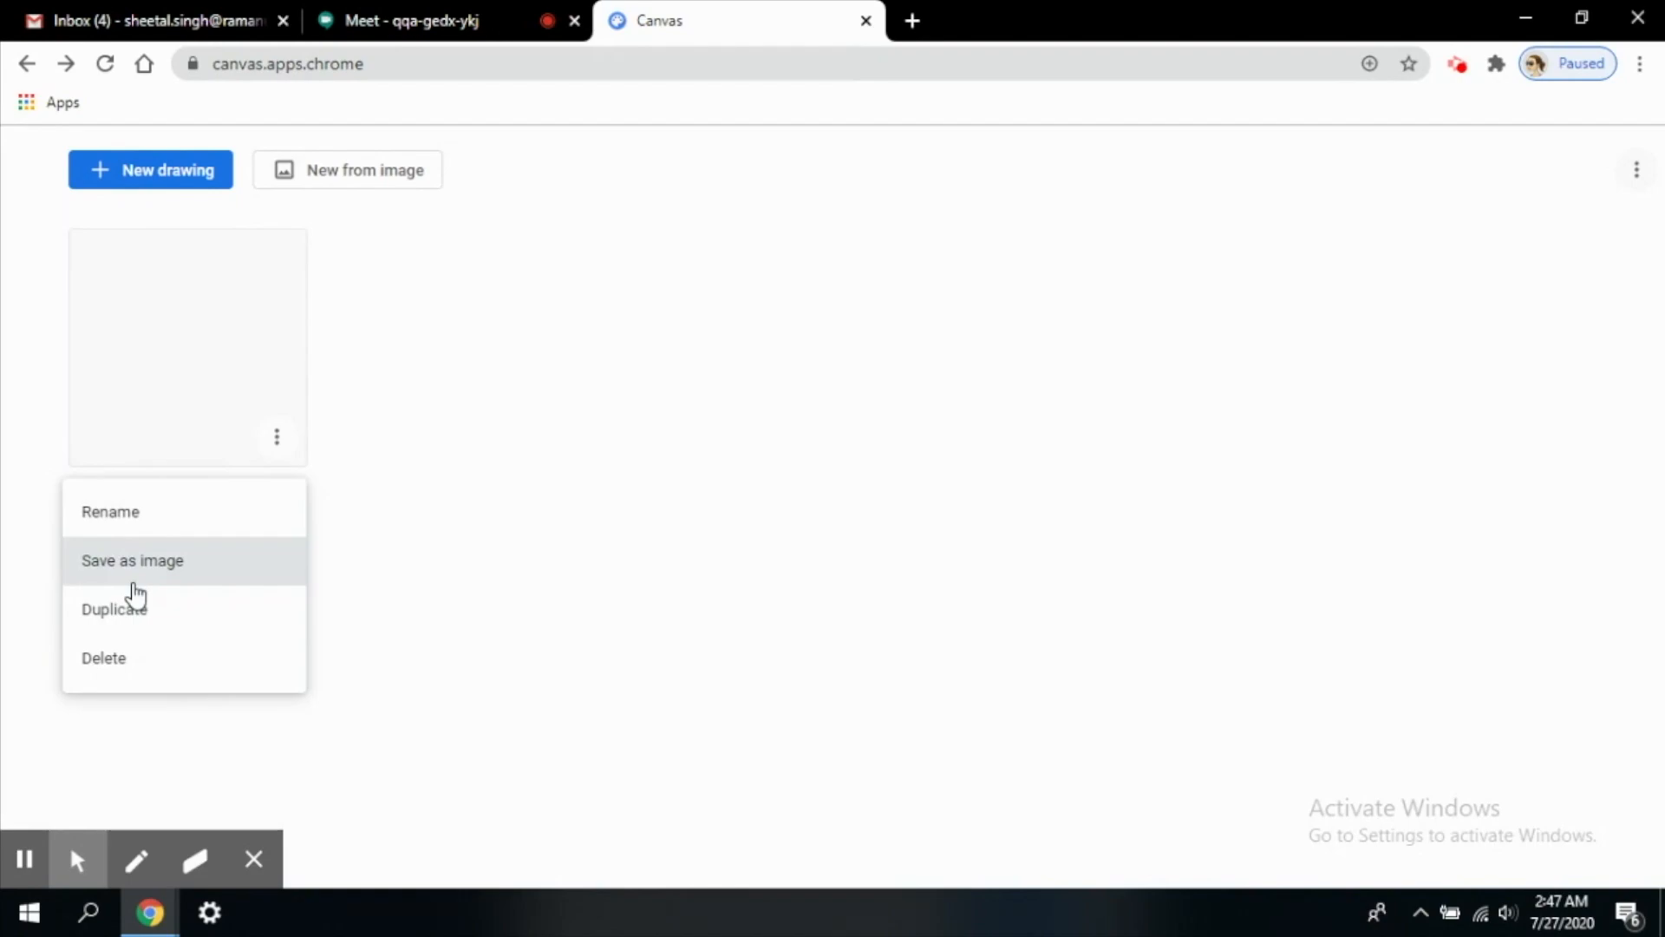
mouse_move(140, 582)
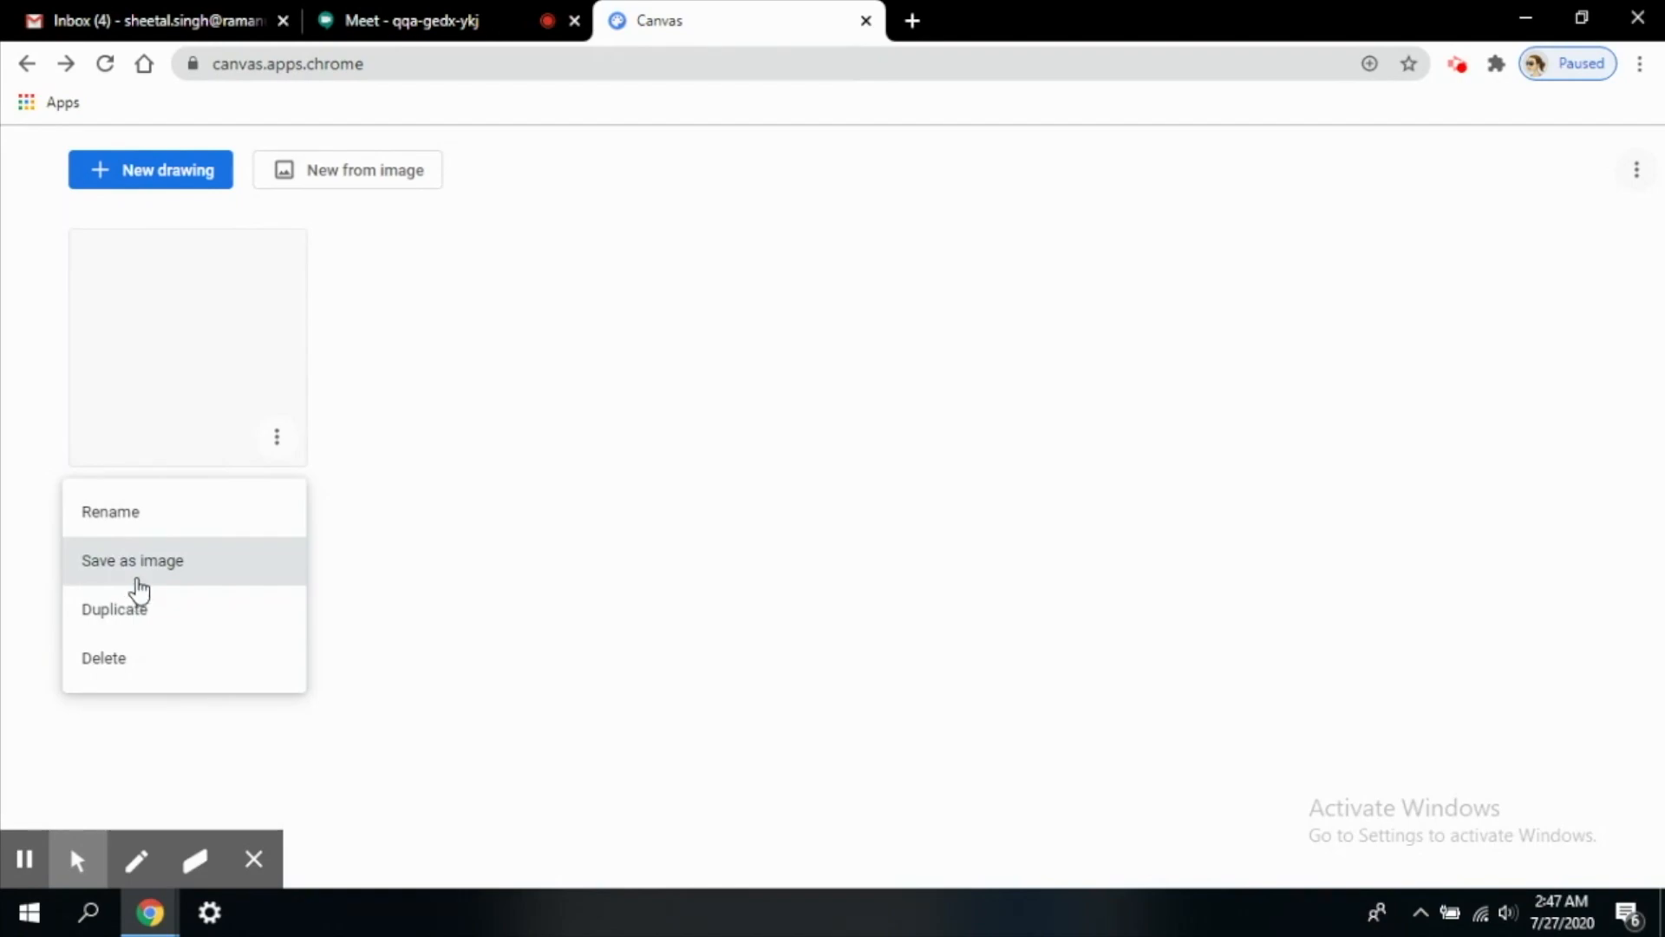
mouse_move(131, 682)
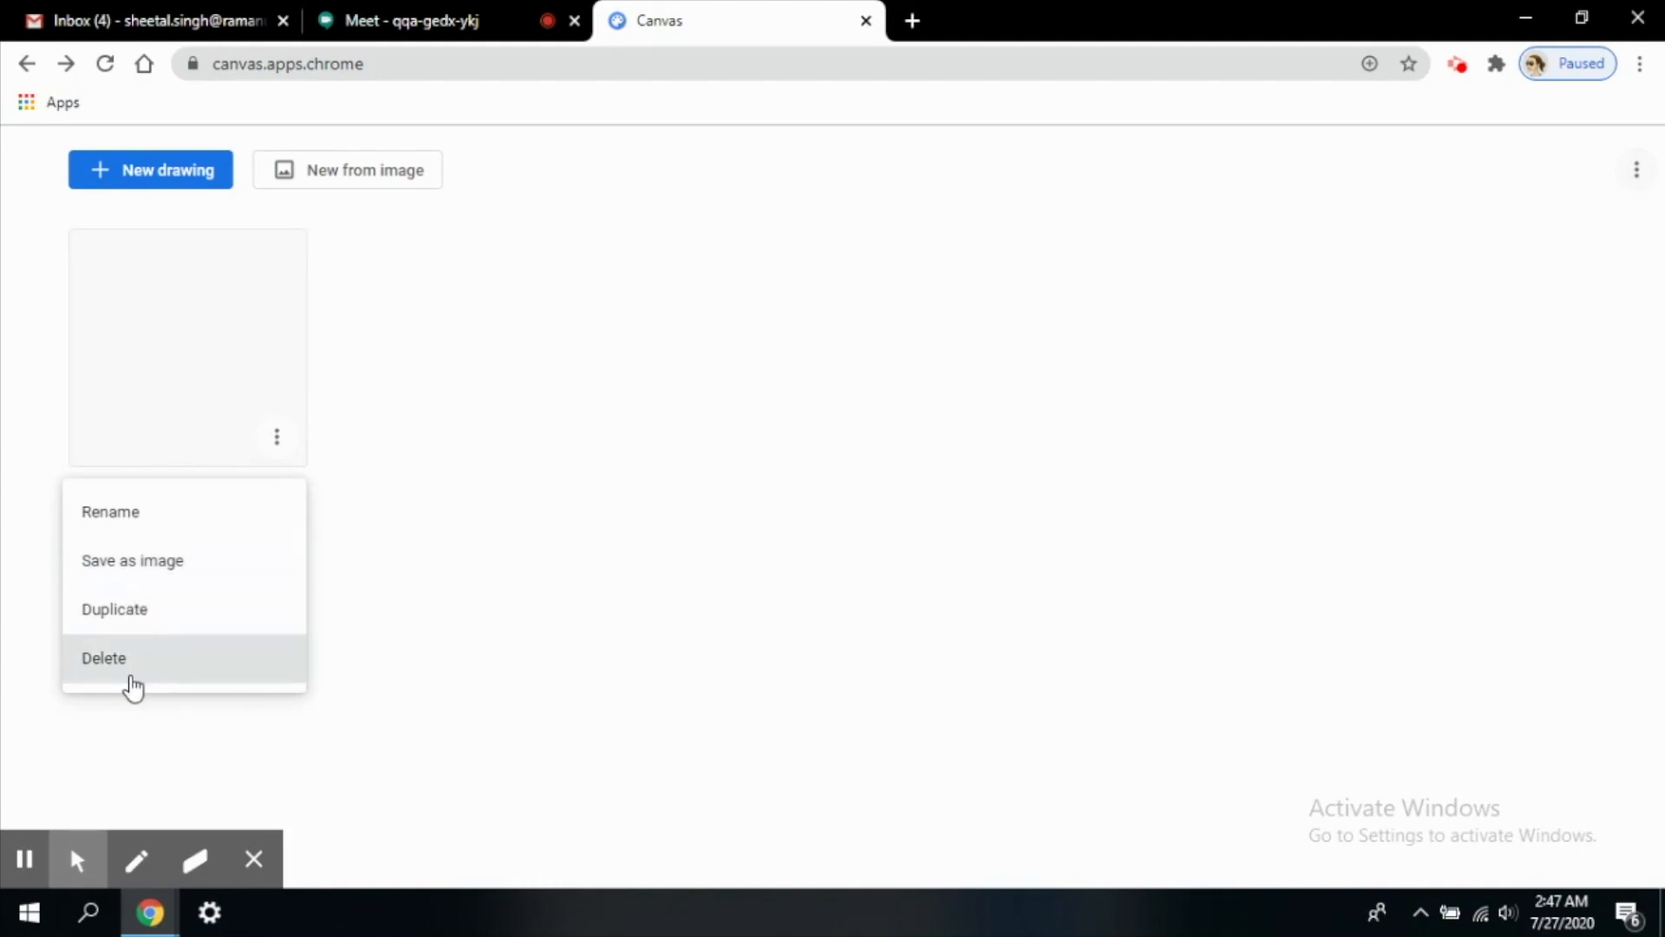
mouse_move(375, 190)
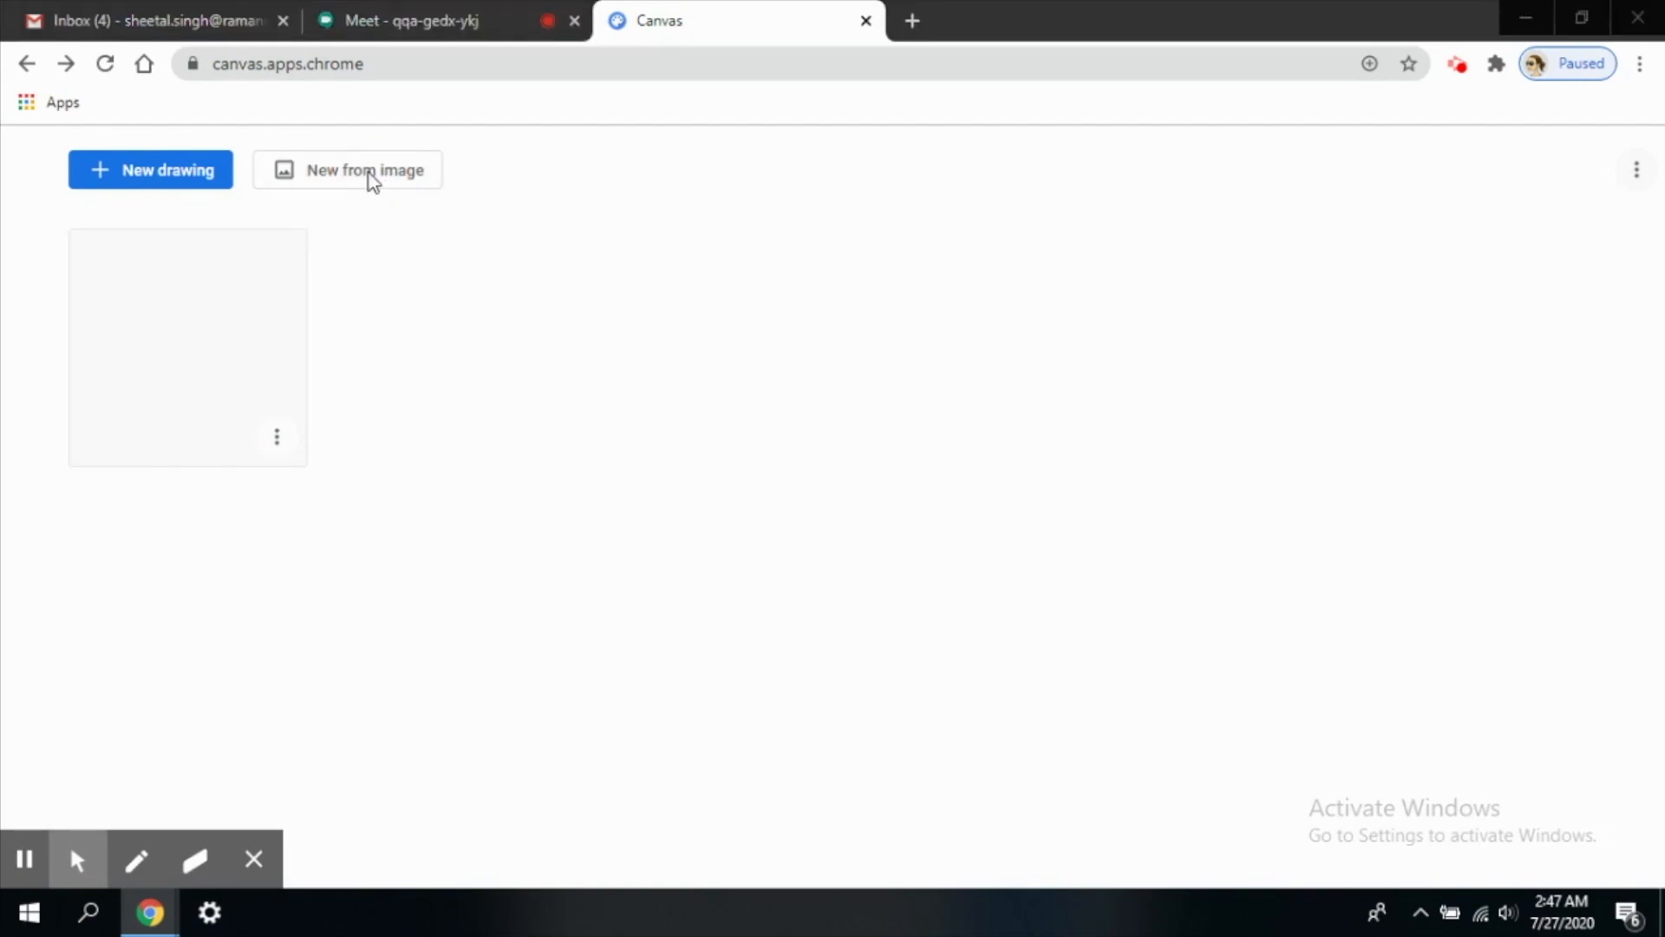
- Create a new drawing from the 446745_1_En_1_Fig1_HTML ICT diagram image in Downloads
click(364, 170)
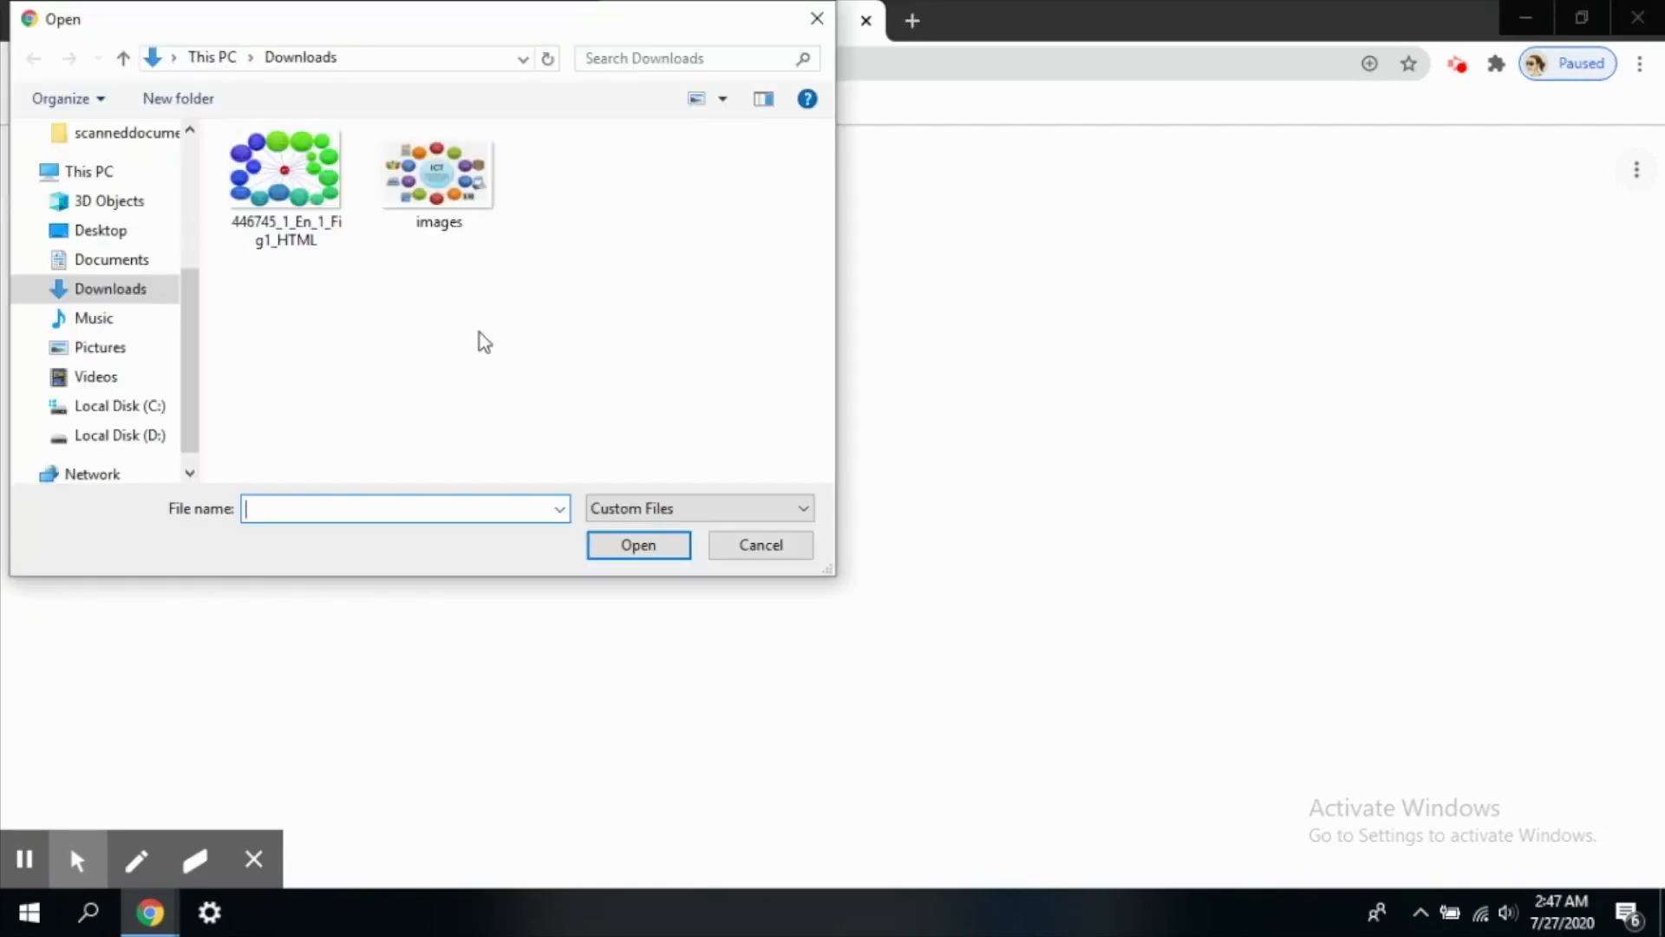
click(284, 170)
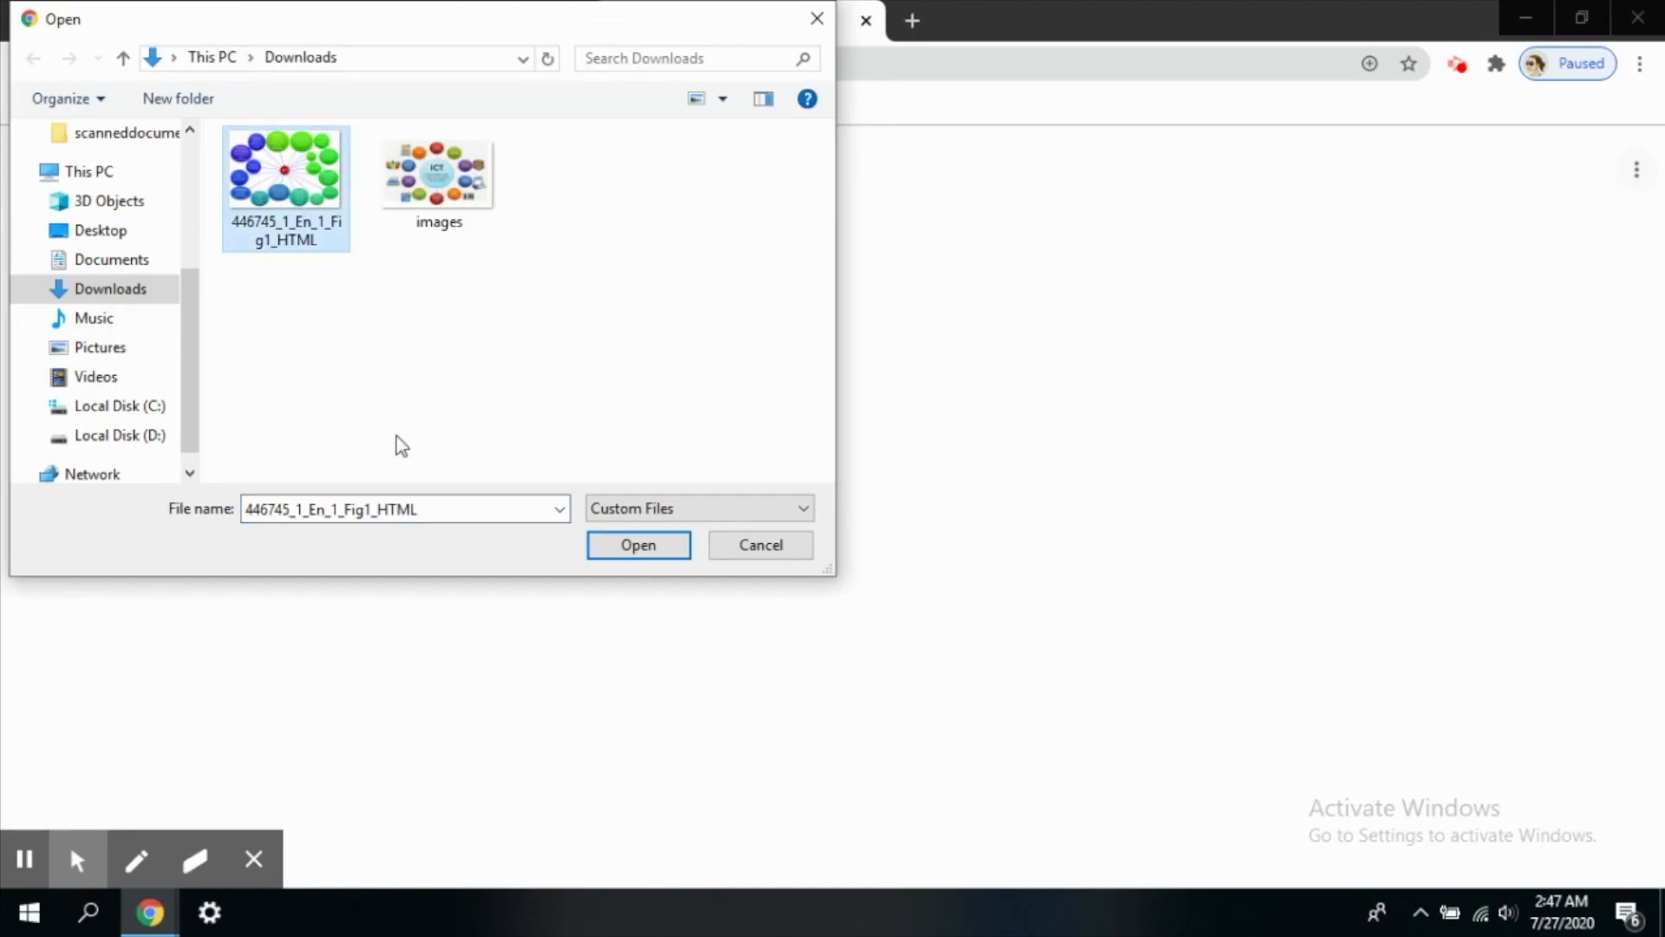
click(638, 544)
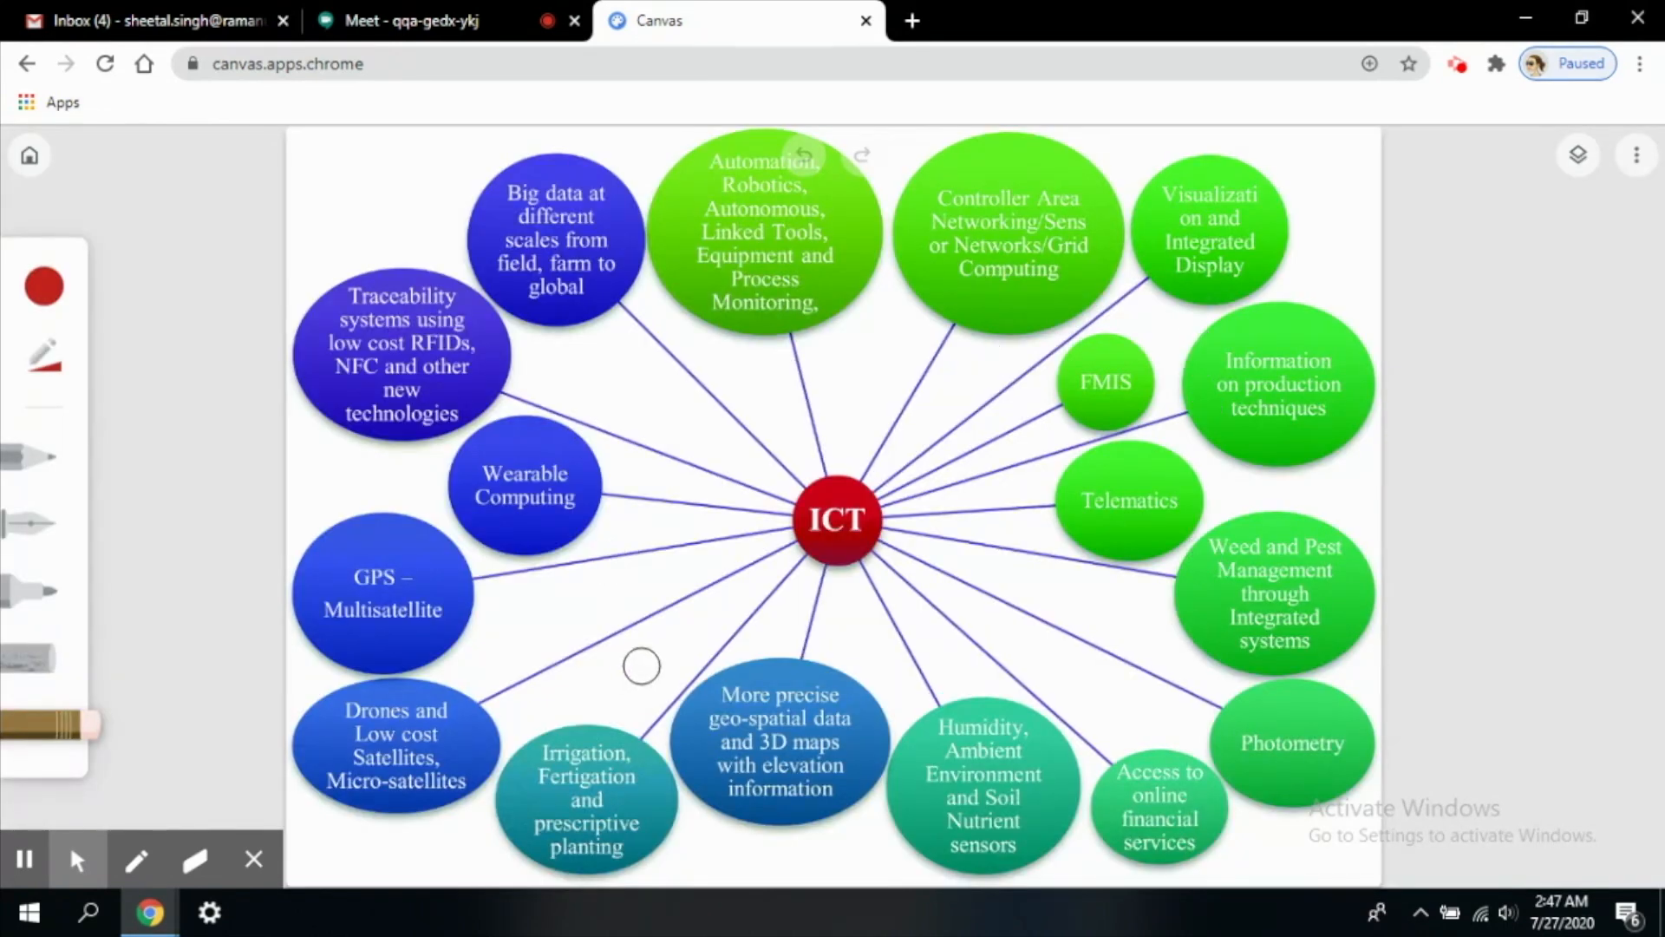
mouse_move(777, 639)
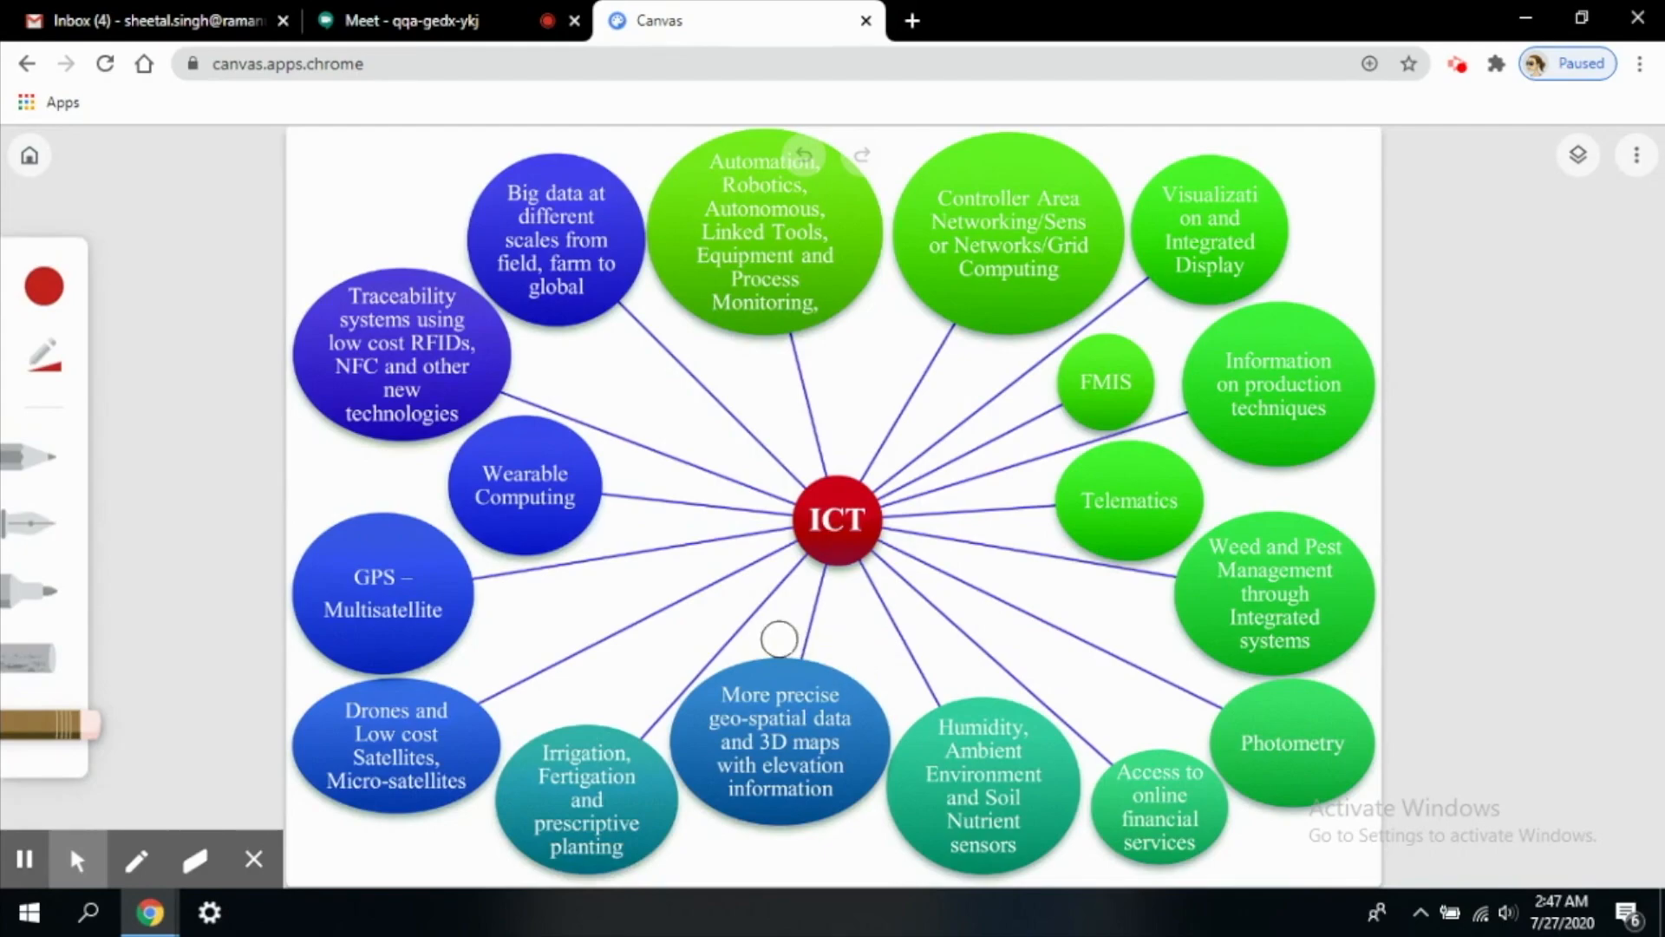
mouse_move(871, 589)
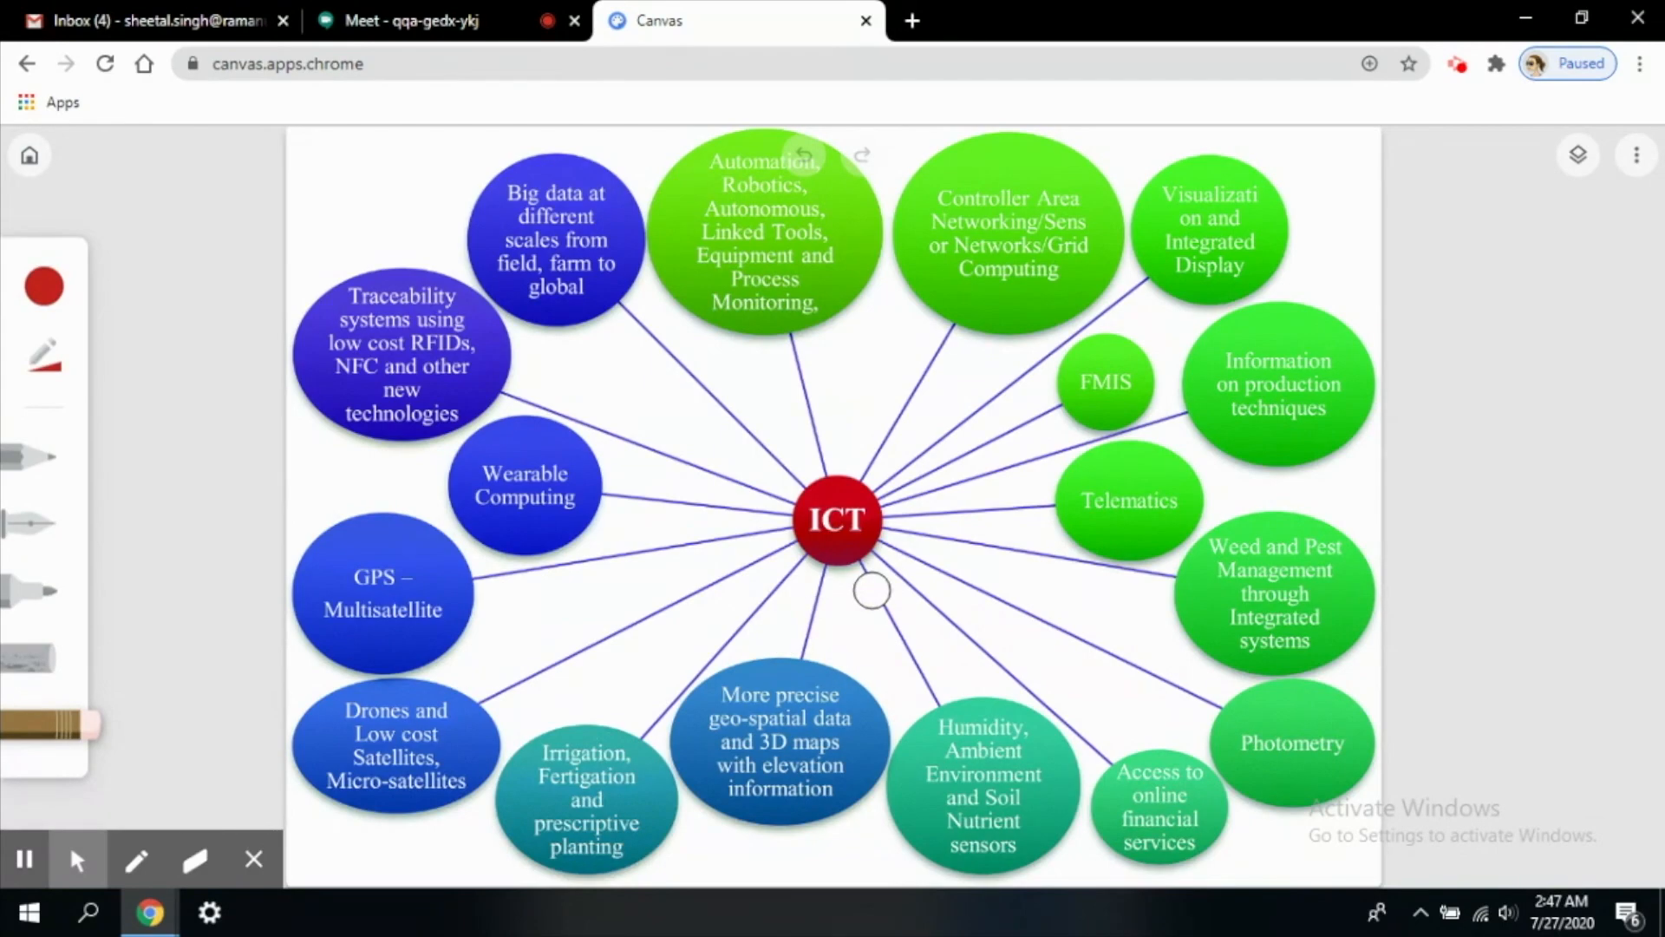